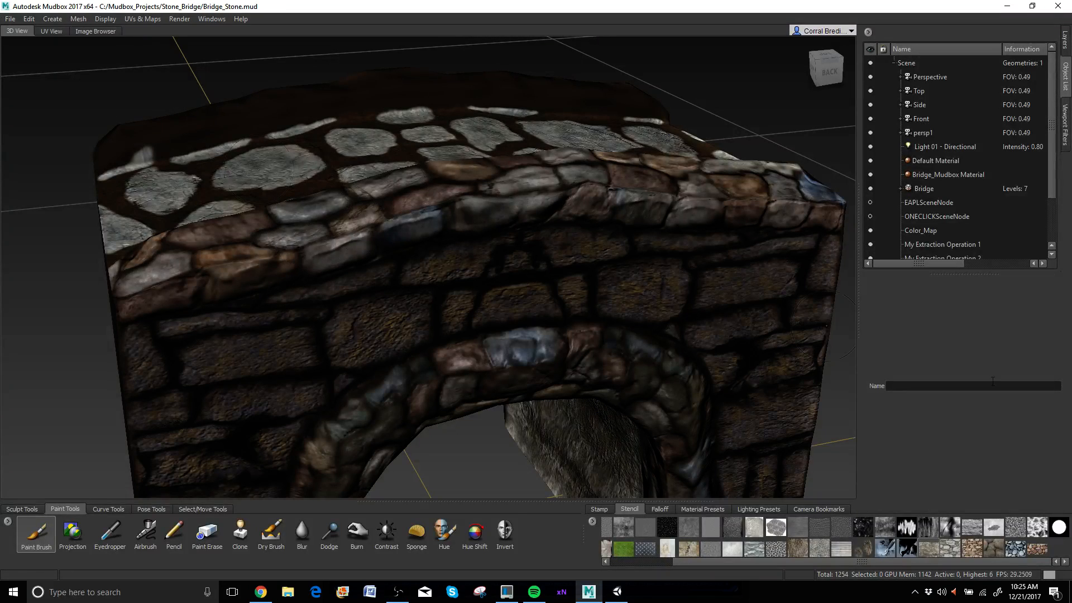
Step: Select the Bridge mesh and step it down to its base subdivision level via Mesh > Step Level Down
click(924, 188)
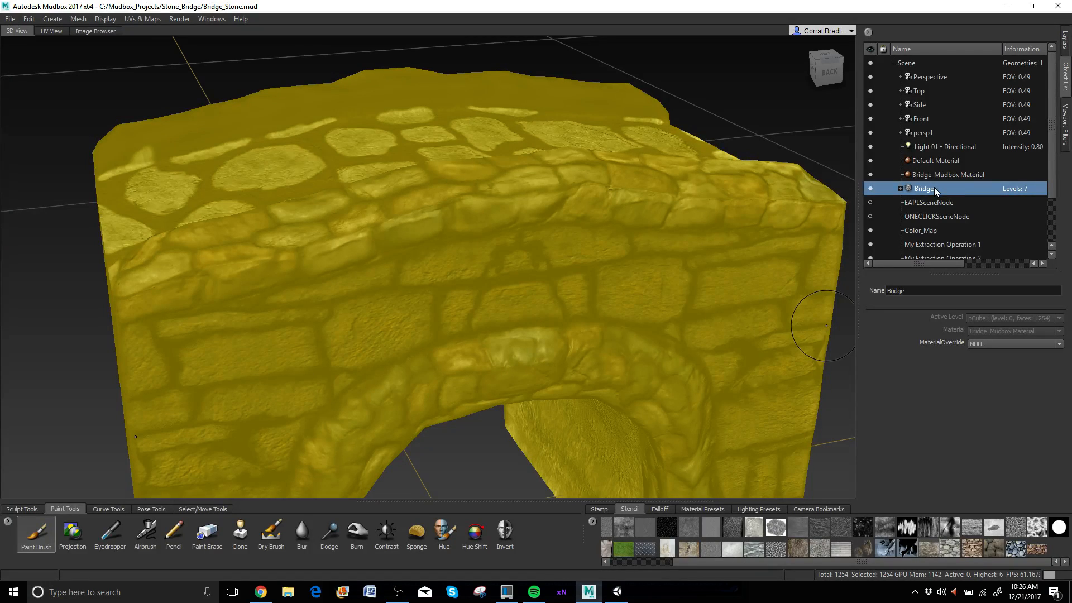
mouse_move(78, 19)
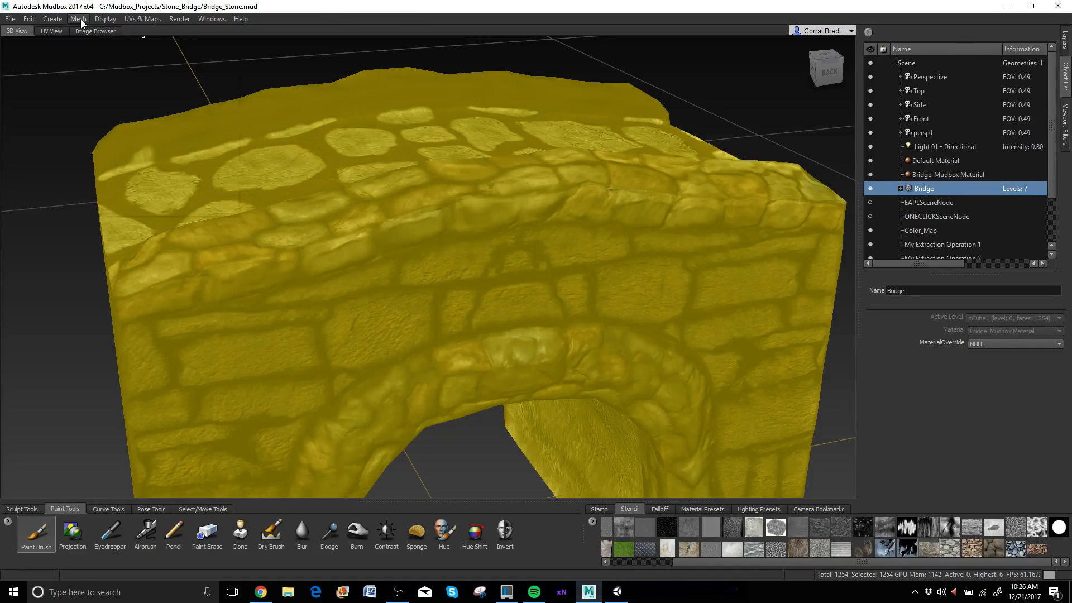
click(79, 19)
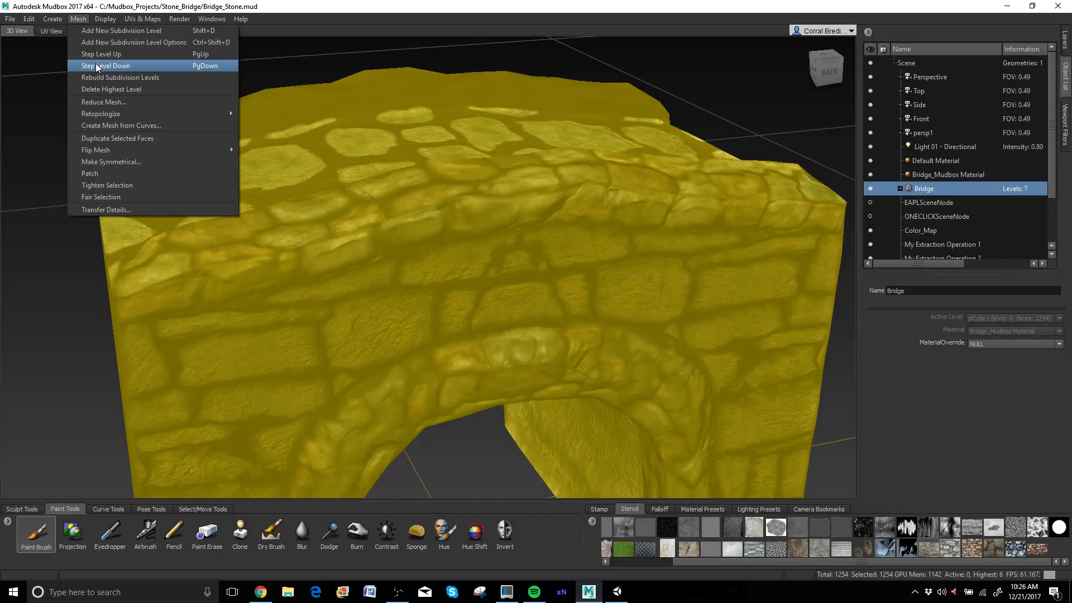
mouse_move(106, 71)
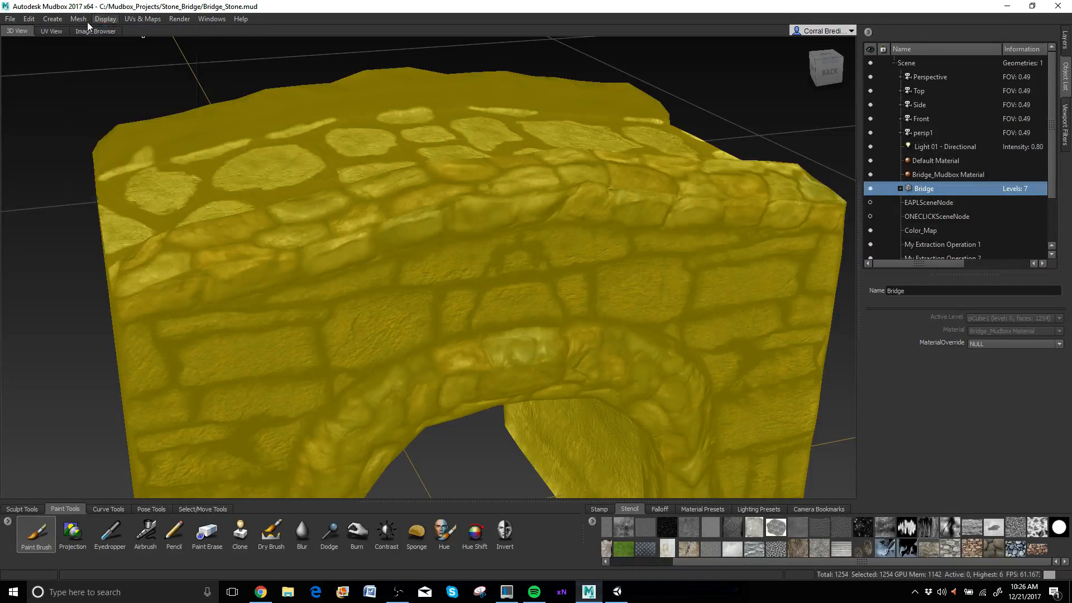
click(77, 18)
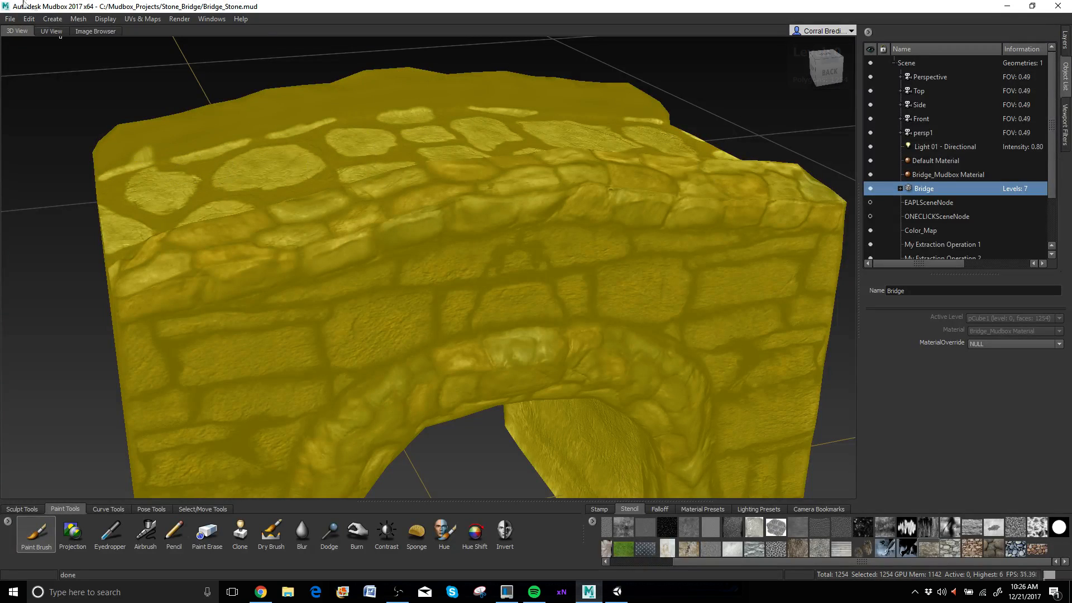
Step: Start Export Selection from the File menu to save the bridge as Bridge.fbx
click(9, 19)
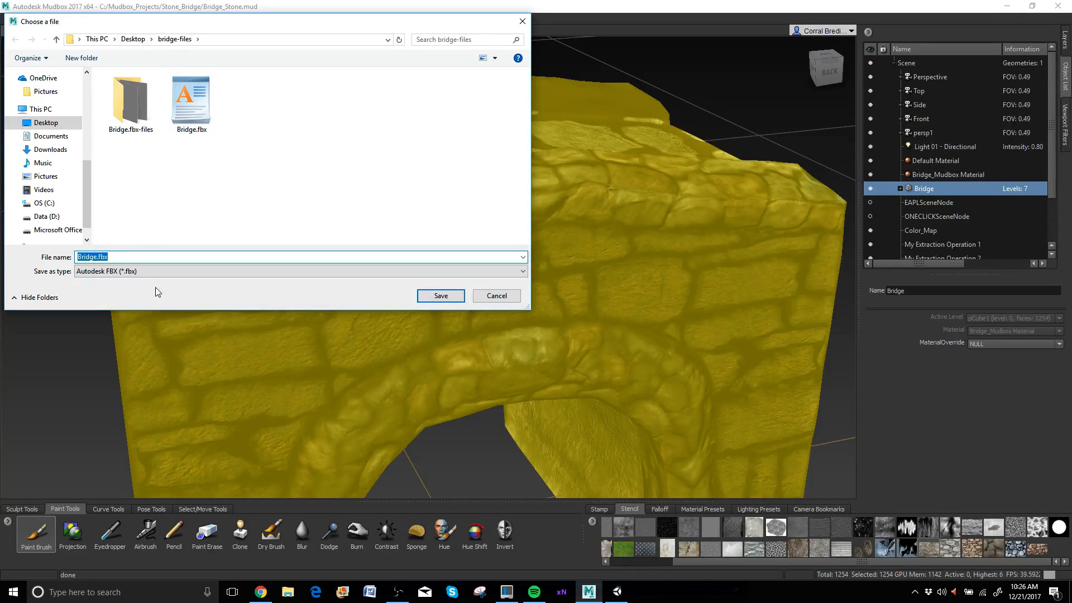
mouse_move(130, 102)
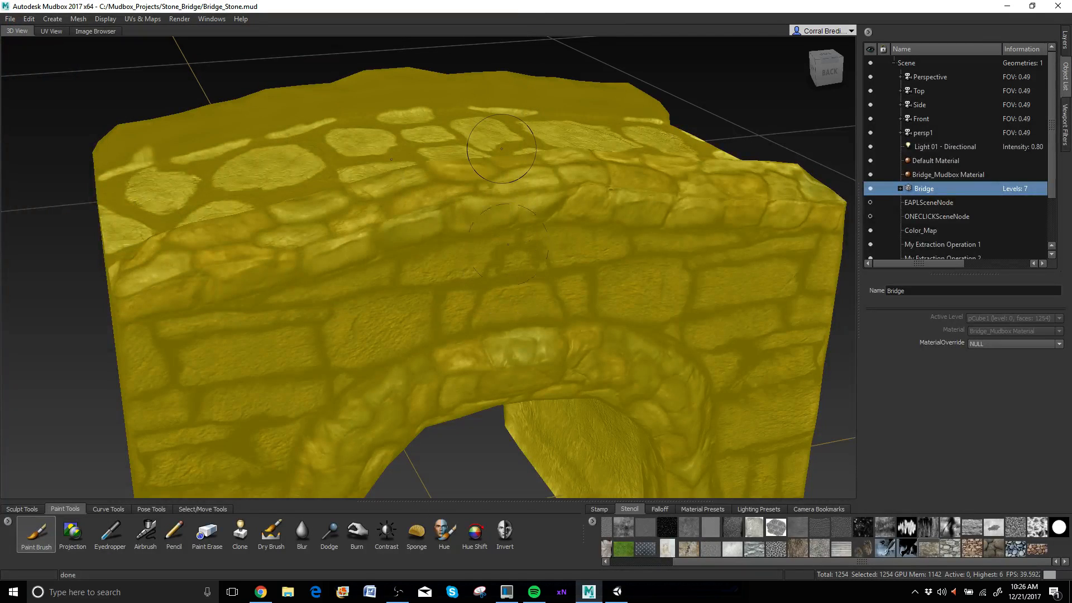
mouse_move(428, 311)
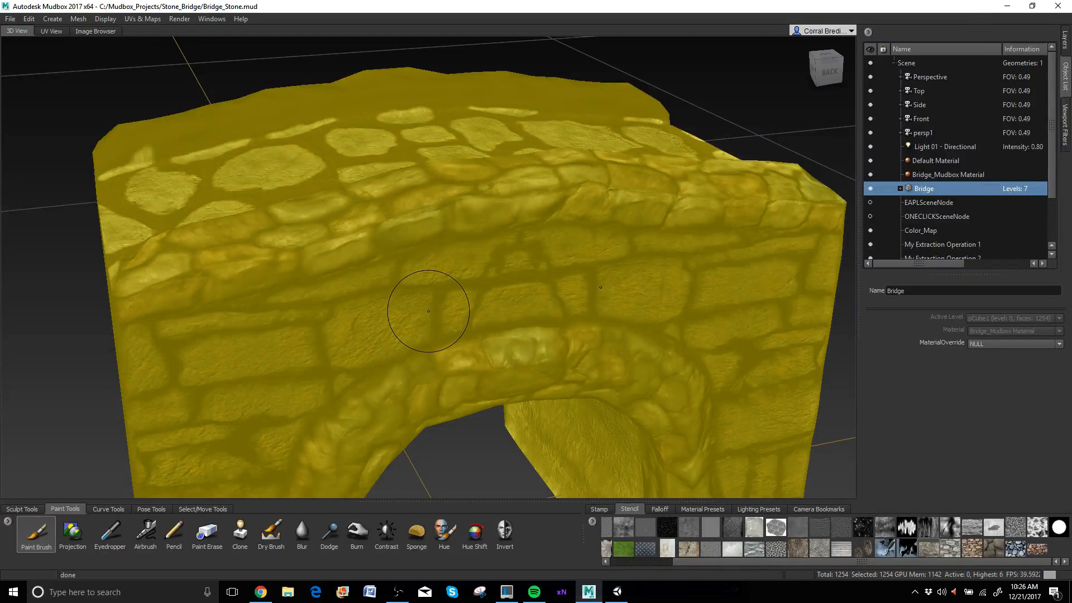
mouse_move(560, 188)
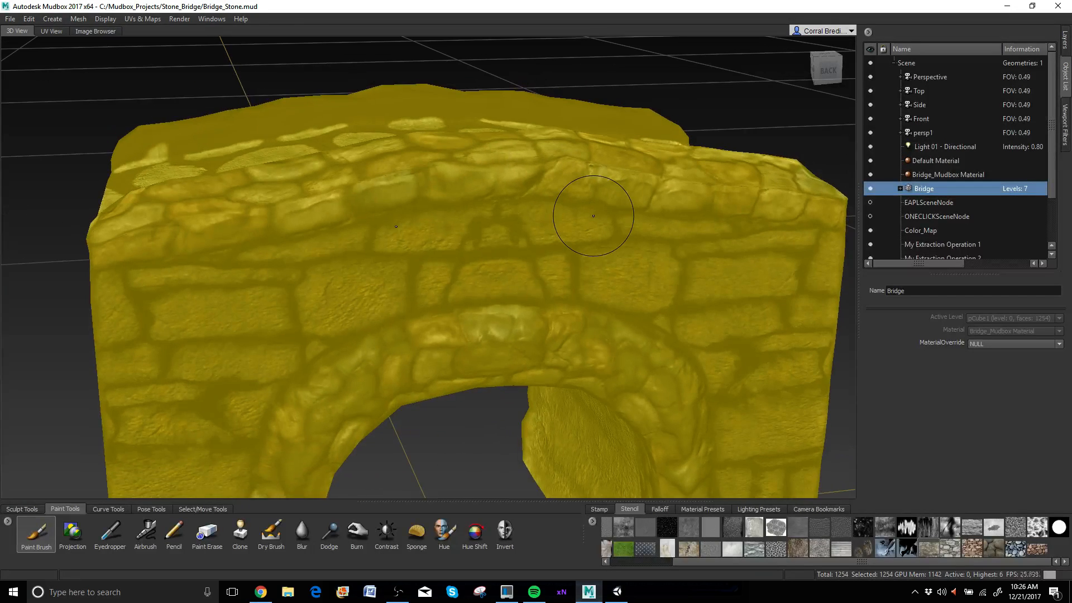
mouse_move(571, 271)
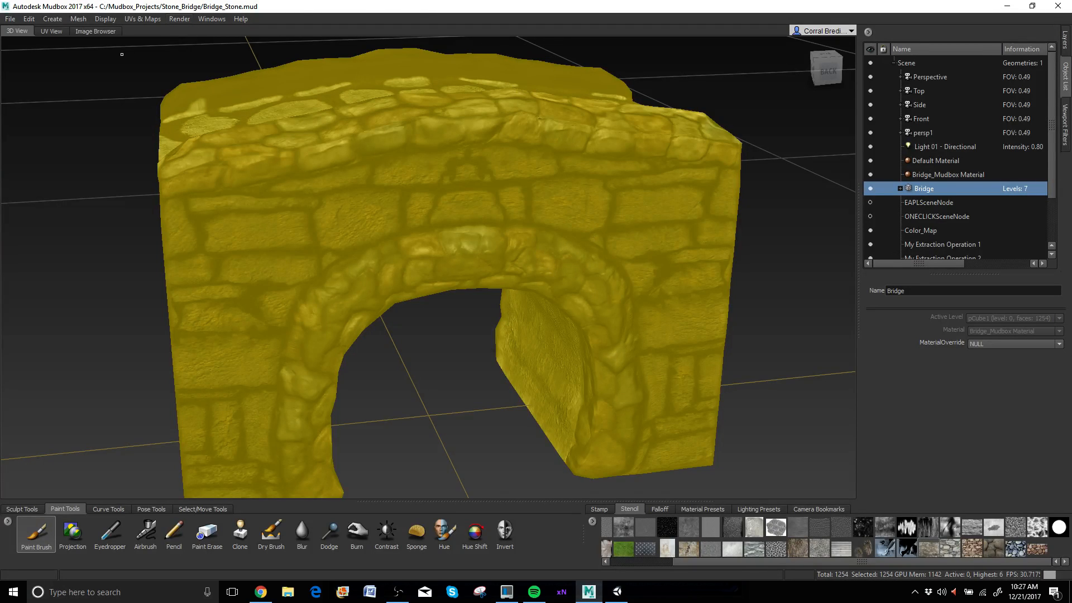
mouse_move(604, 207)
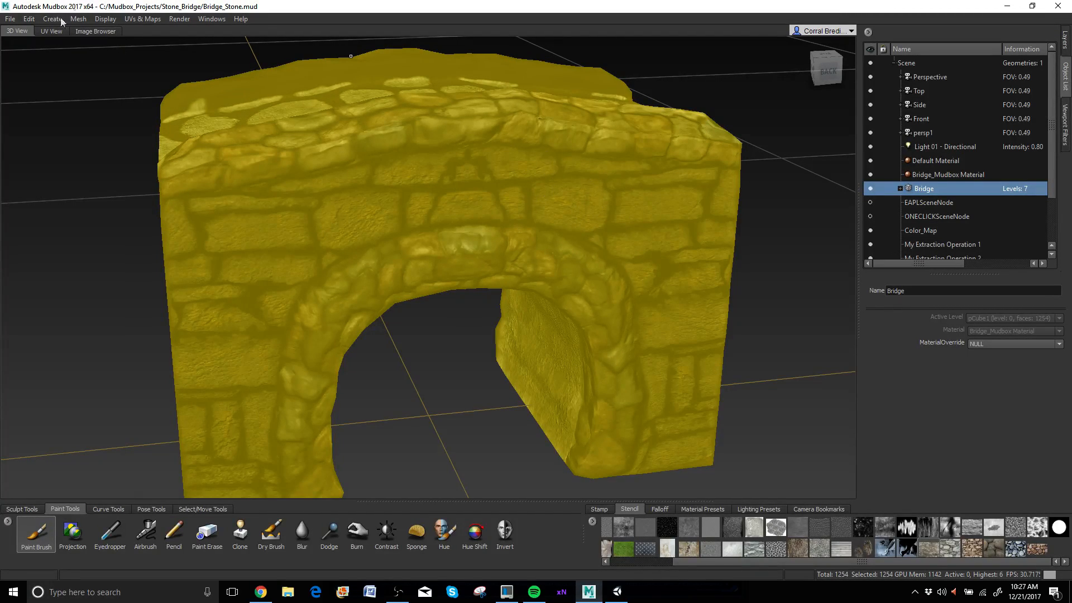
Step: Create a new Extract Texture Maps operation, My Extraction Operation 6, from UVs & Maps
click(141, 18)
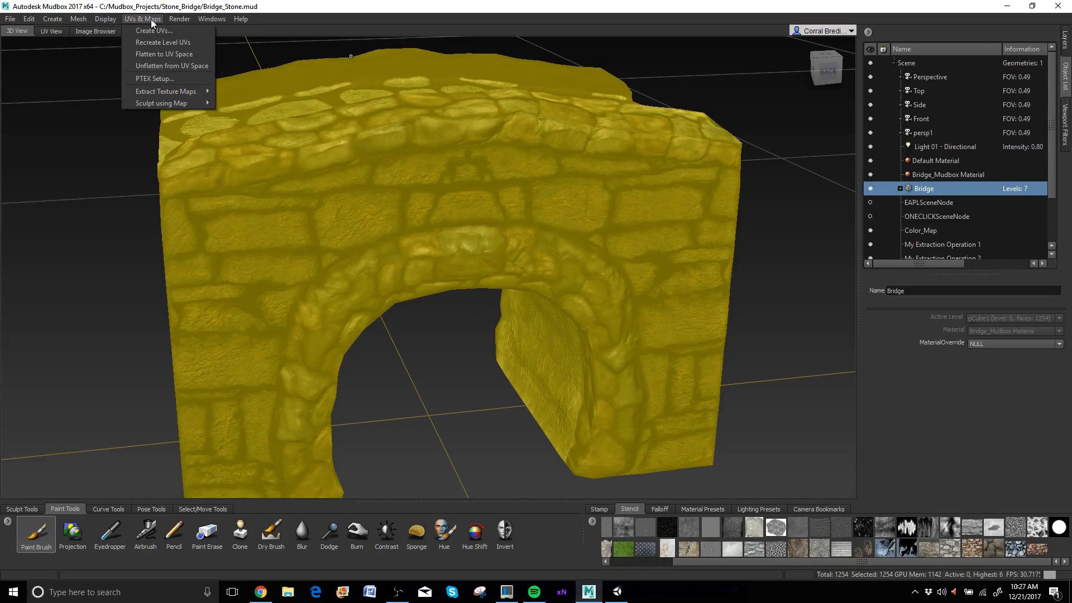
mouse_move(165, 91)
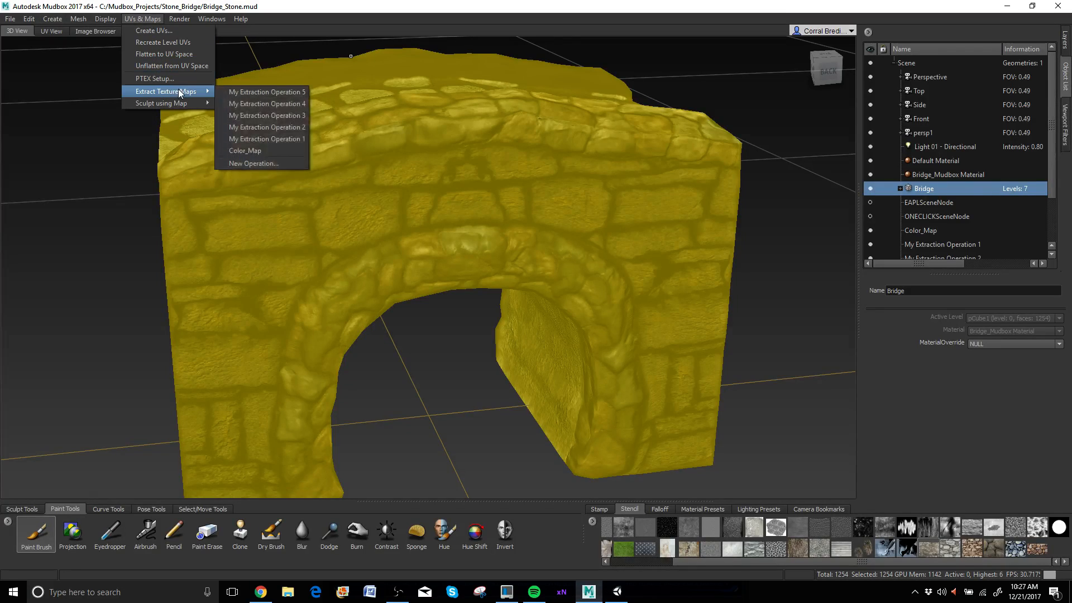
mouse_move(253, 164)
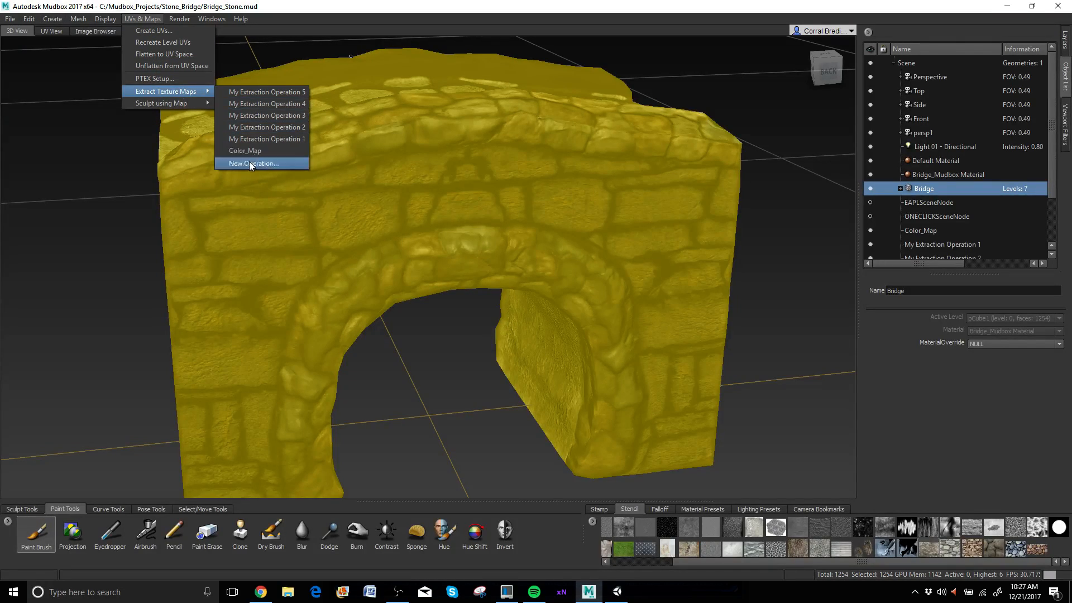
click(252, 163)
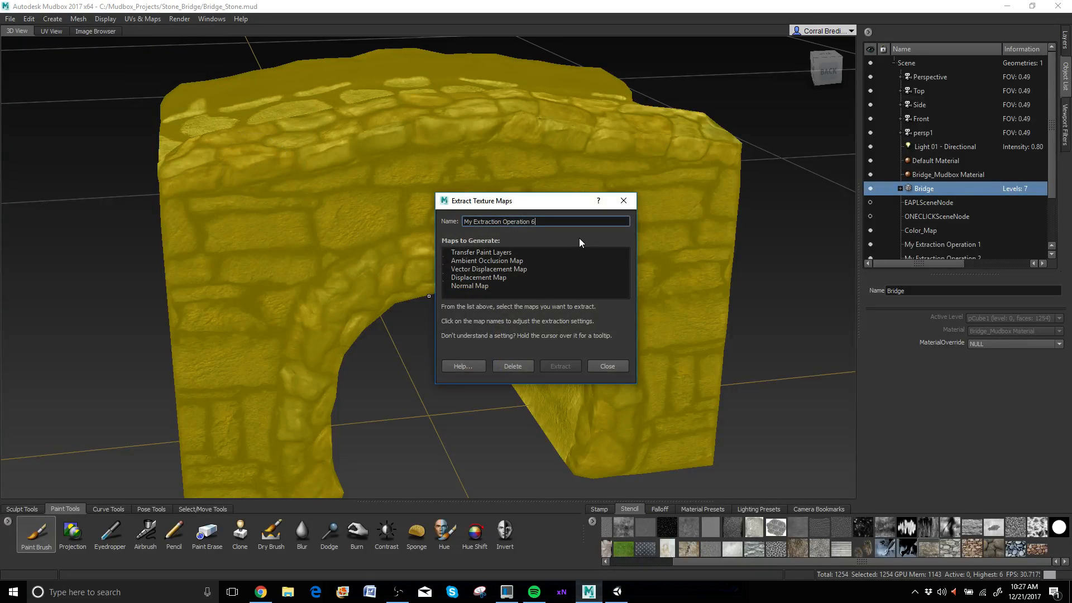
mouse_move(527, 290)
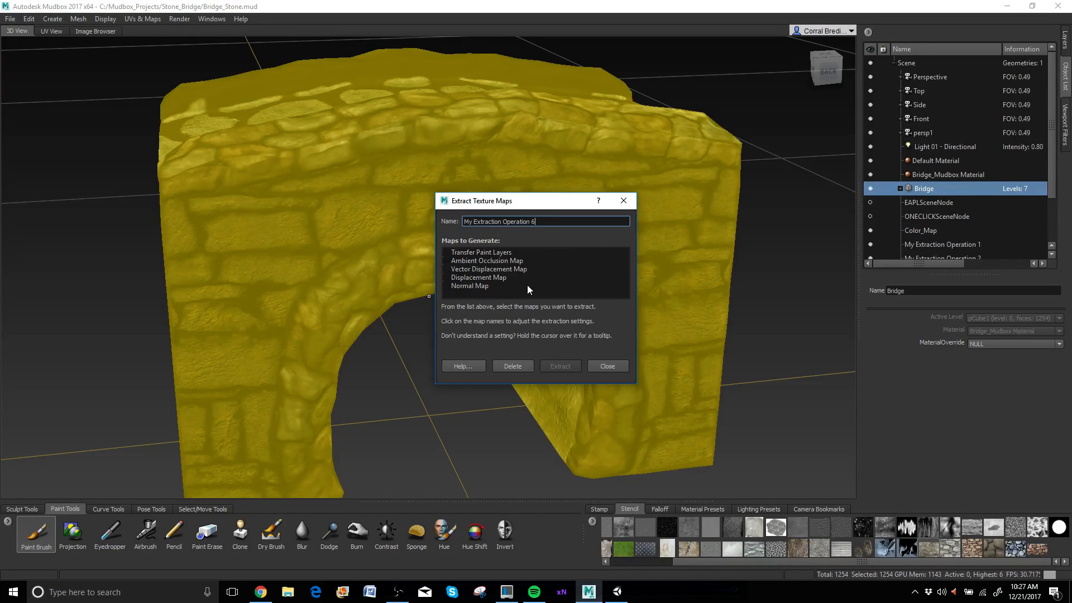
mouse_move(526, 288)
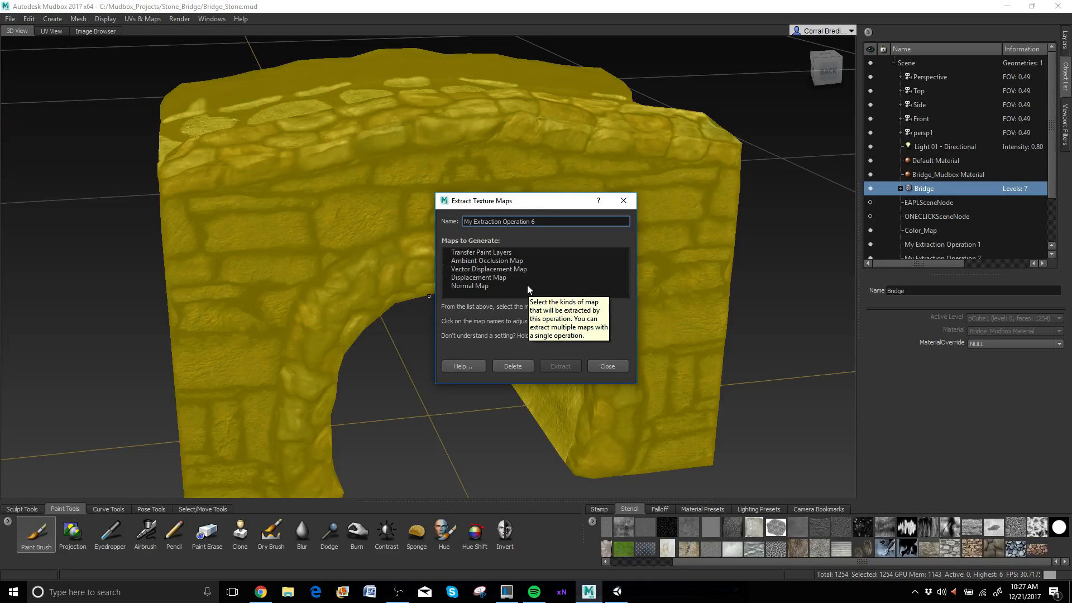
mouse_move(481, 291)
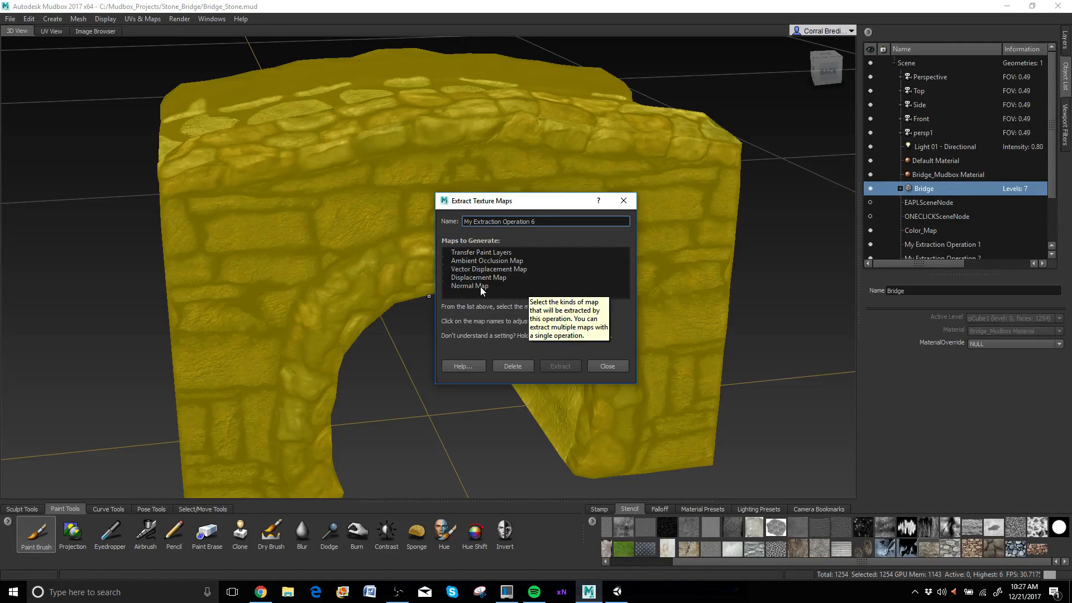
Step: Generate a Normal Map targeting Bridge level 0 with Bridge level 6 (5,136,384 polygons) as source
click(470, 286)
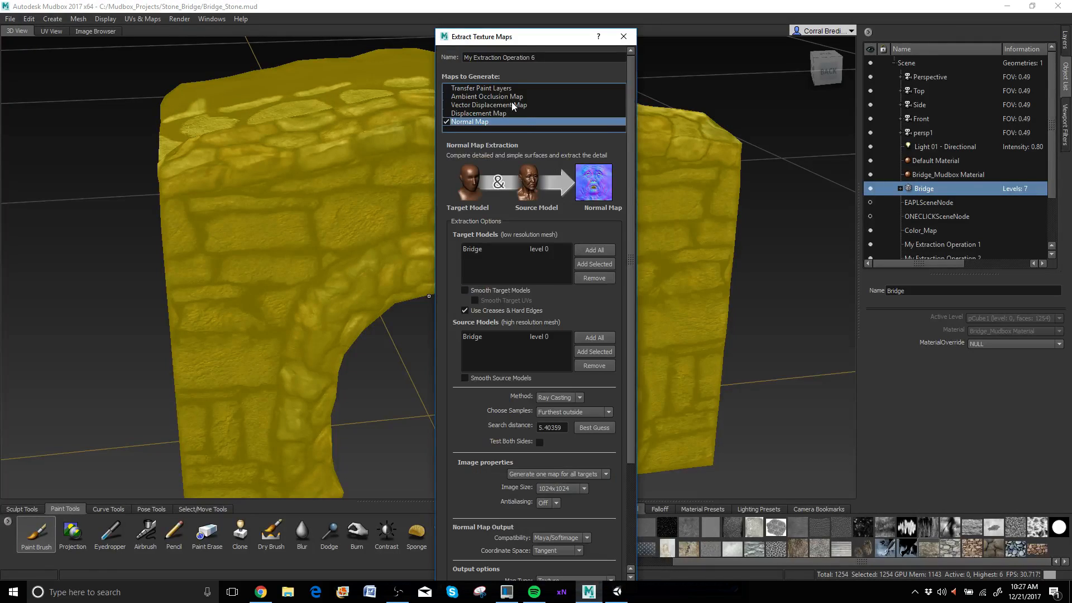
mouse_move(598, 183)
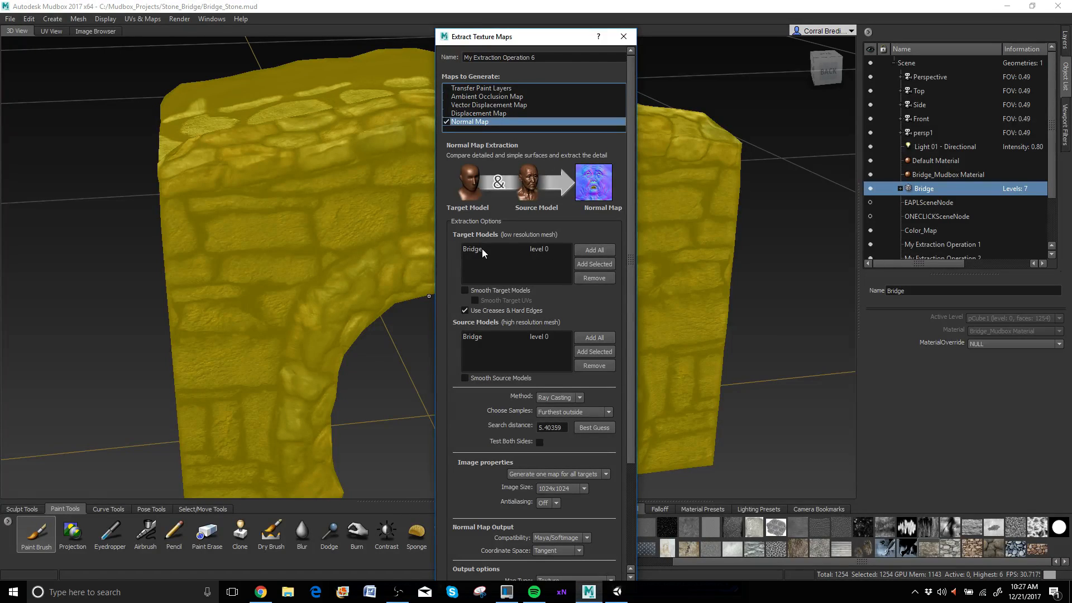
click(513, 248)
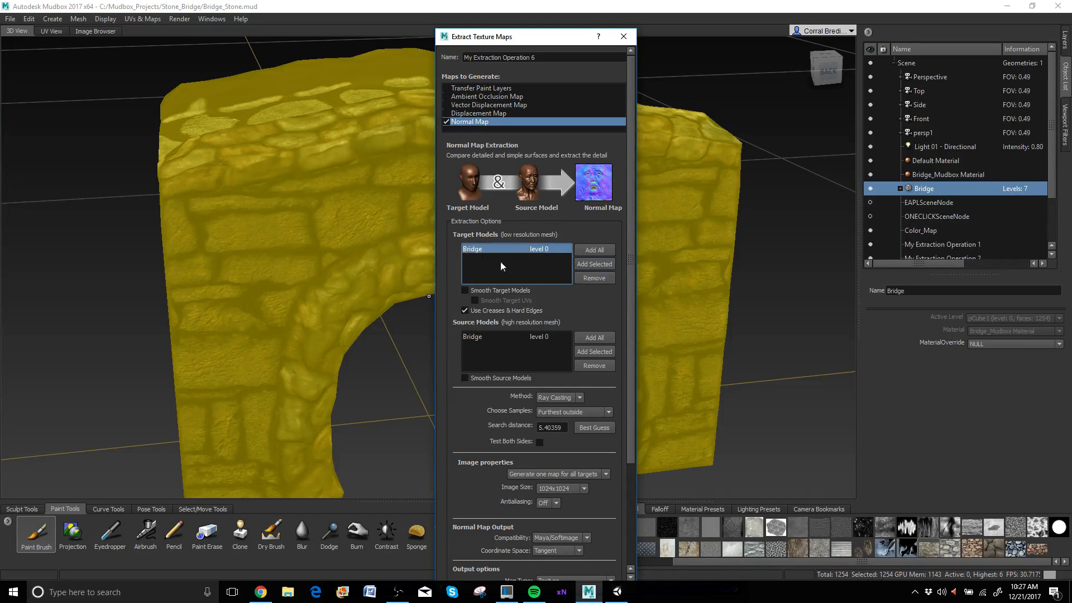
mouse_move(484, 344)
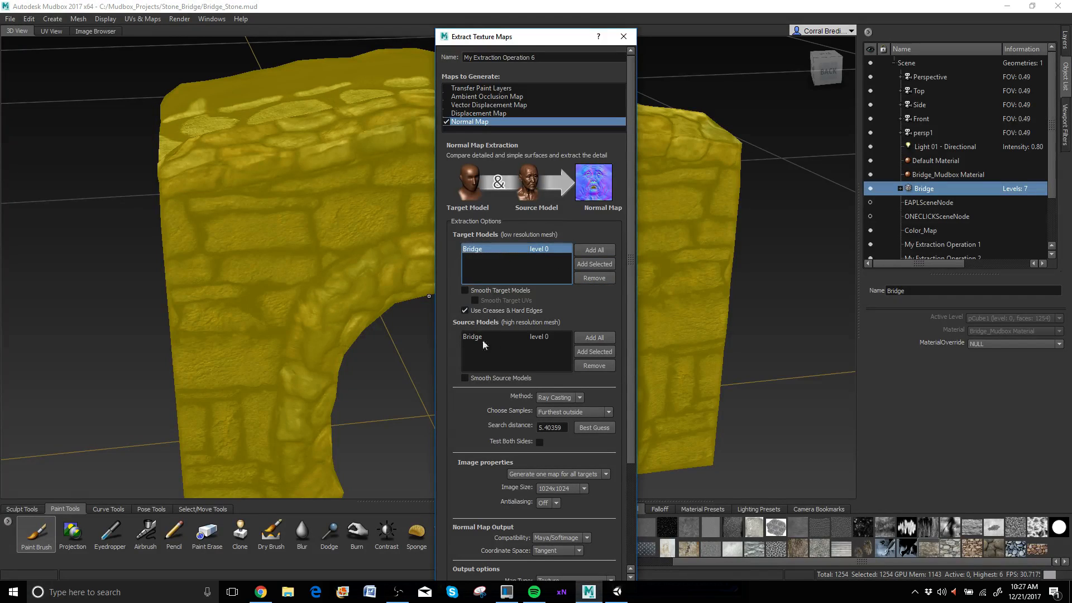
mouse_move(491, 328)
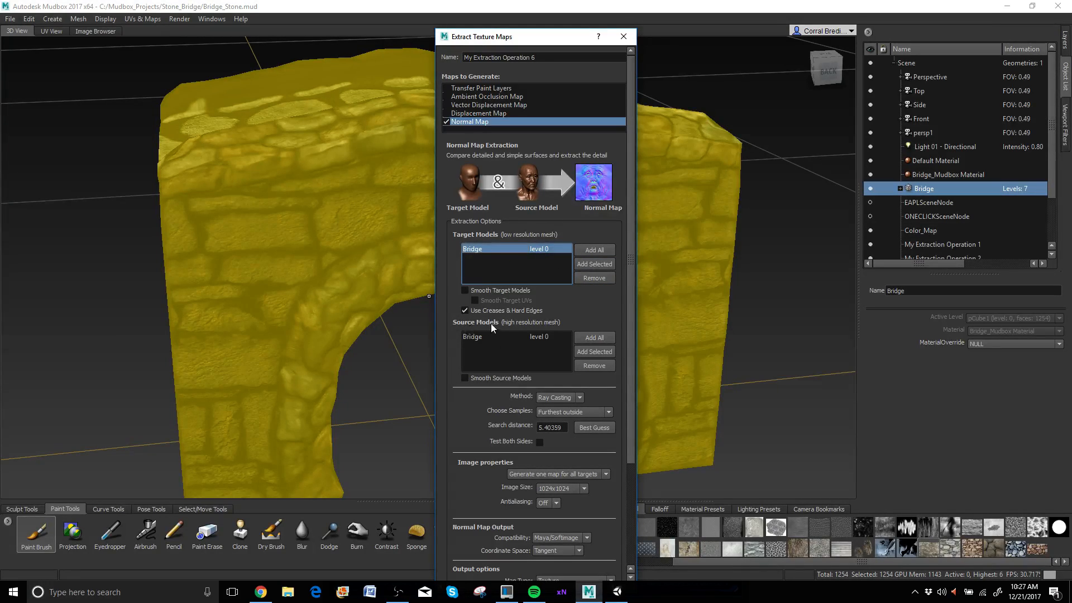
mouse_move(476, 342)
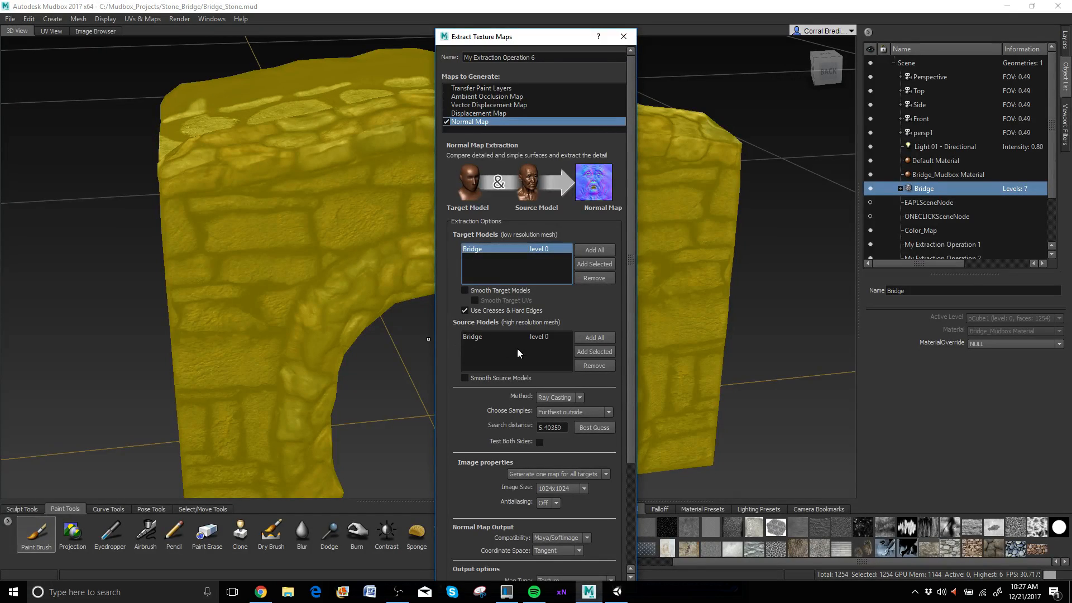
click(517, 336)
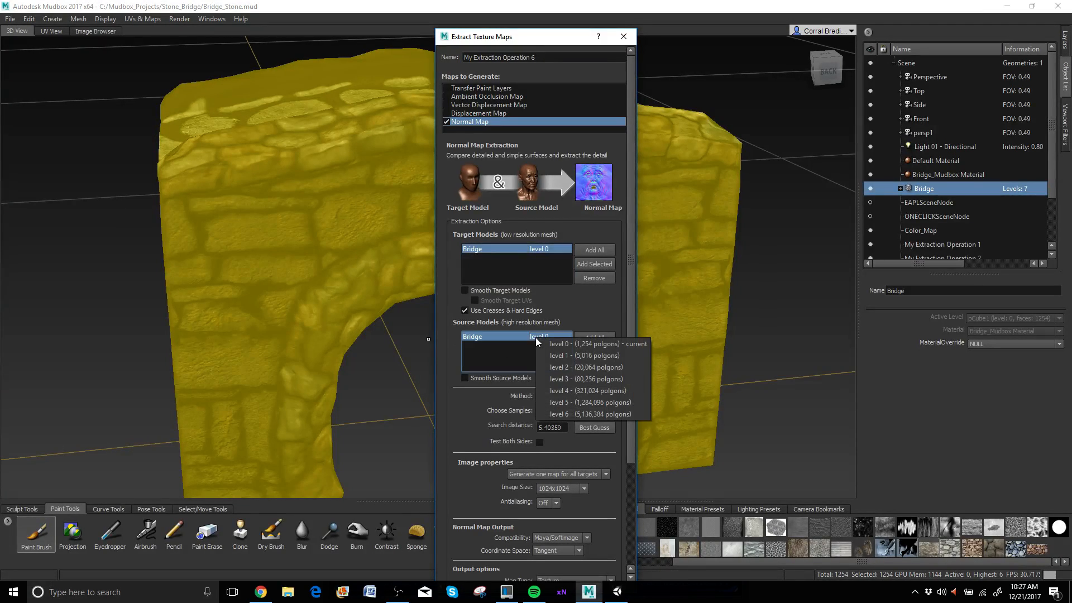
mouse_move(566, 414)
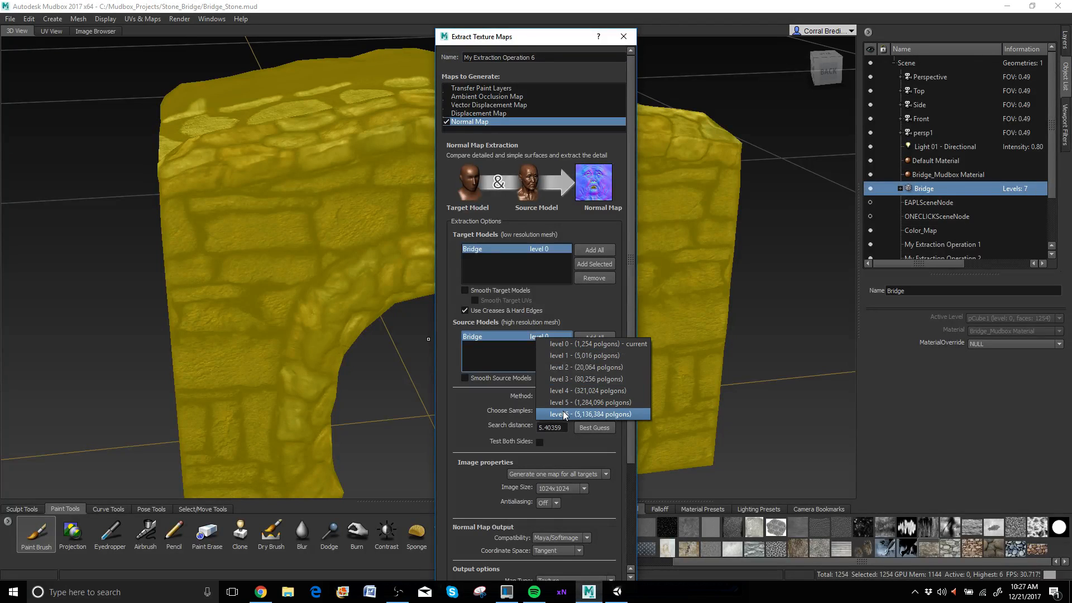
click(587, 414)
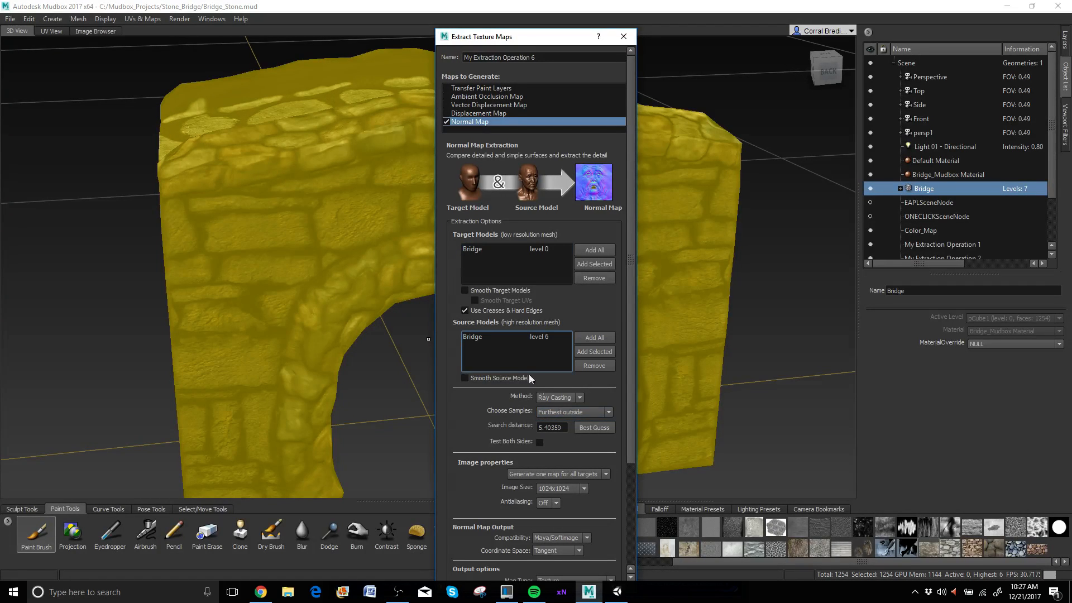
mouse_move(552, 403)
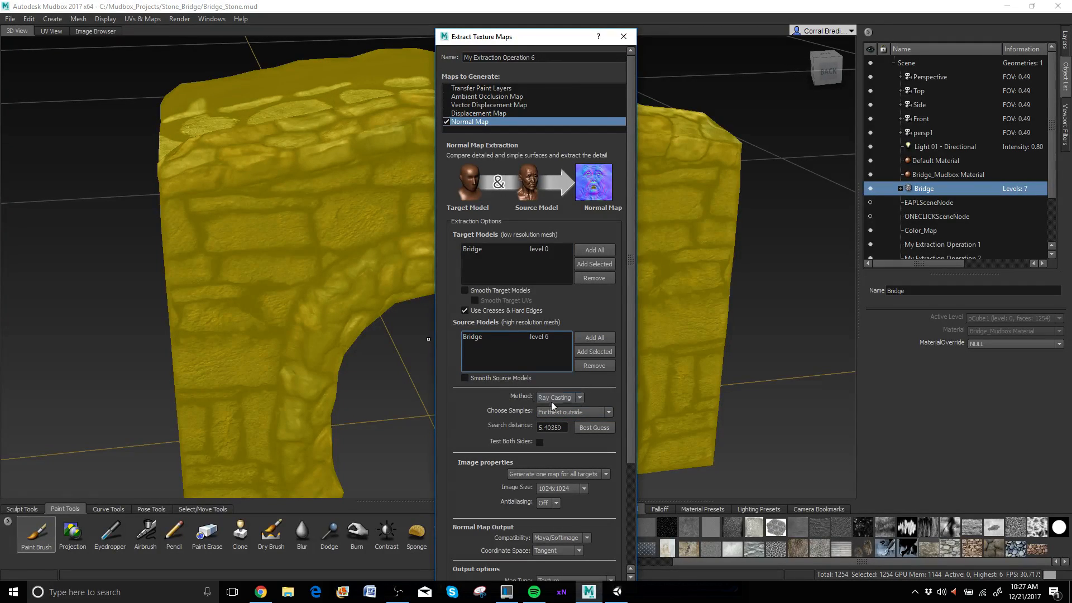
mouse_move(545, 402)
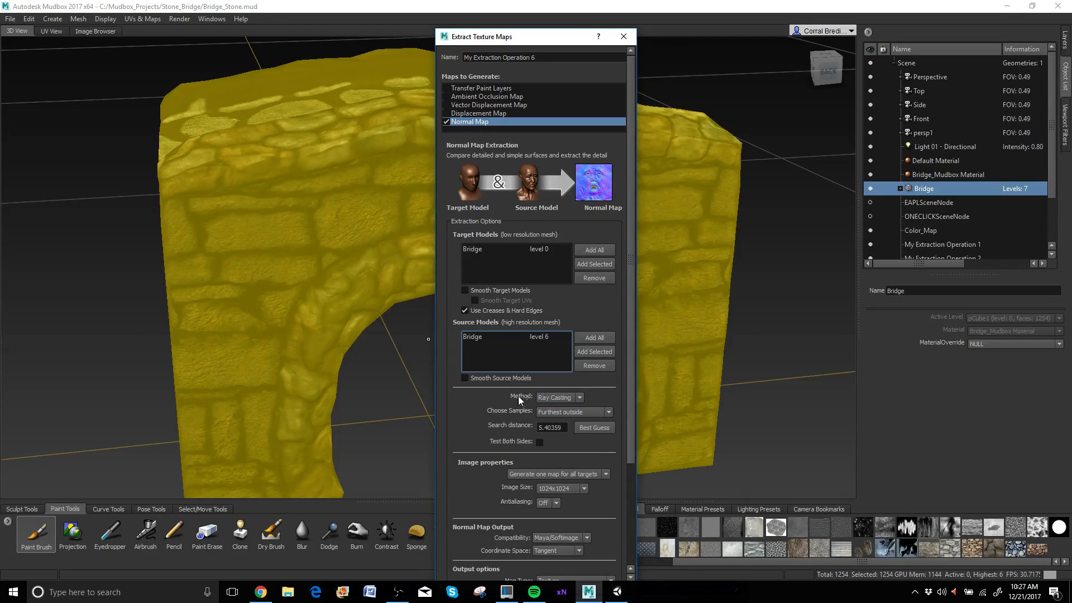
mouse_move(579, 424)
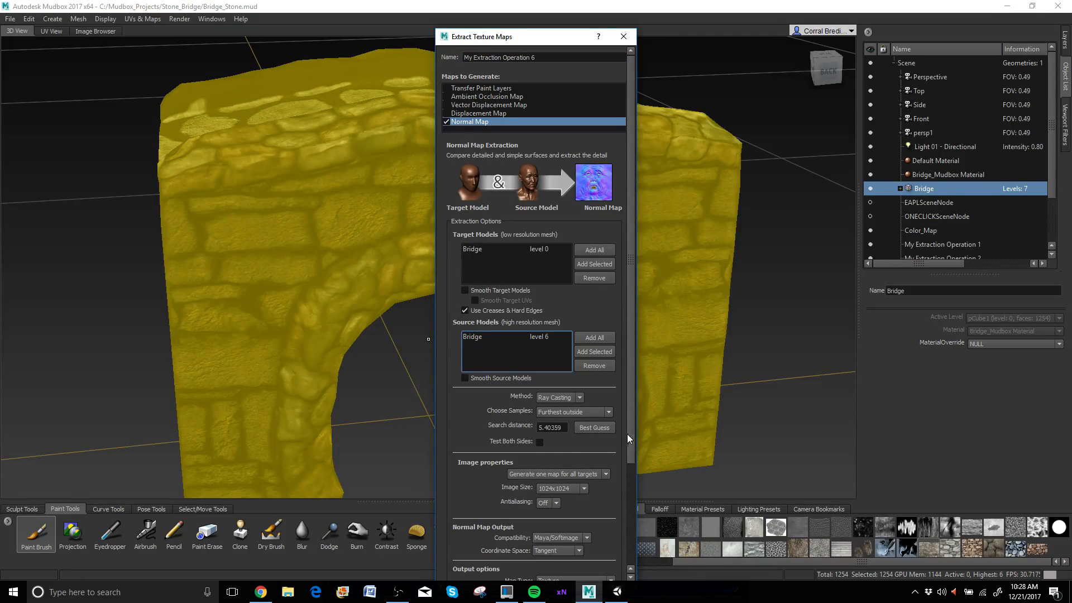
mouse_move(538, 438)
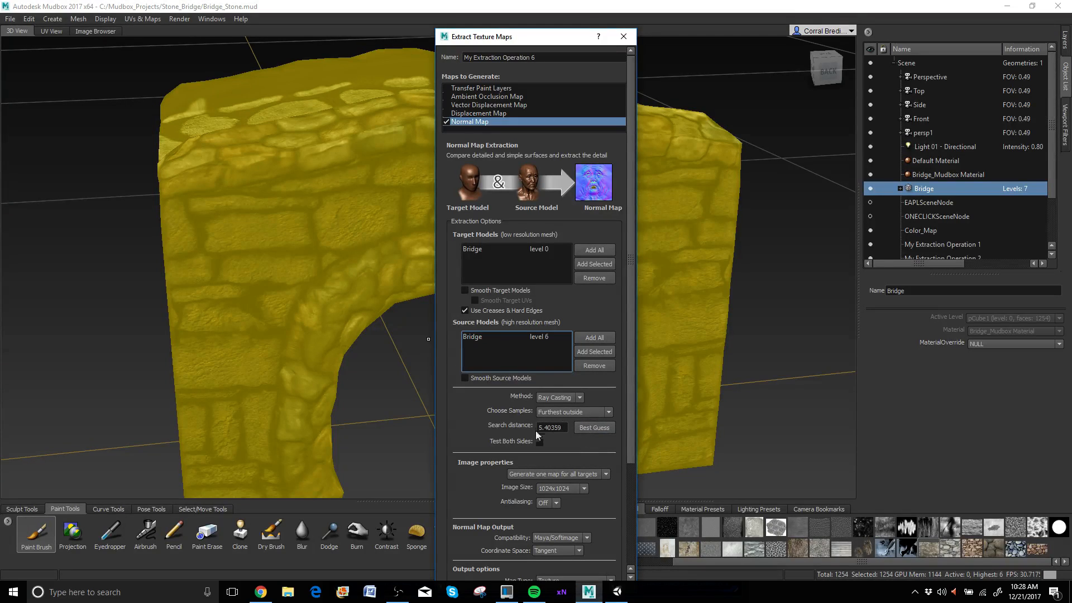
Step: Set the normal map's Image Size to 2048x2048
scroll(down, 3)
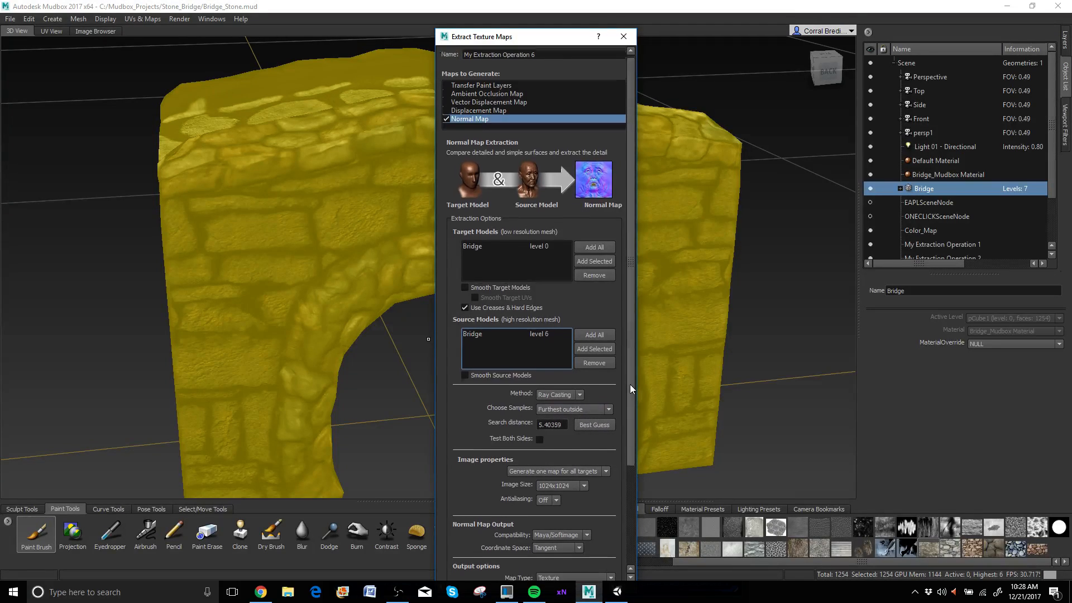
scroll(down, 3)
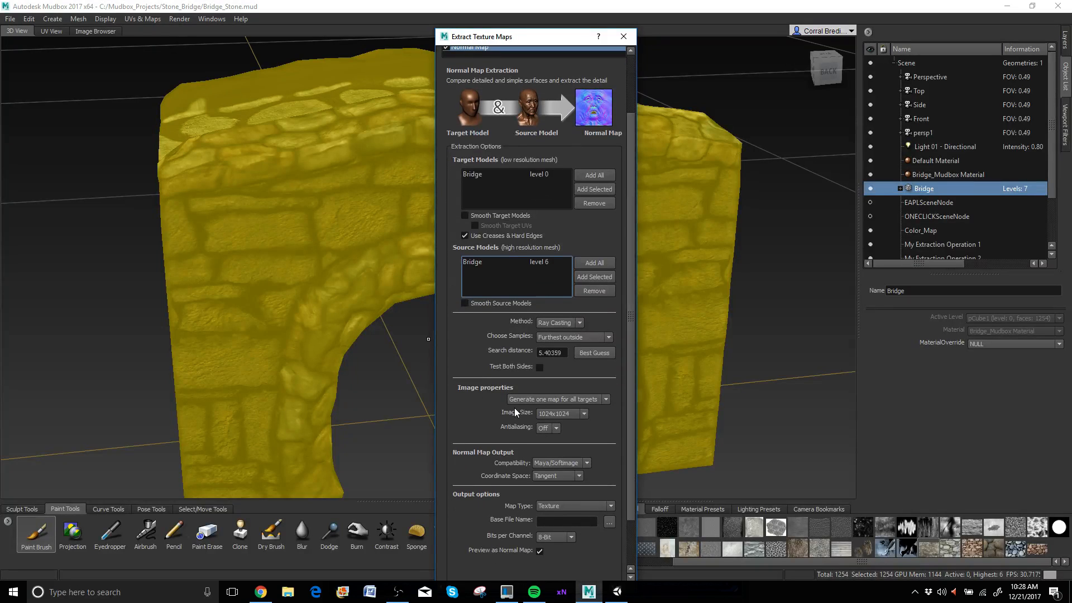
mouse_move(525, 434)
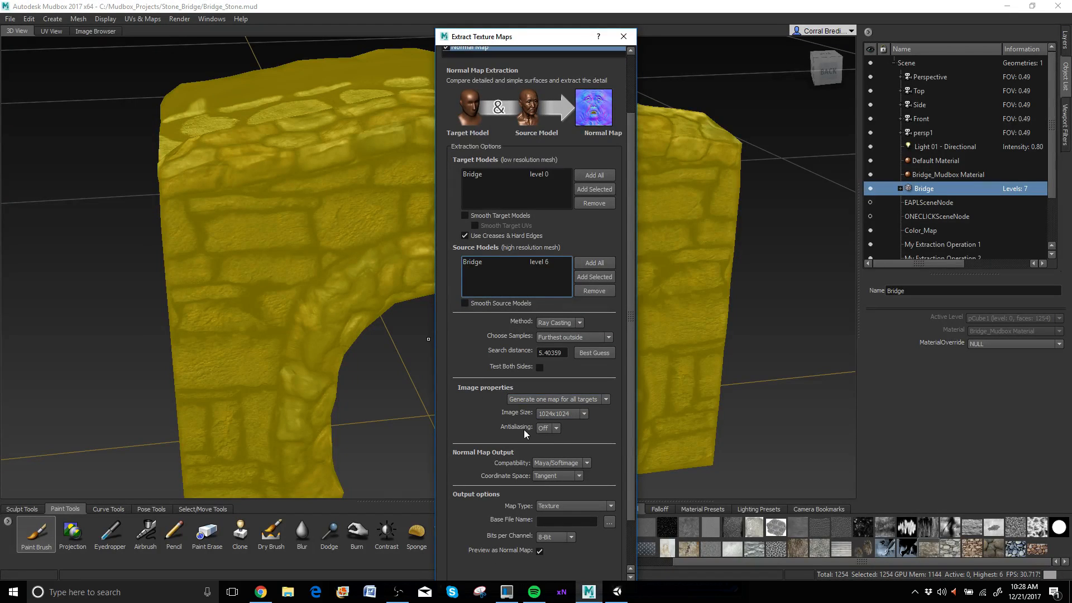
mouse_move(536, 420)
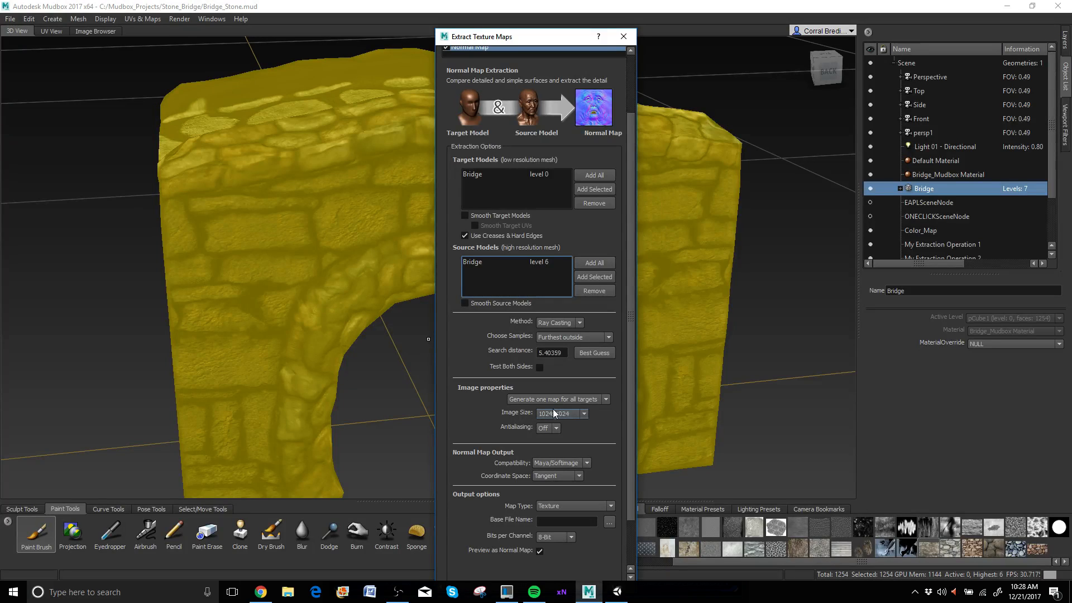
click(585, 413)
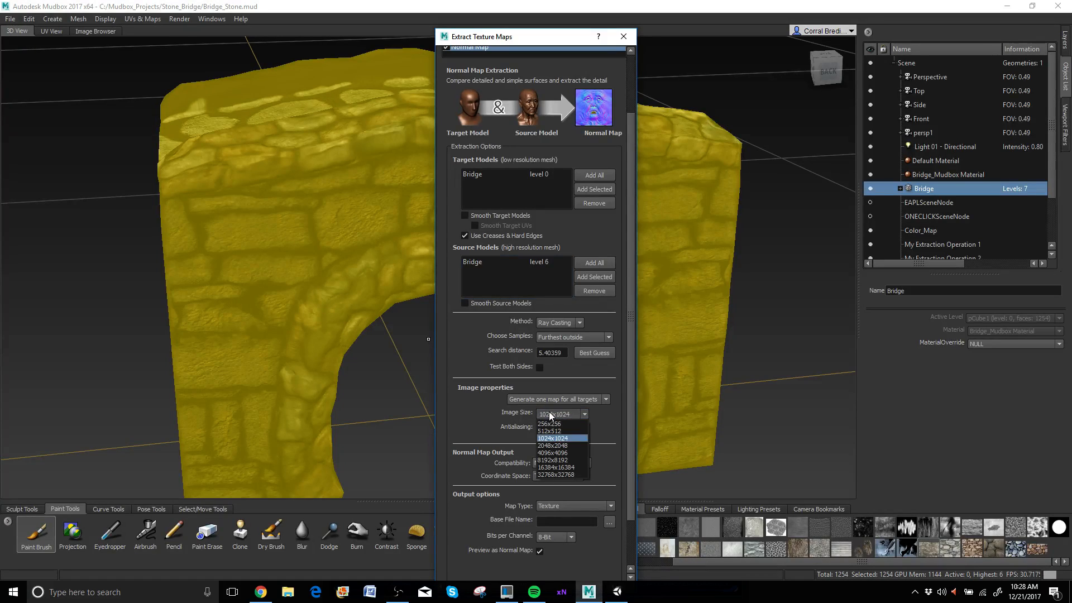
mouse_move(551, 417)
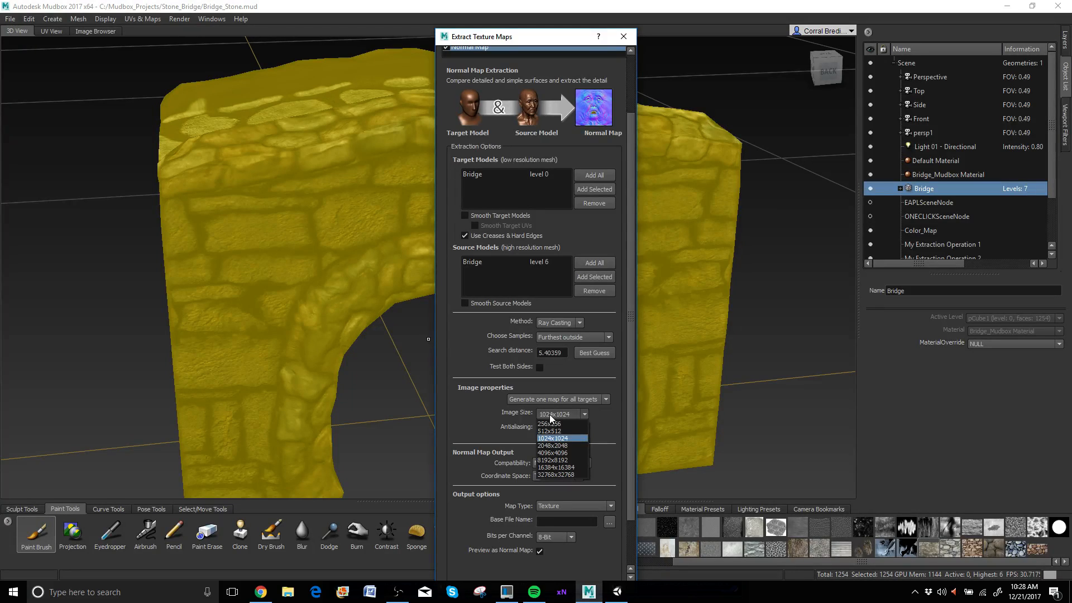
click(552, 446)
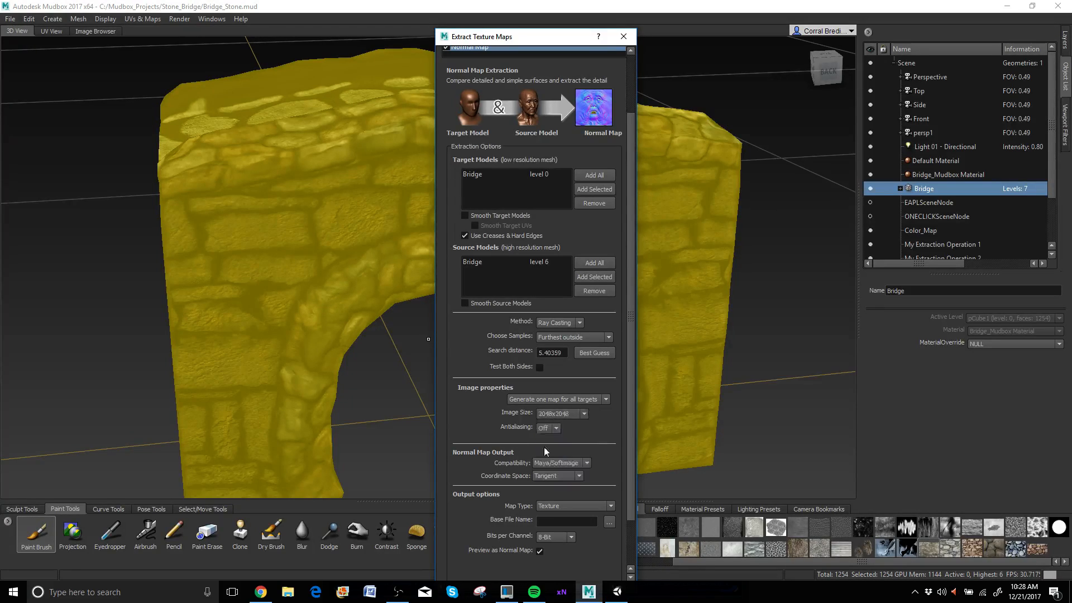
mouse_move(497, 512)
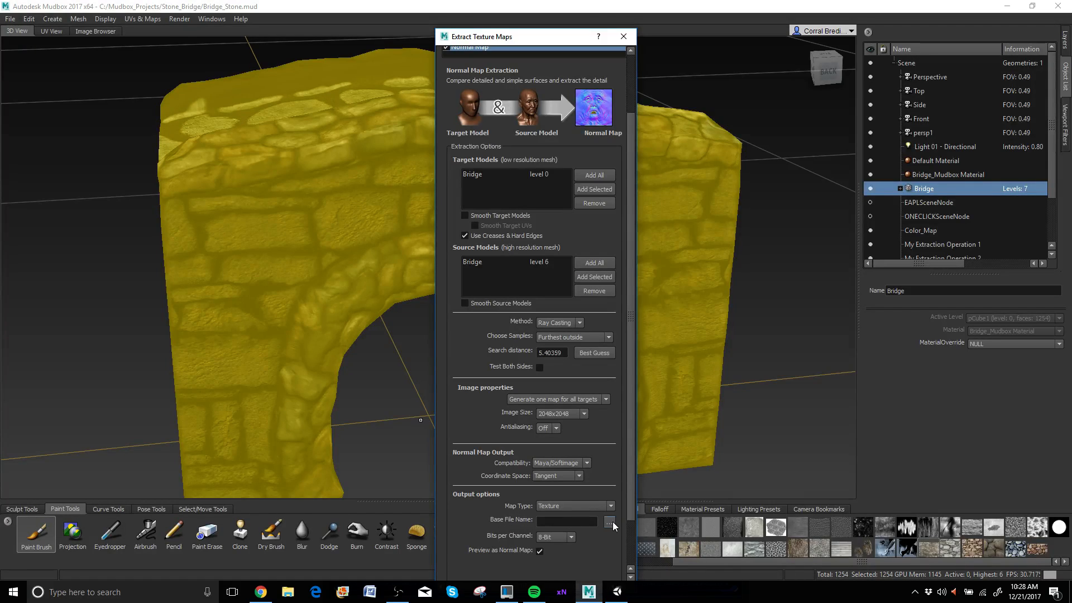
Step: Set the normal map's base file name to 2.png in the Bridge.fbx-files folder
click(609, 522)
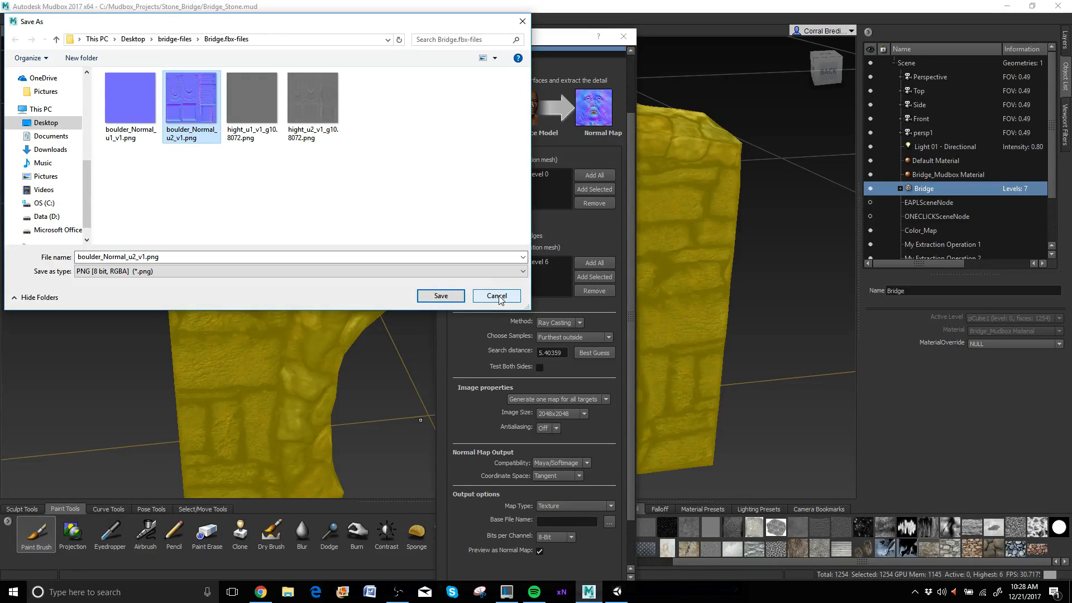
click(496, 295)
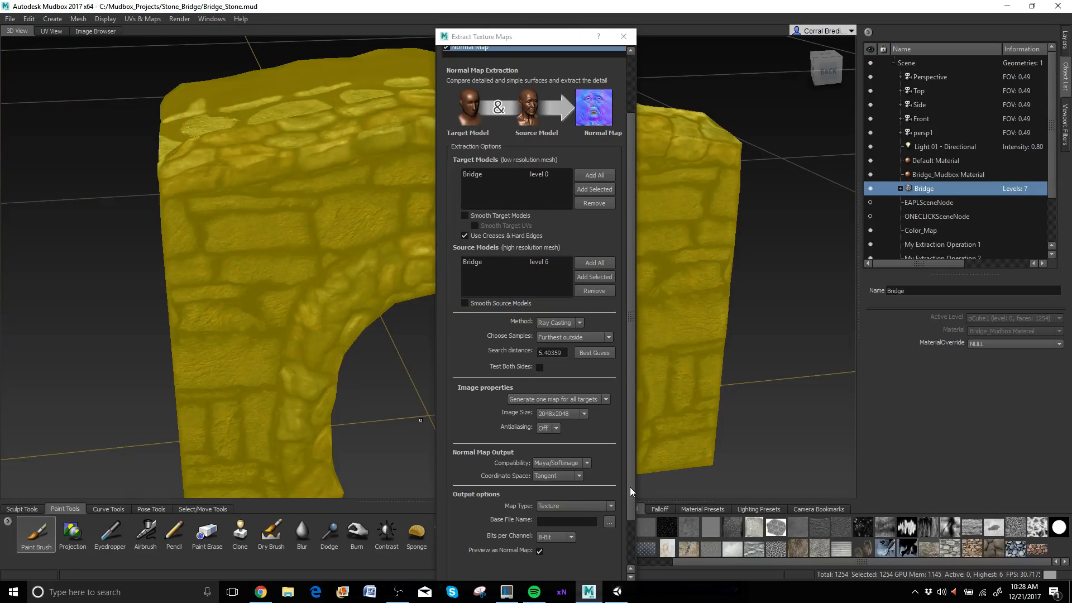
scroll(down, 3)
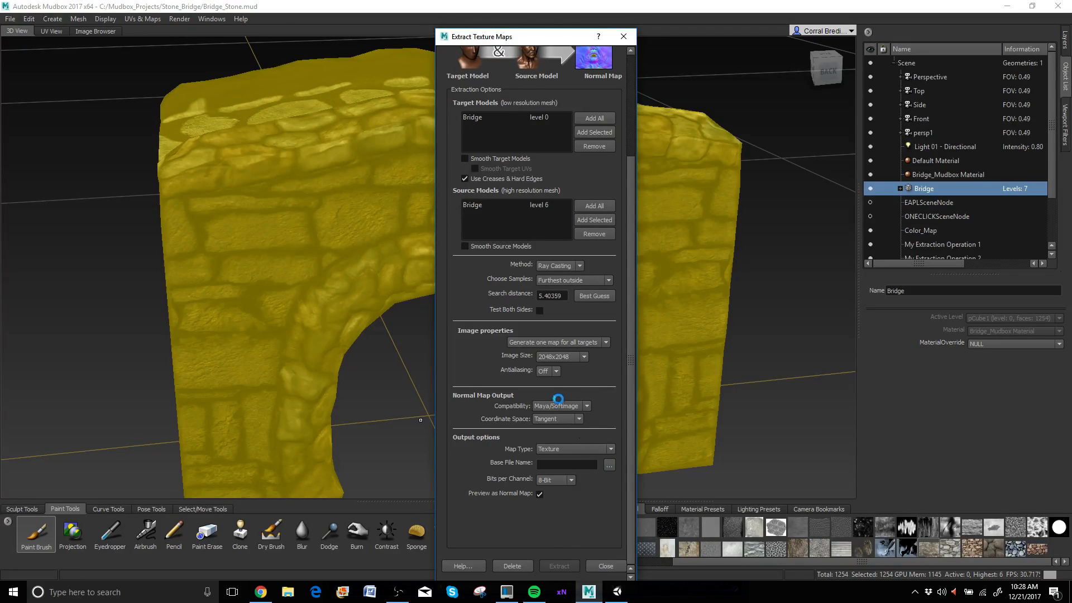
click(608, 466)
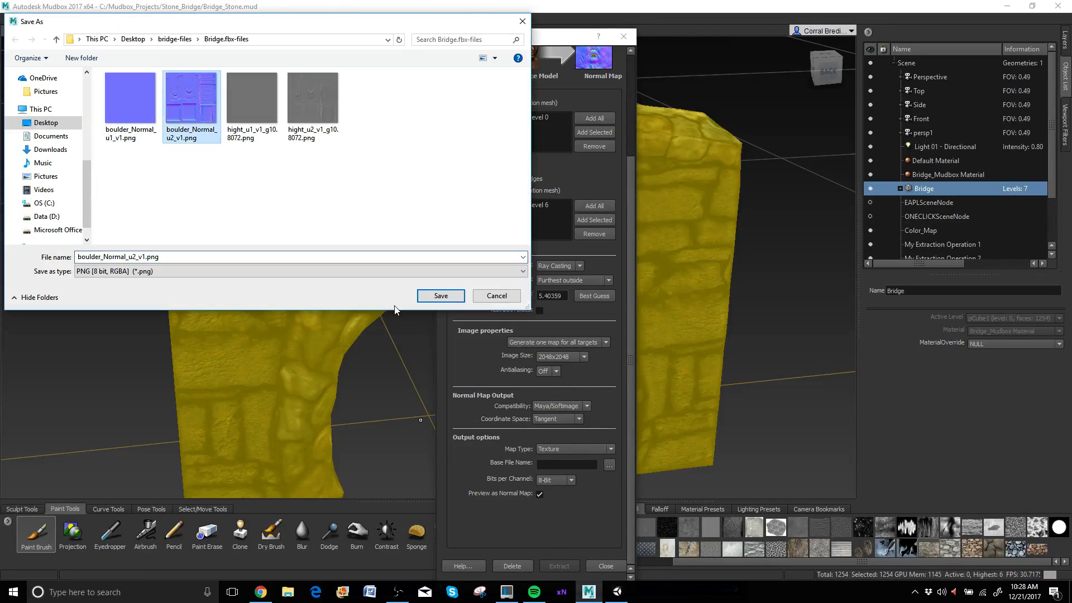
click(441, 295)
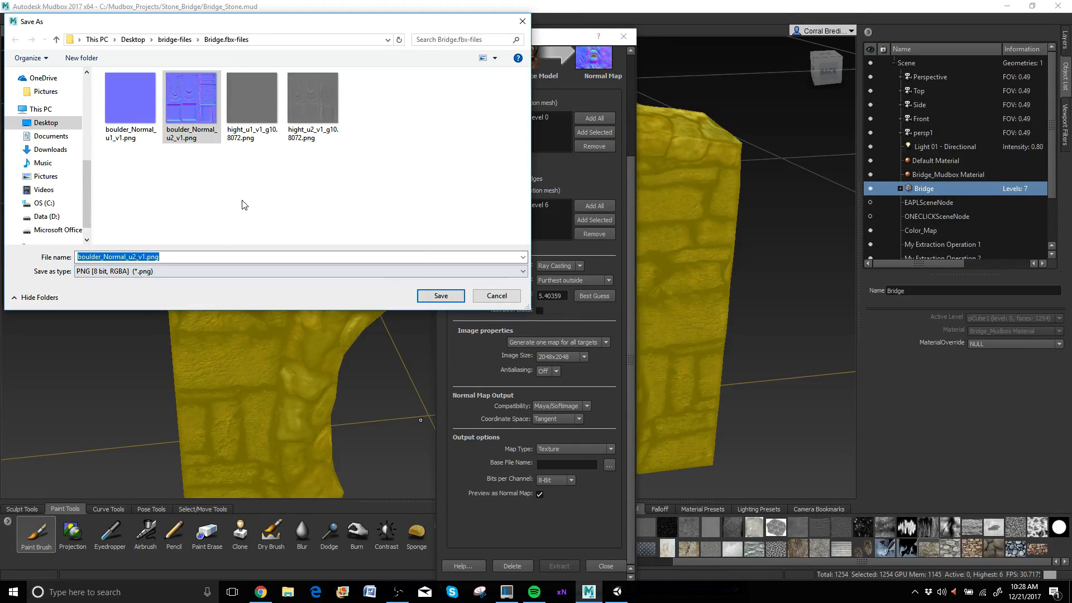
click(144, 256)
text(2)
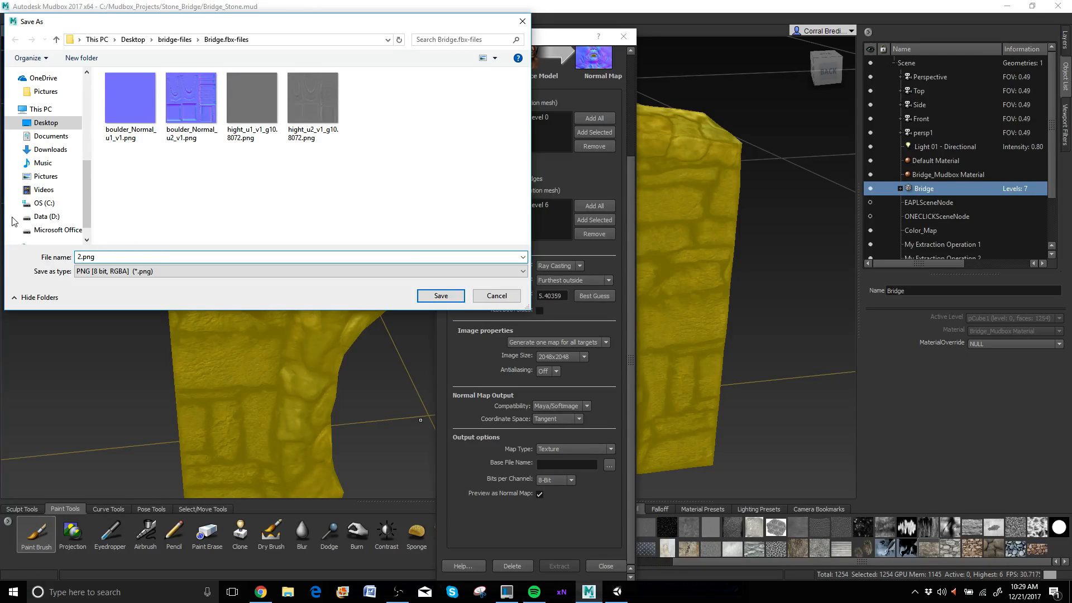
click(441, 295)
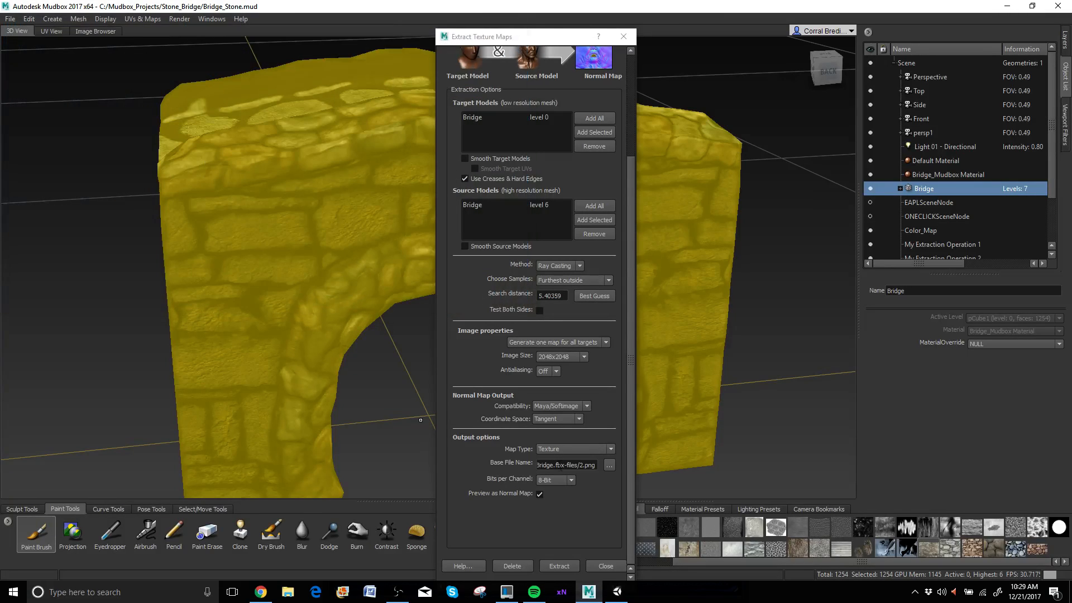
mouse_move(559, 566)
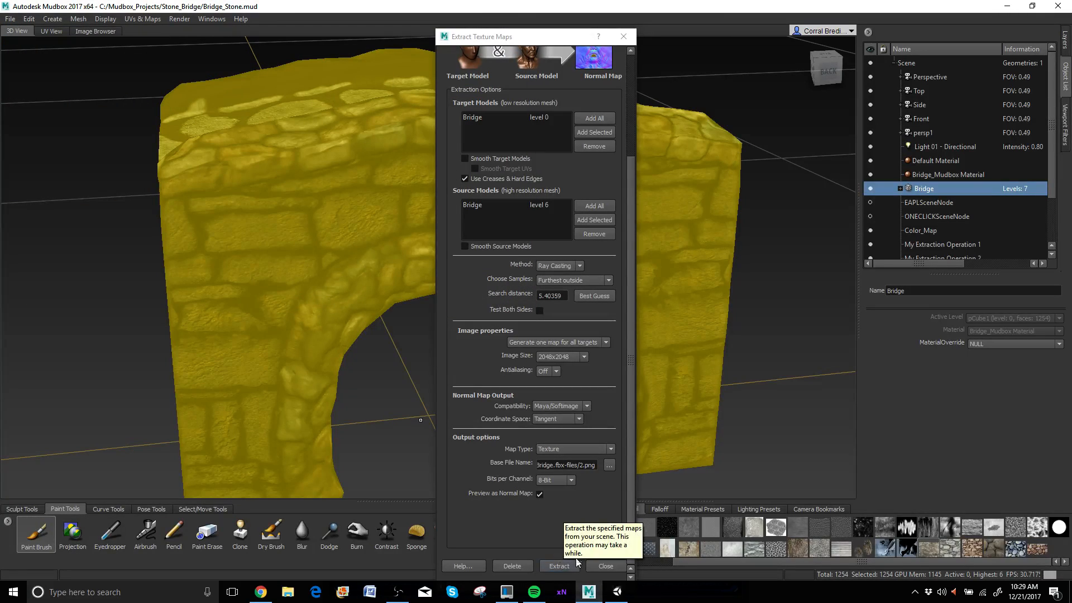
scroll(up, 3)
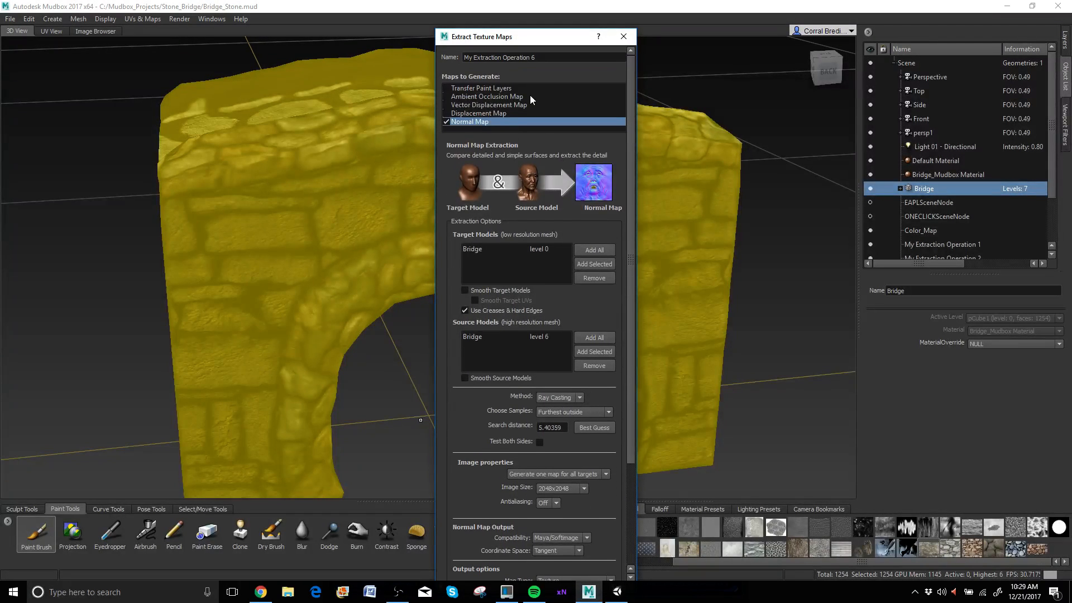
mouse_move(484, 170)
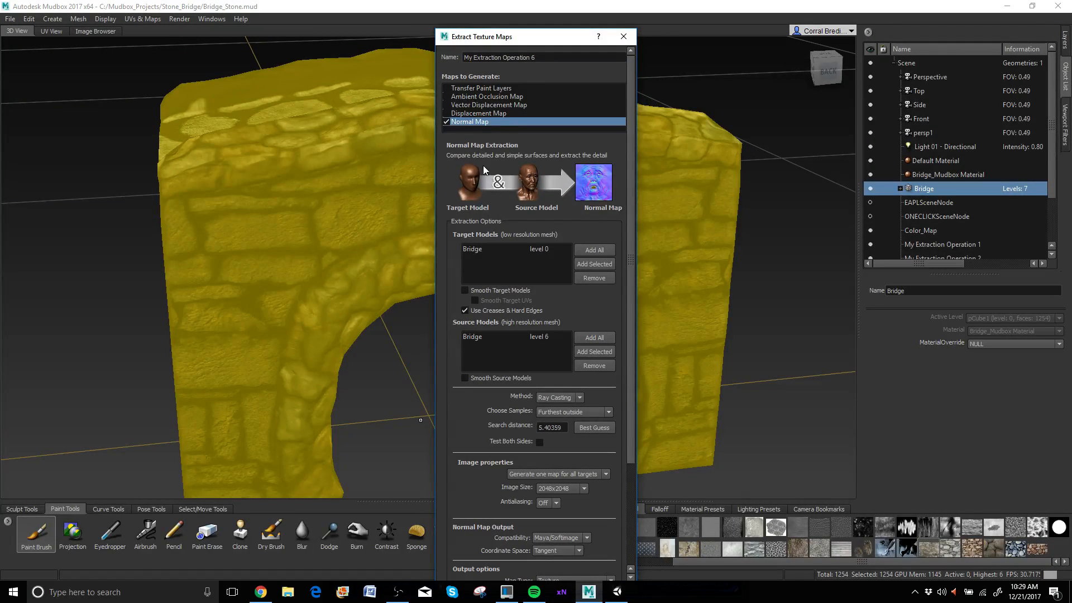
mouse_move(477, 121)
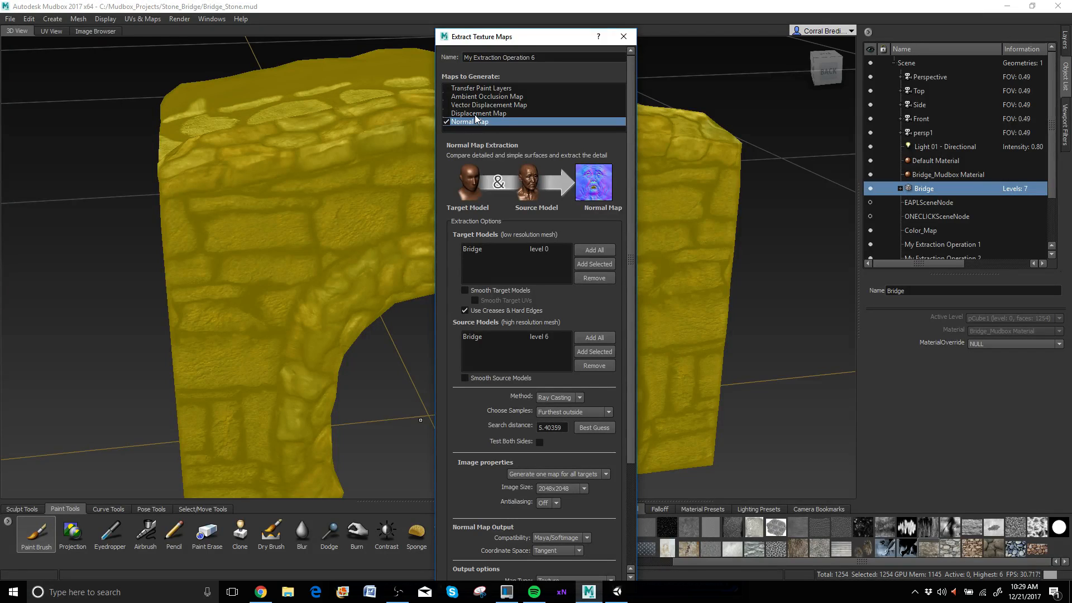
Step: Add a Displacement Map to the extraction and close the Extract Texture Maps dialog
click(479, 112)
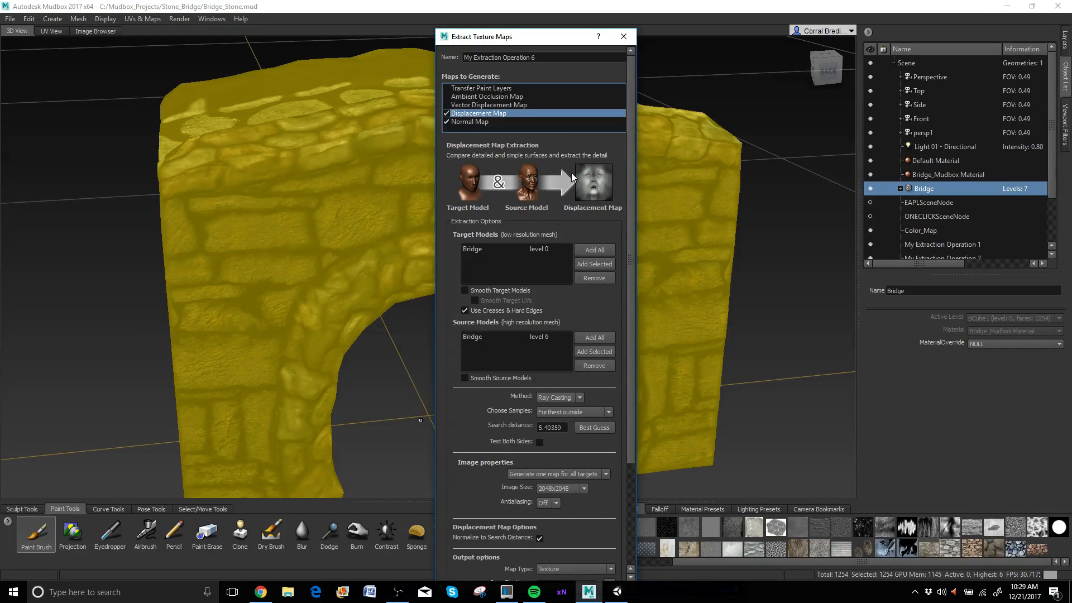
mouse_move(585, 171)
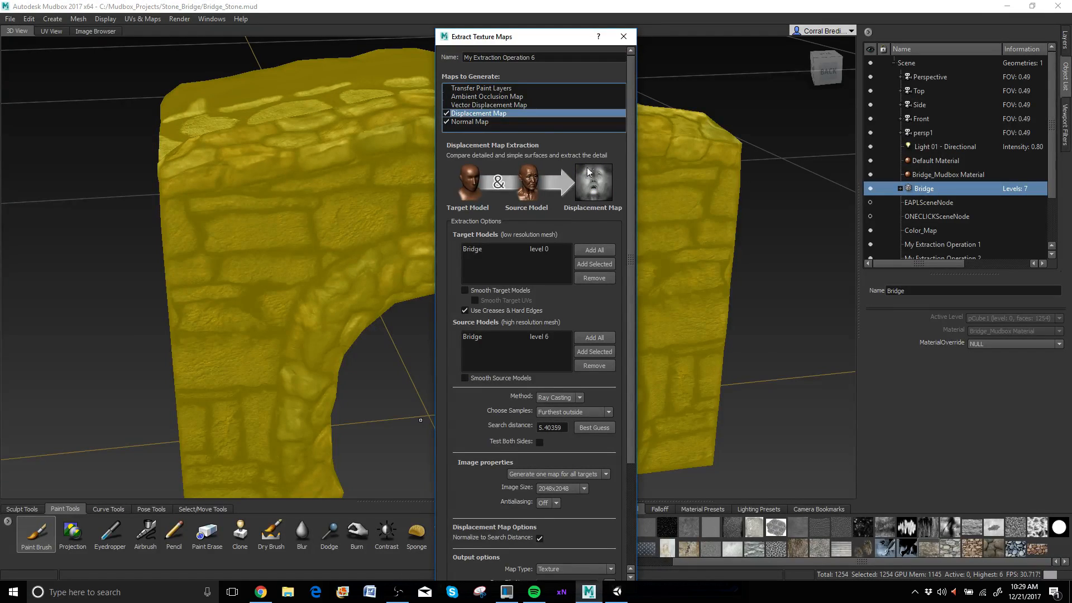
mouse_move(547, 359)
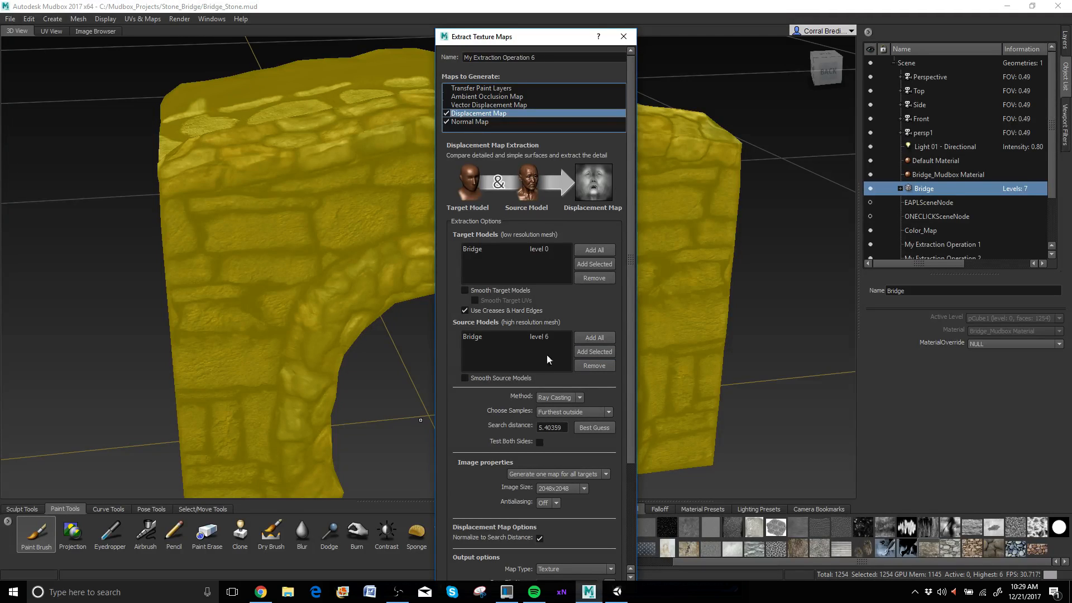
mouse_move(509, 249)
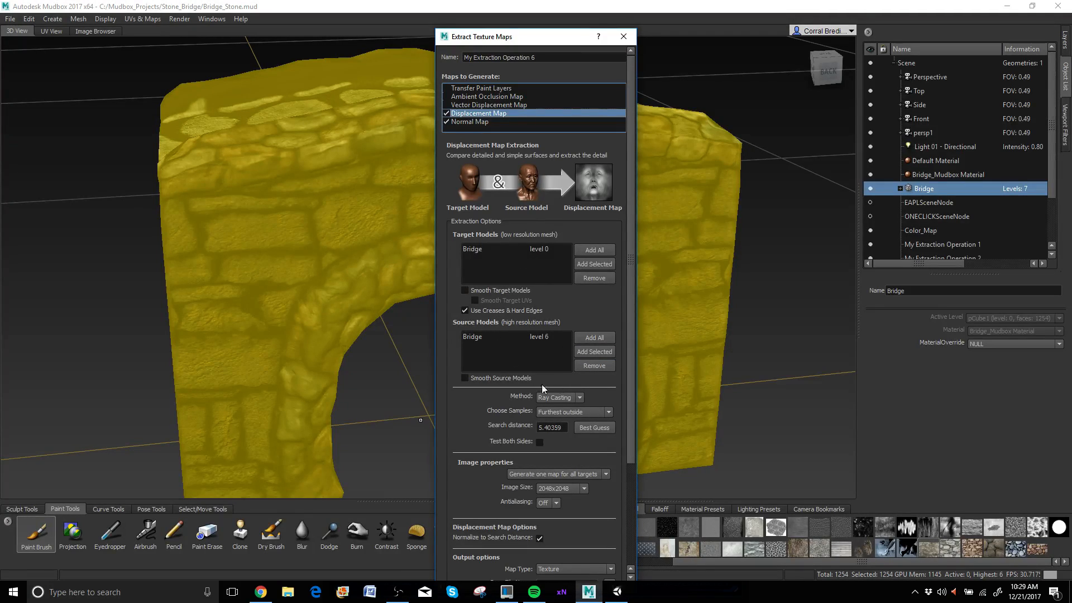
mouse_move(543, 280)
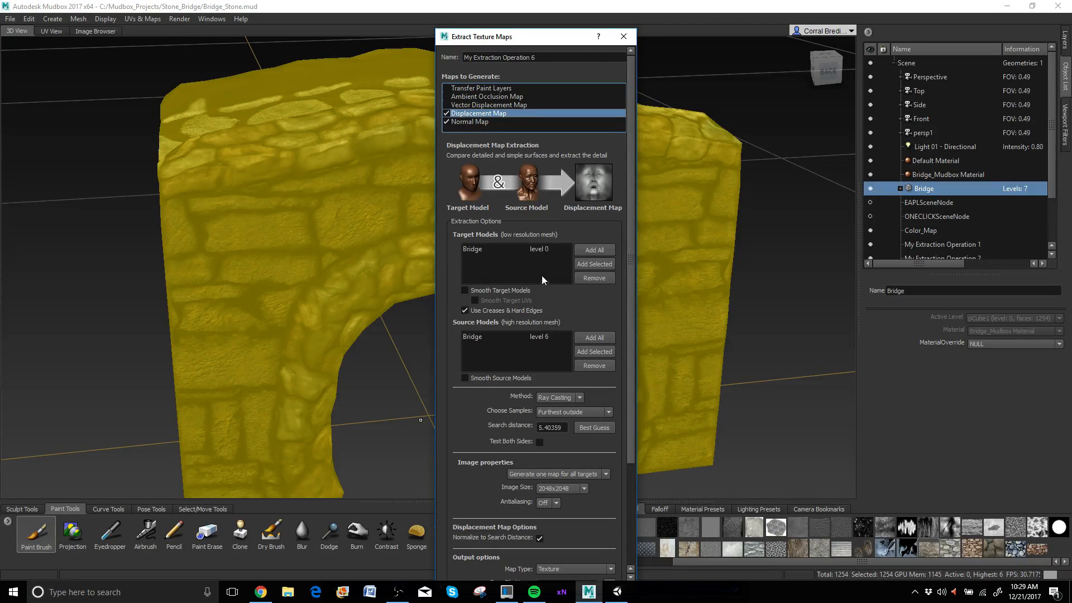
mouse_move(578, 218)
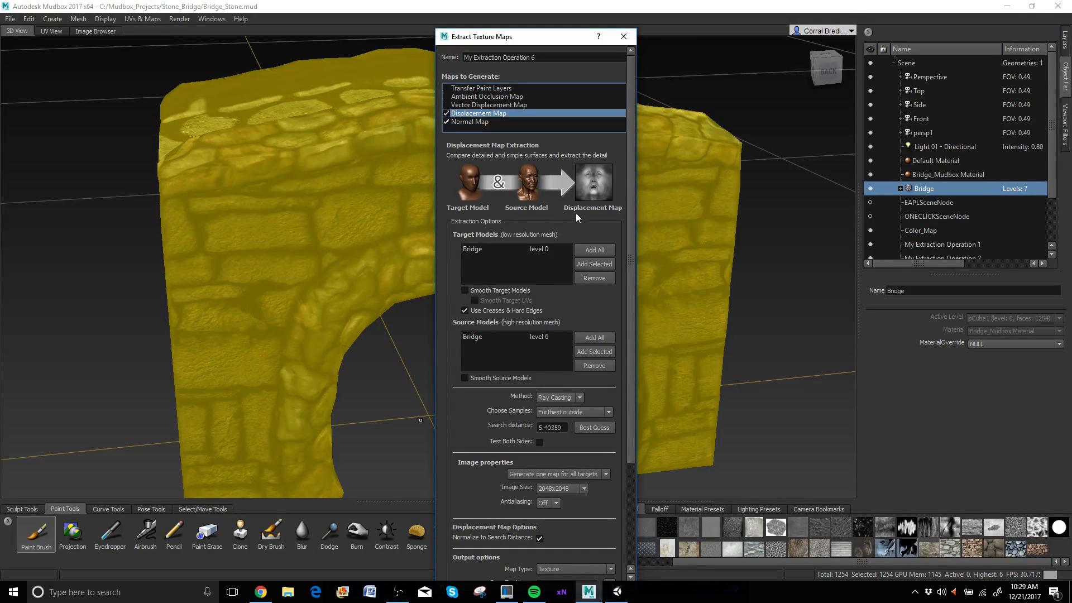
scroll(down, 3)
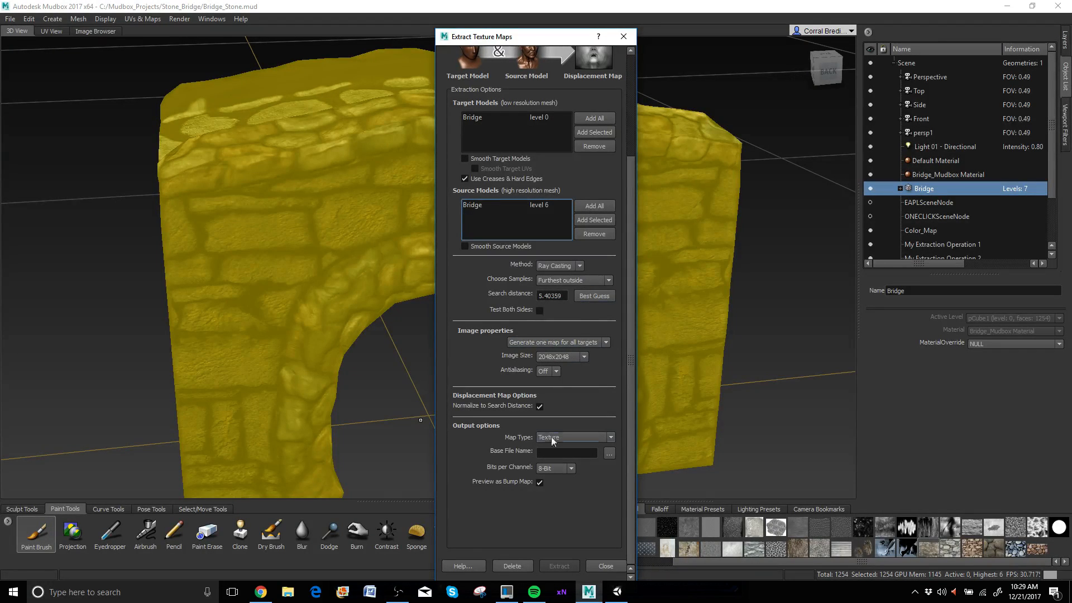
mouse_move(563, 549)
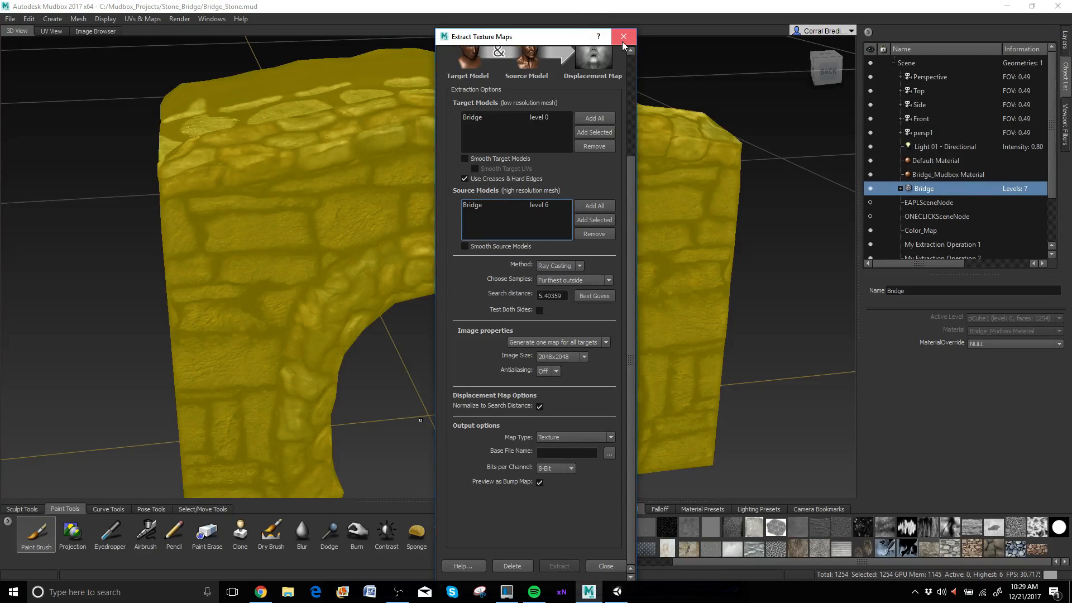
click(622, 35)
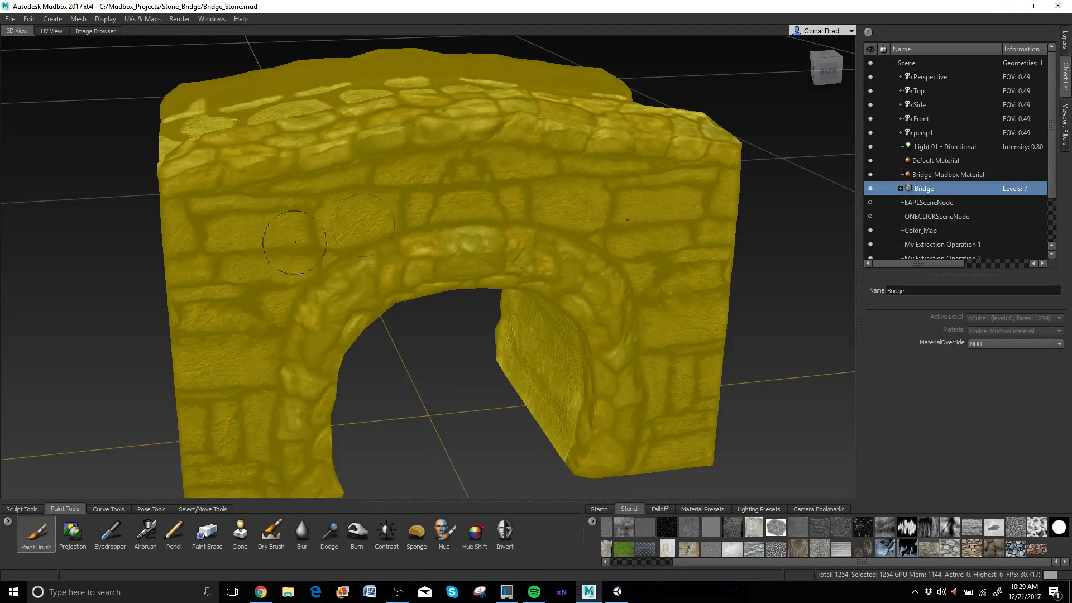
mouse_move(497, 417)
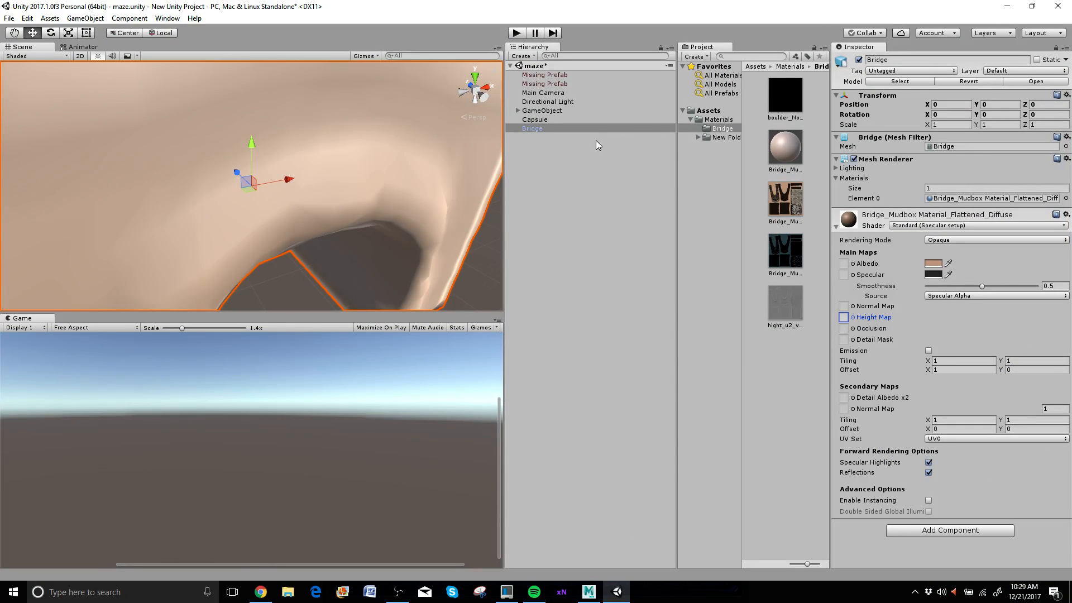
click(710, 110)
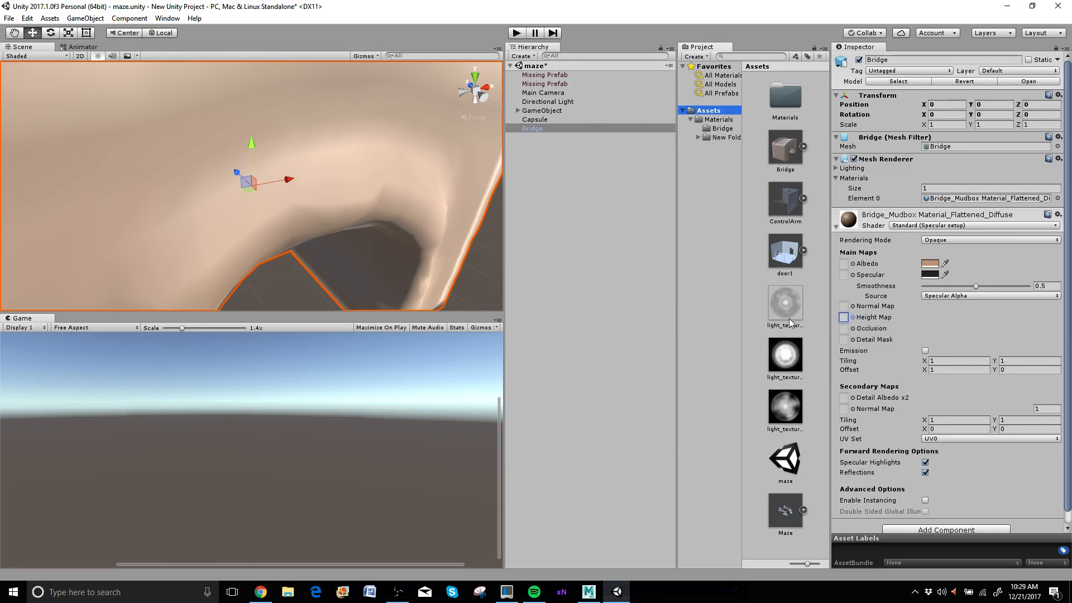
click(784, 149)
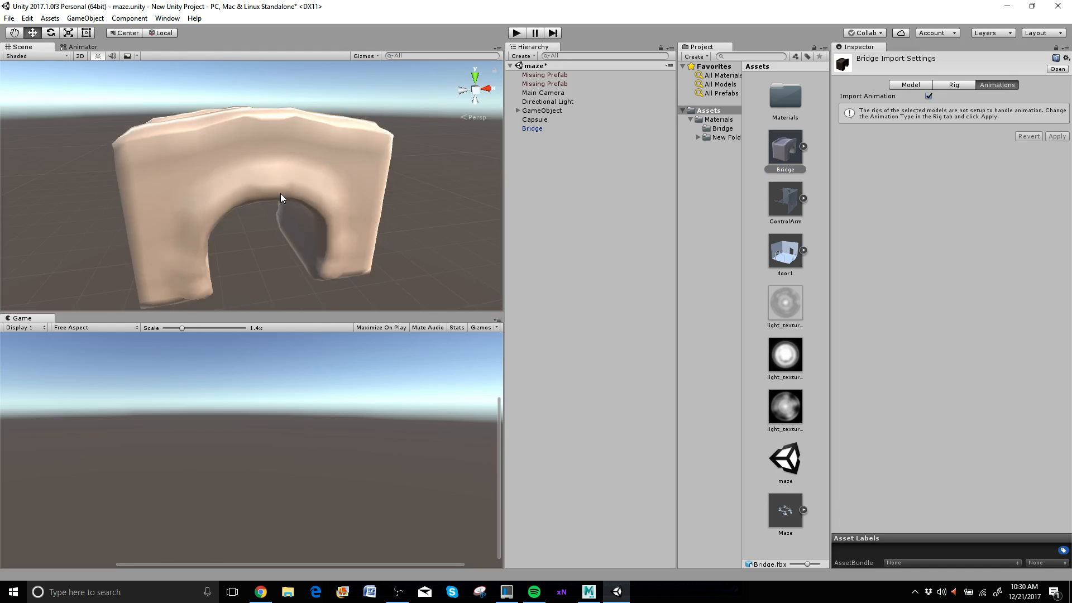
drag(281, 199, 345, 205)
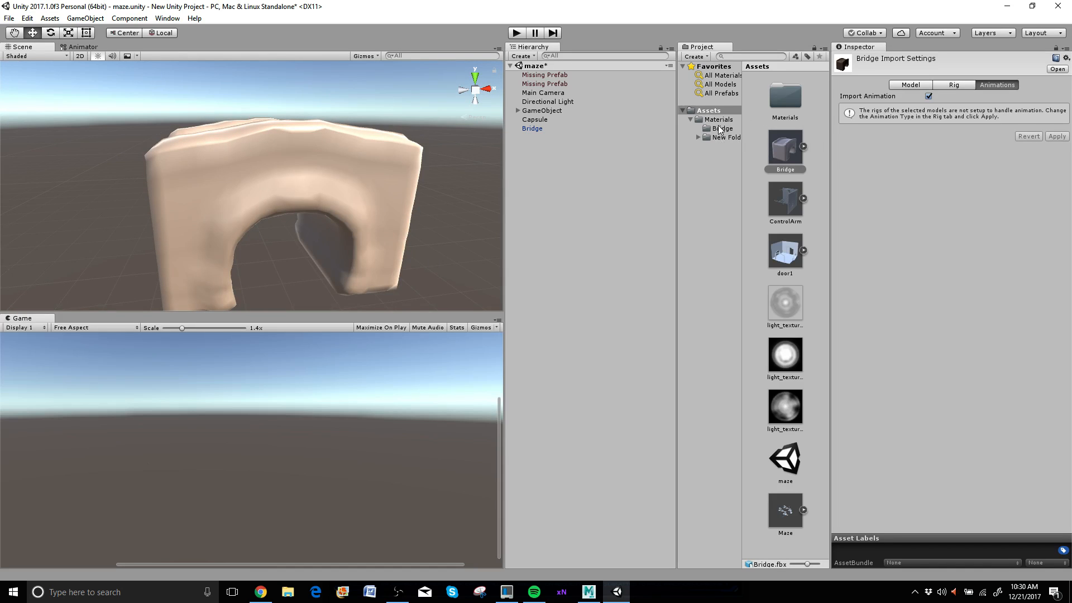
click(717, 119)
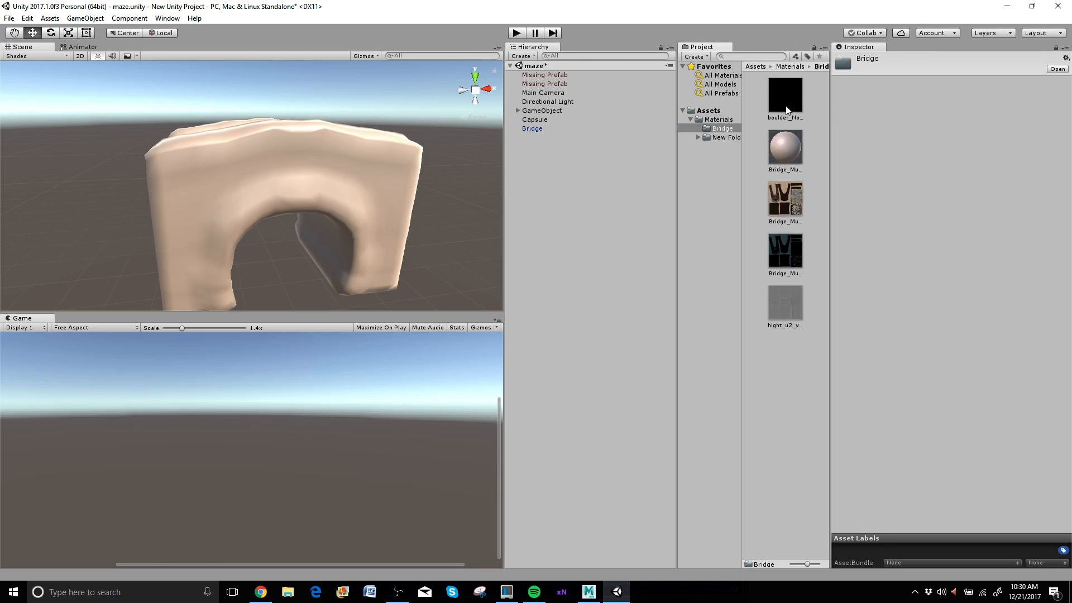
Step: Keep the Bridge_Mudbox Material_Flattened_Diffuse material on the Standard (Specular setup) shader
click(785, 148)
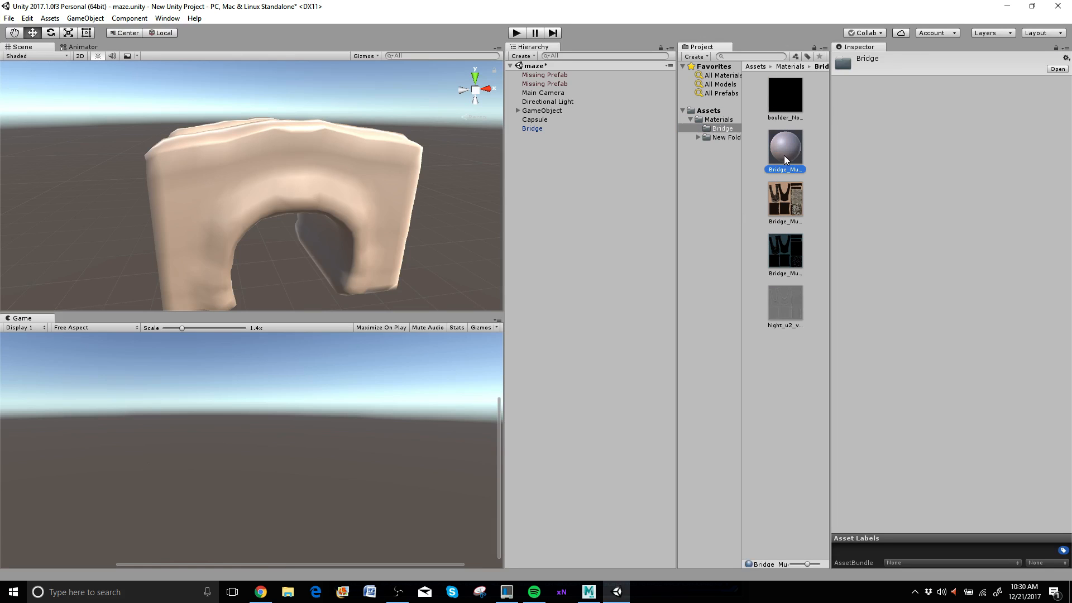
click(785, 146)
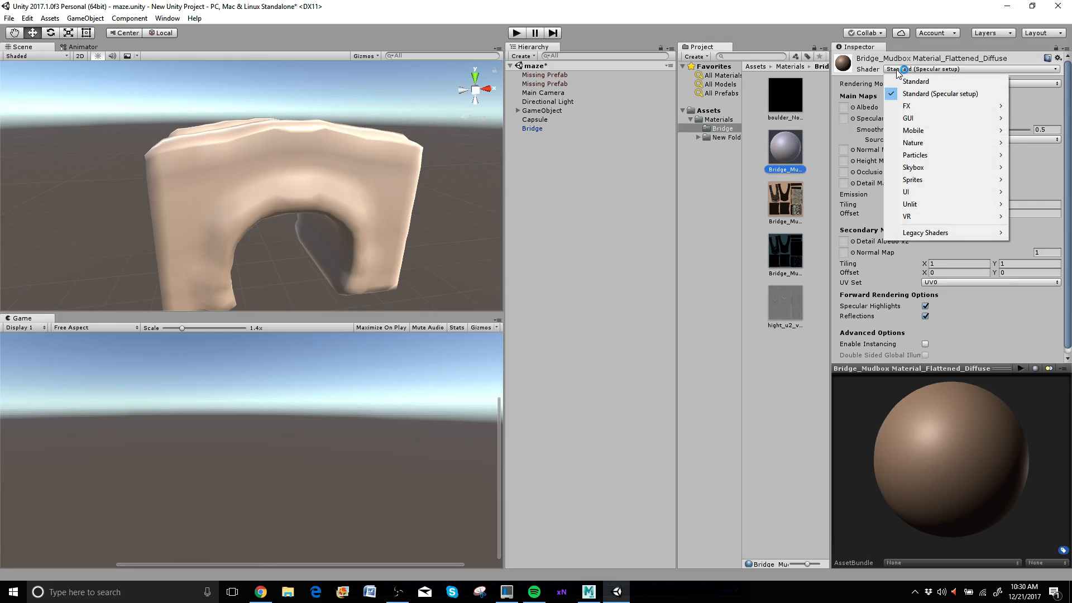
click(941, 94)
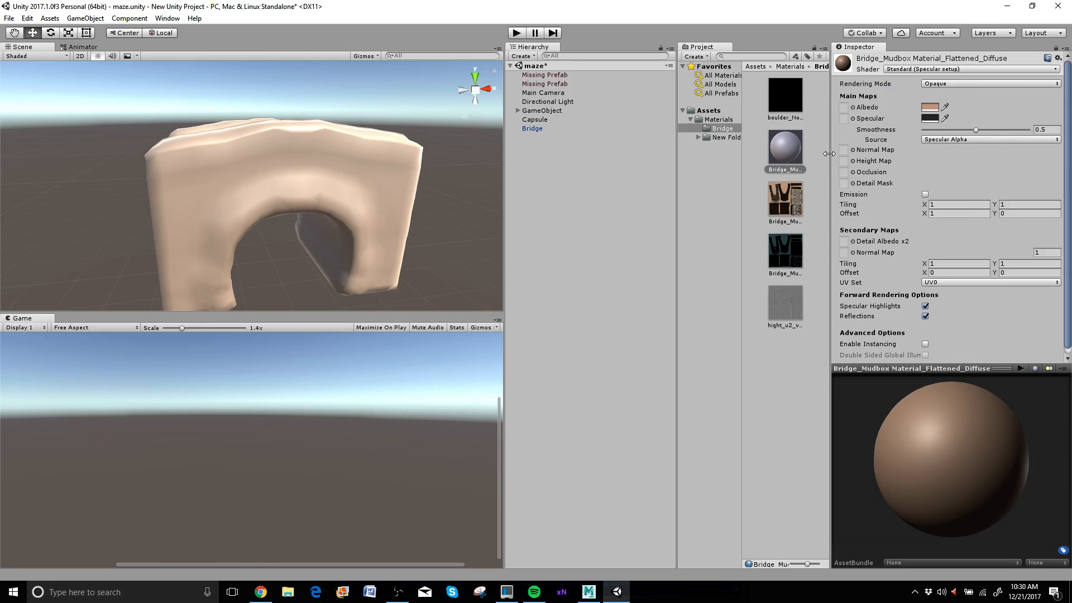
mouse_move(869, 117)
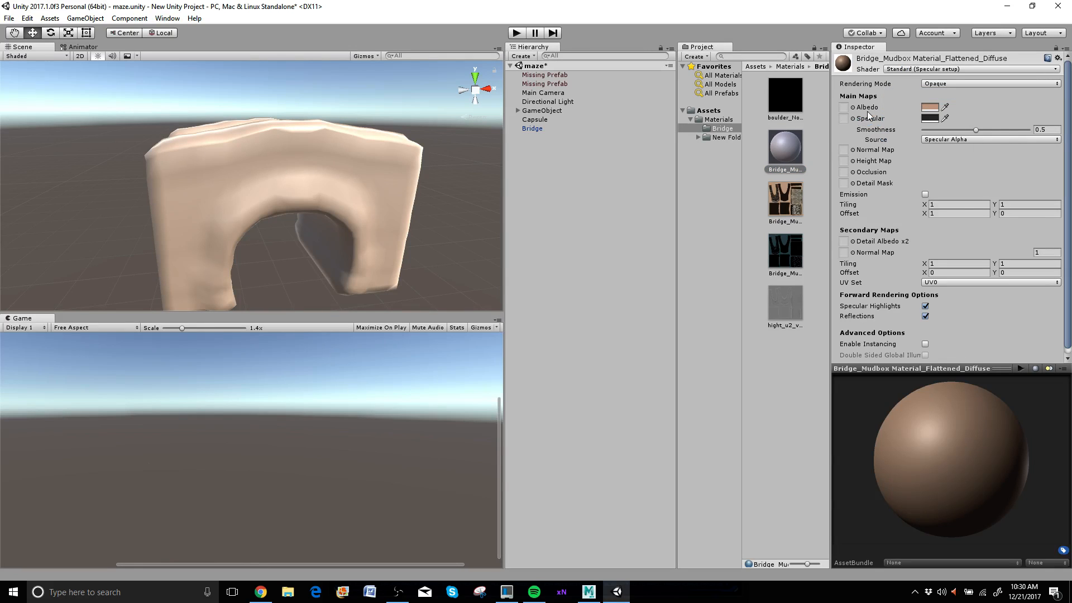
mouse_move(872, 118)
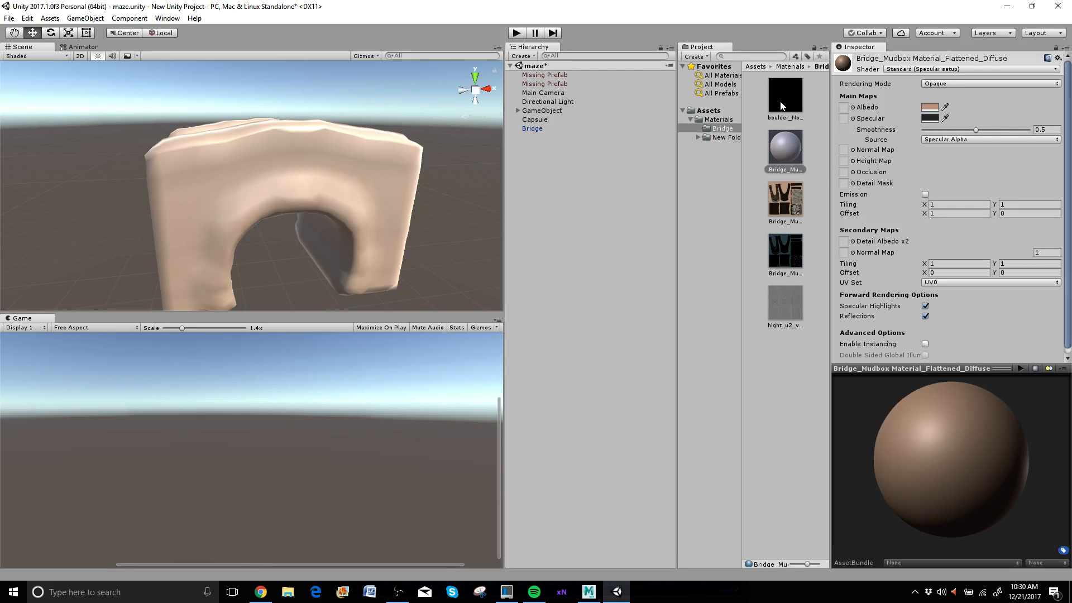
Step: View the boulder_Normal_u2_v1 texture, then the Bridge_Mudbox Material_Flattened_Diffuse texture's import settings
click(785, 96)
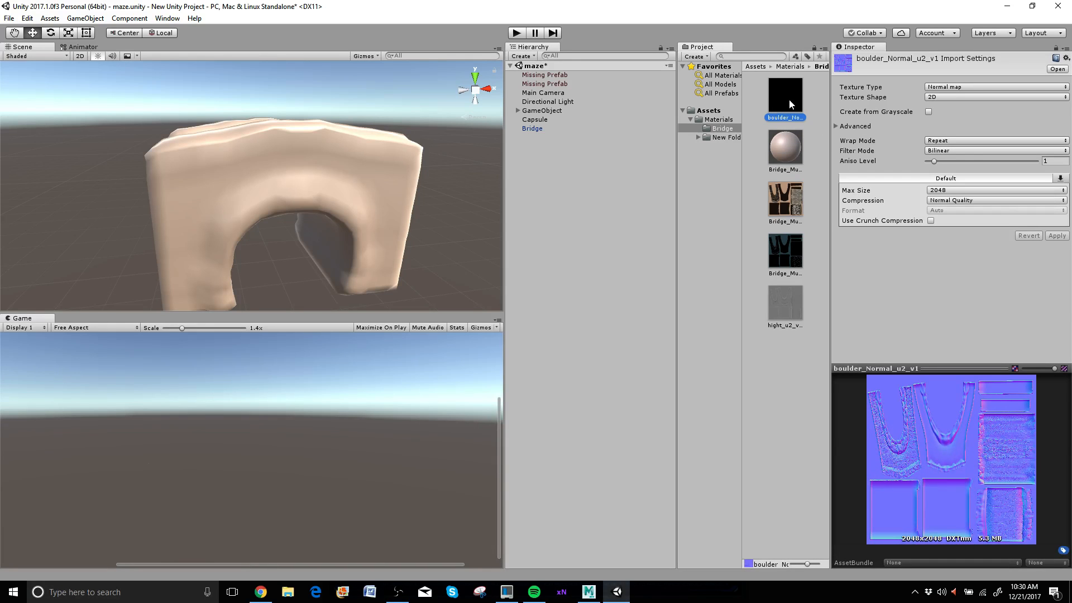
mouse_move(786, 88)
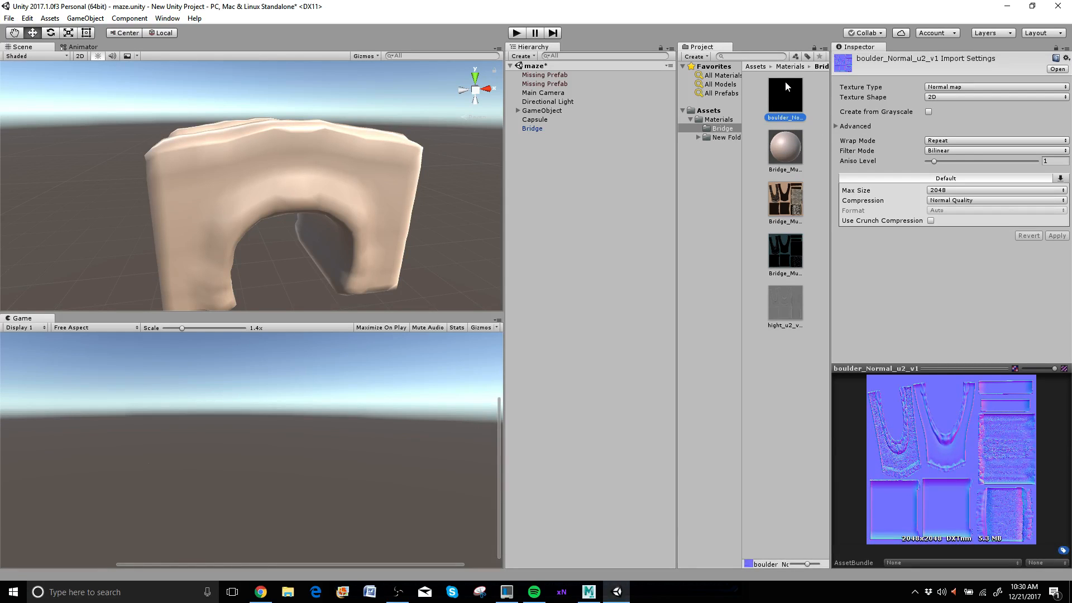
mouse_move(805, 99)
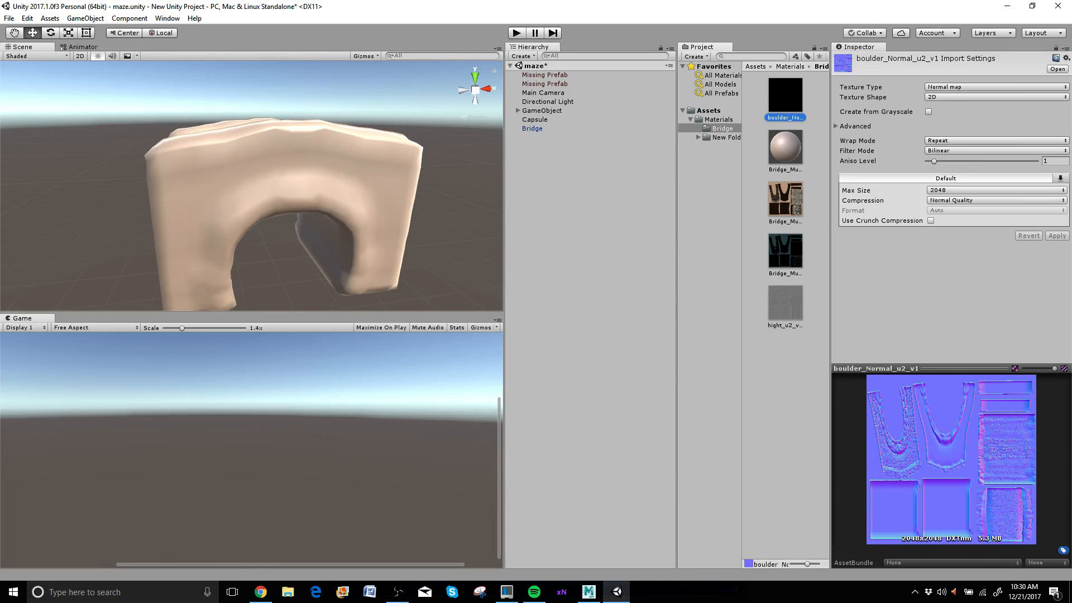
mouse_move(796, 147)
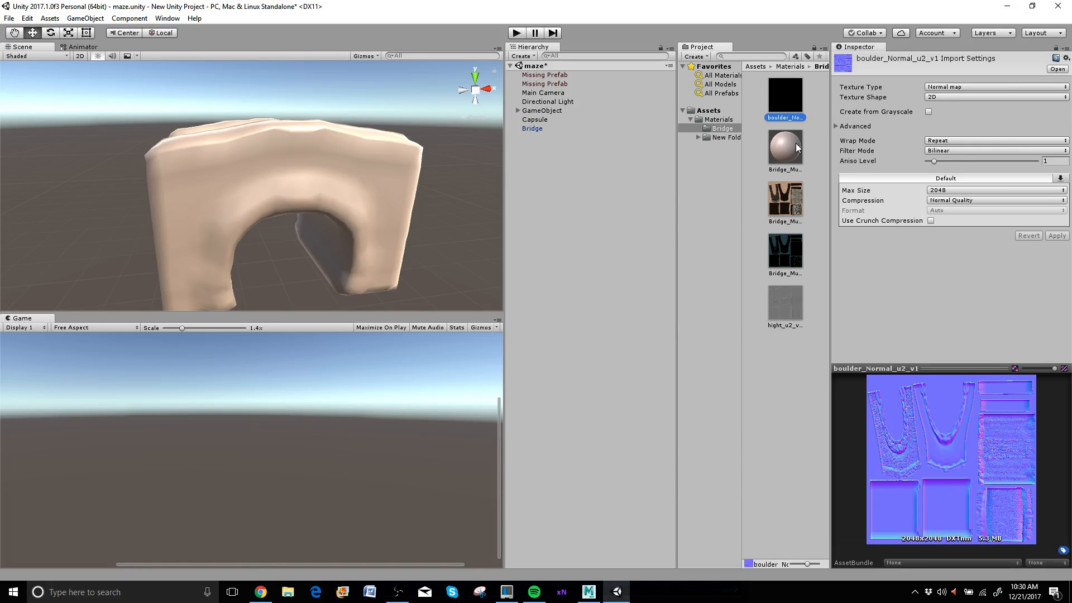
click(786, 148)
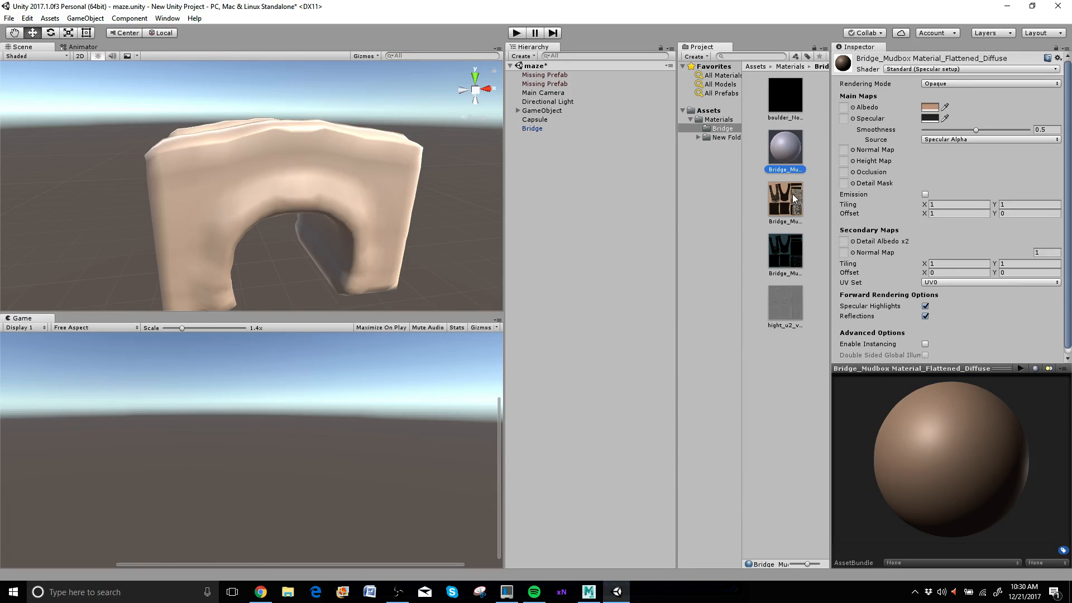
click(784, 198)
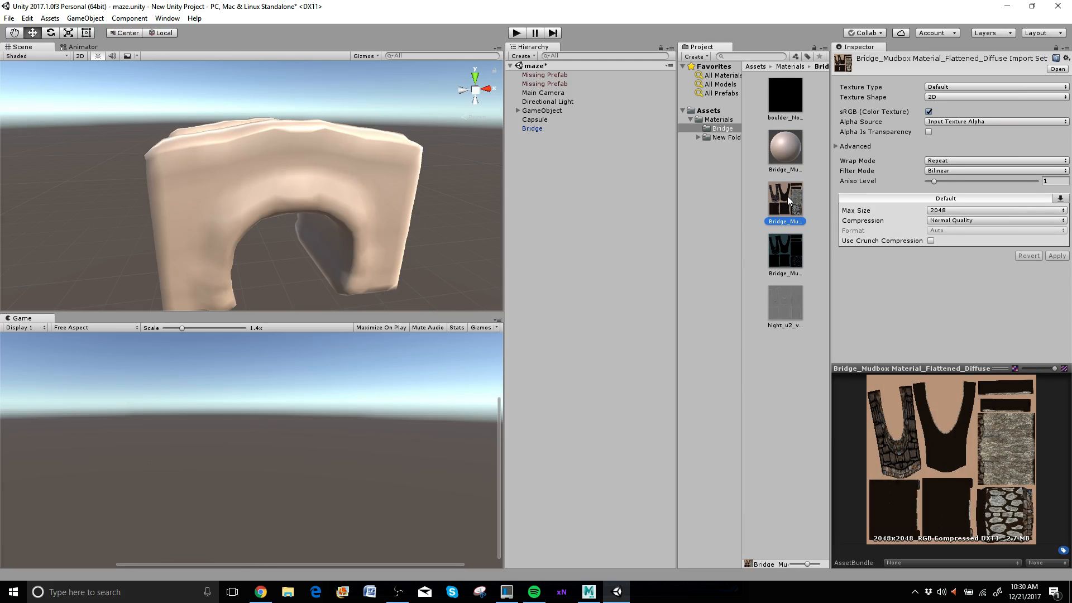
mouse_move(575, 170)
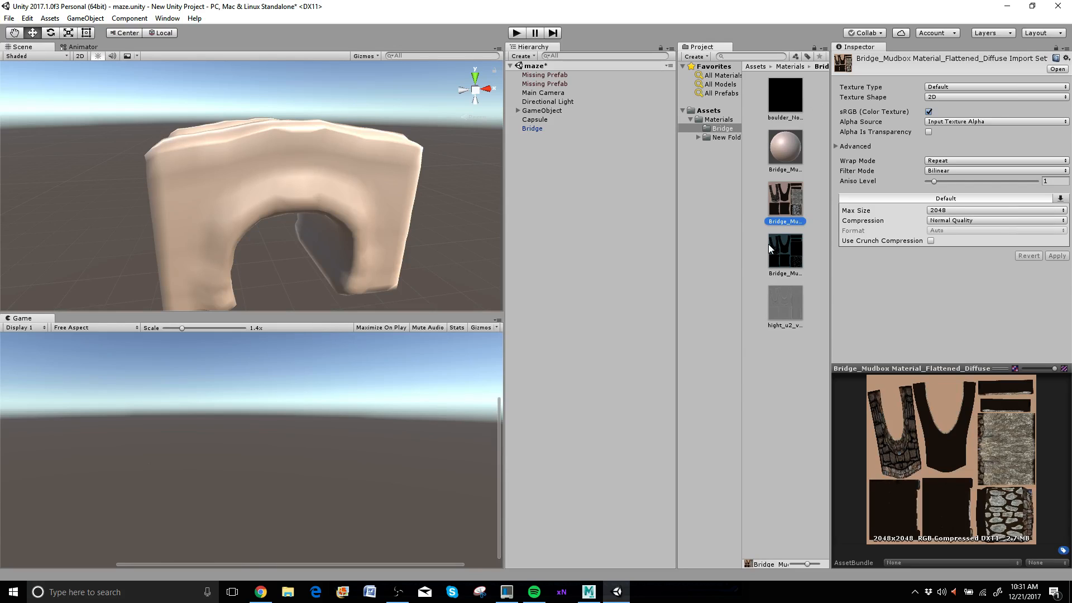
click(784, 149)
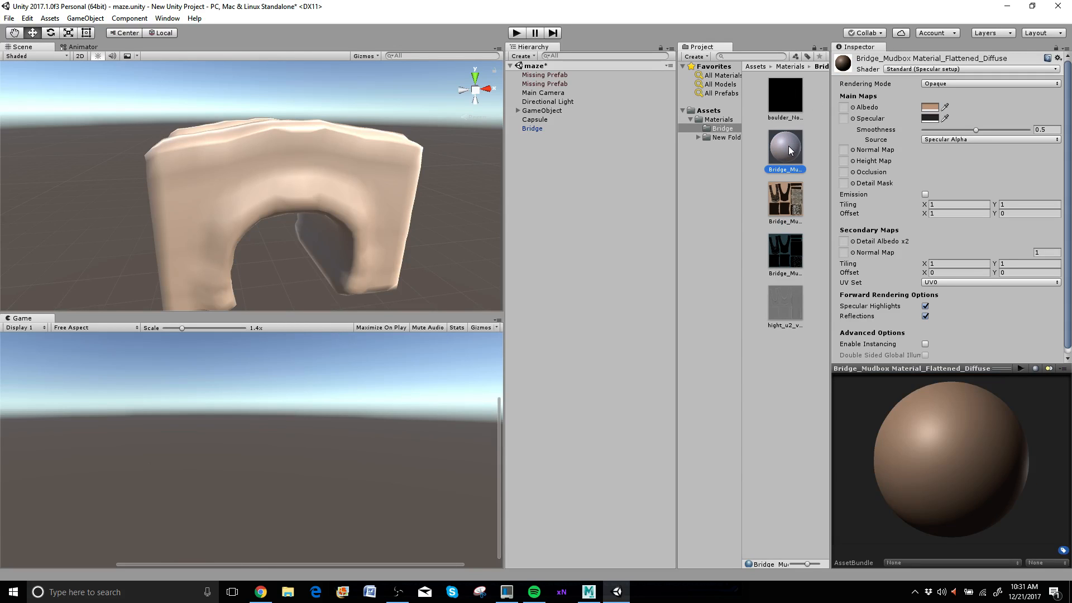
mouse_move(793, 104)
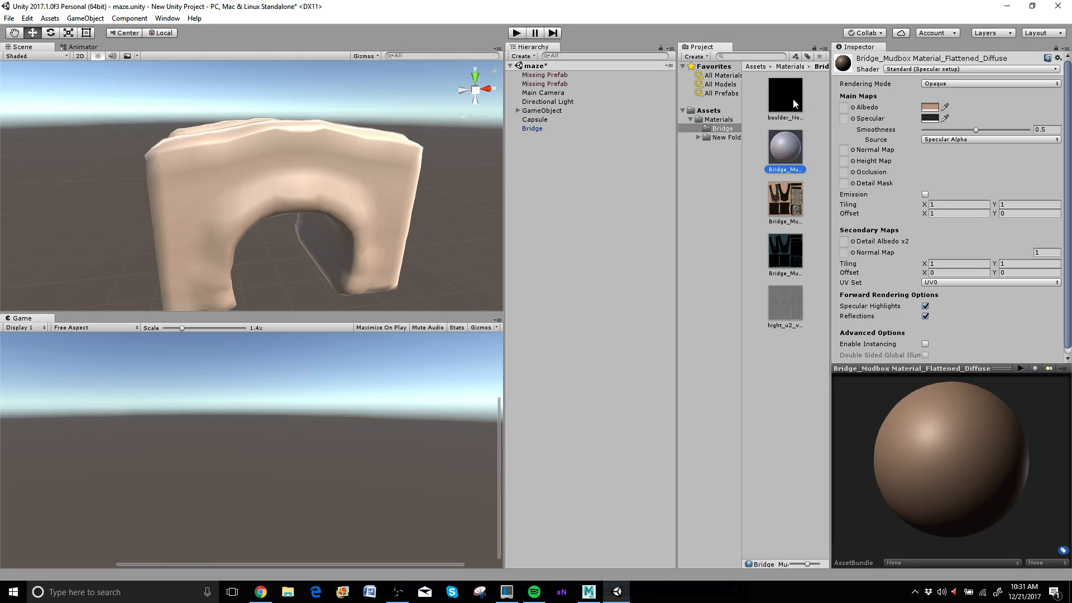
mouse_move(790, 113)
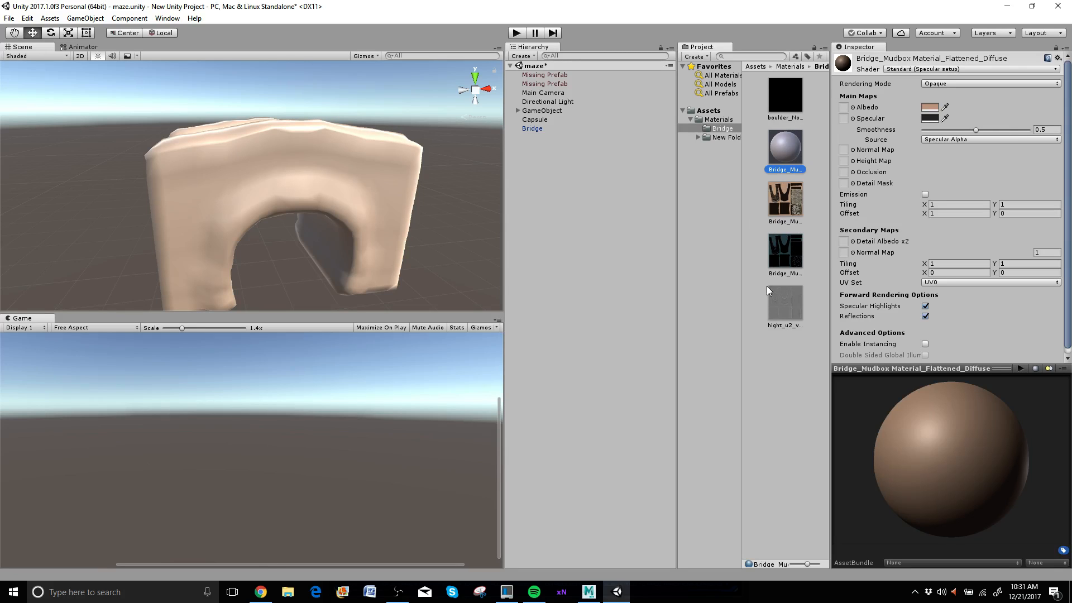
mouse_move(786, 264)
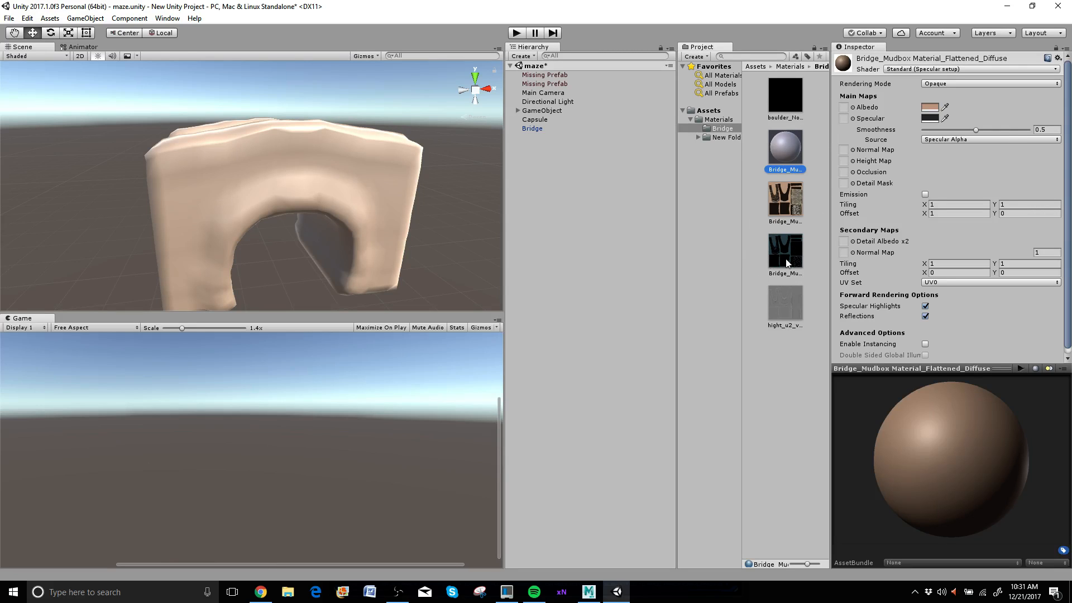
mouse_move(797, 160)
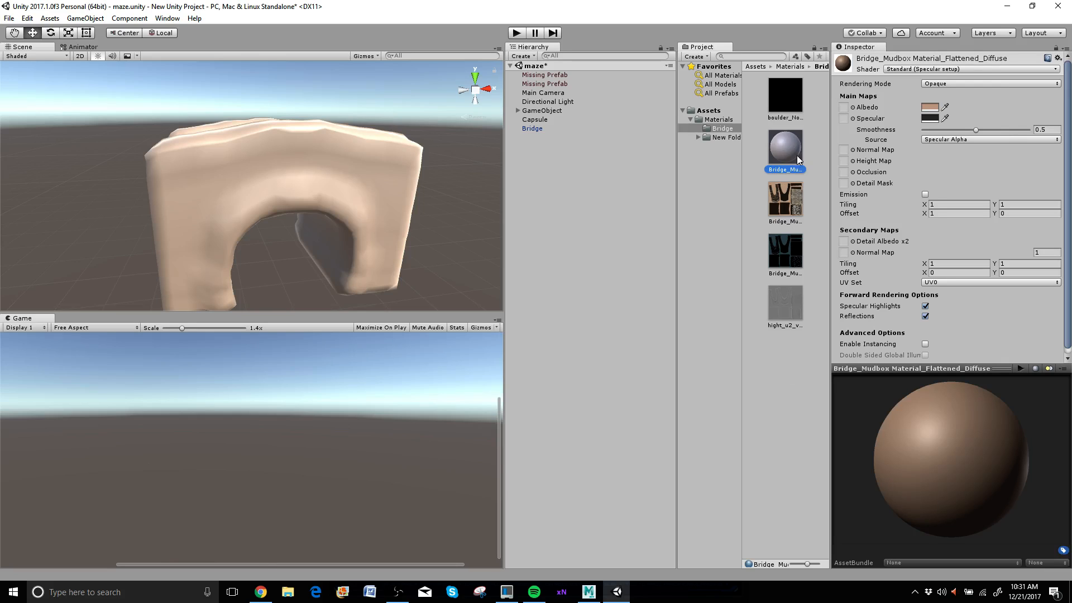
mouse_move(780, 347)
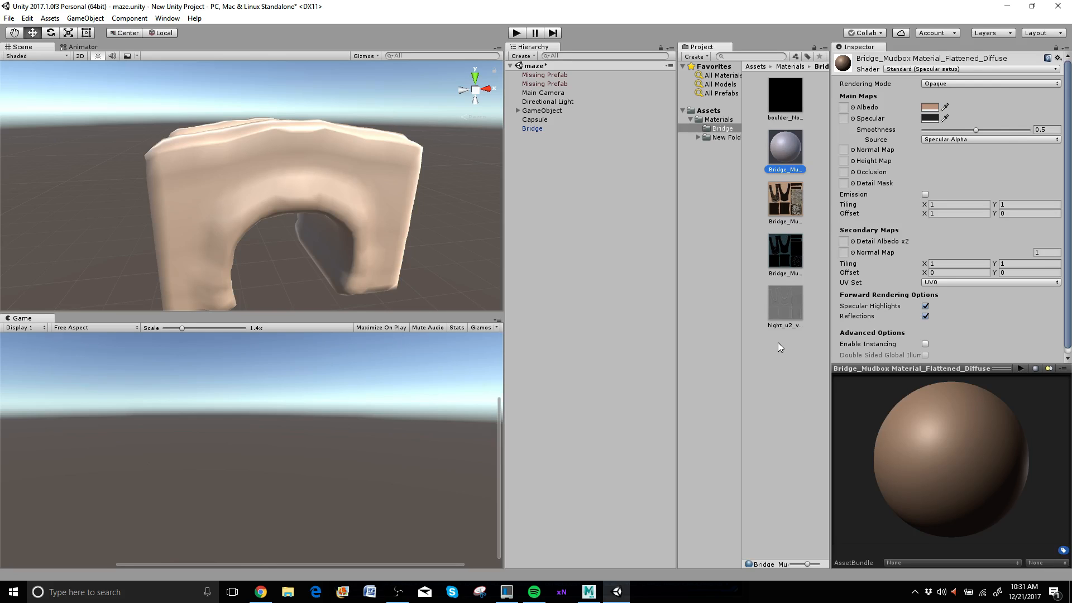
mouse_move(797, 156)
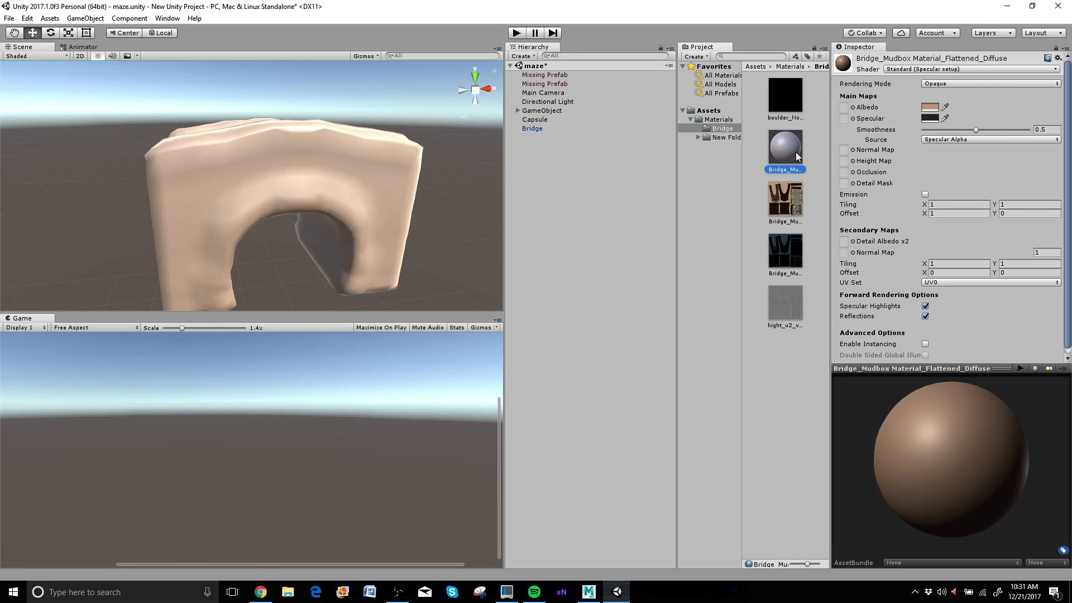
mouse_move(785, 110)
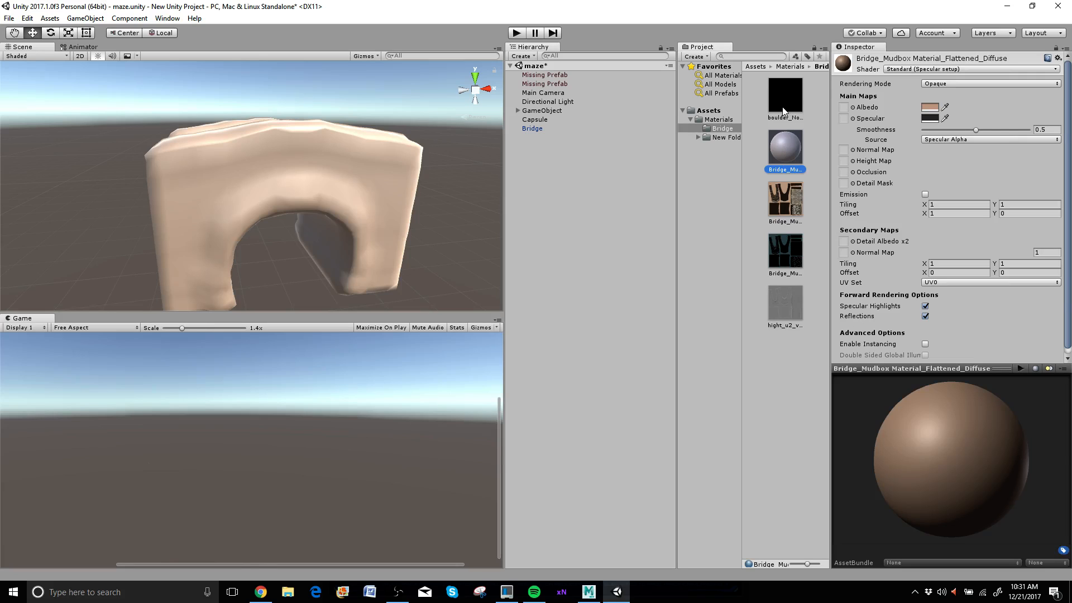
mouse_move(776, 214)
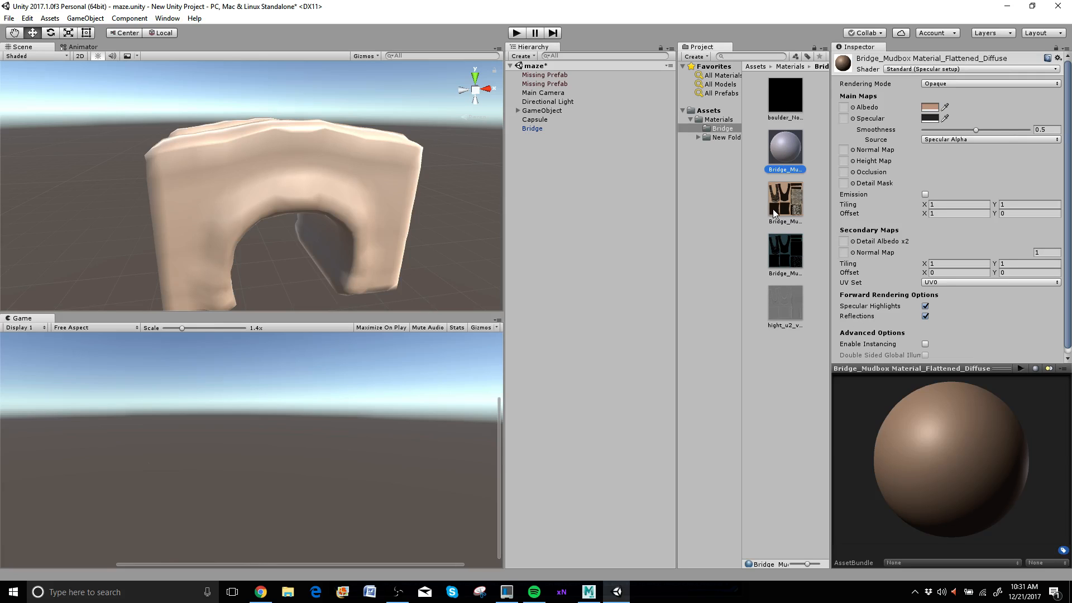
mouse_move(855, 115)
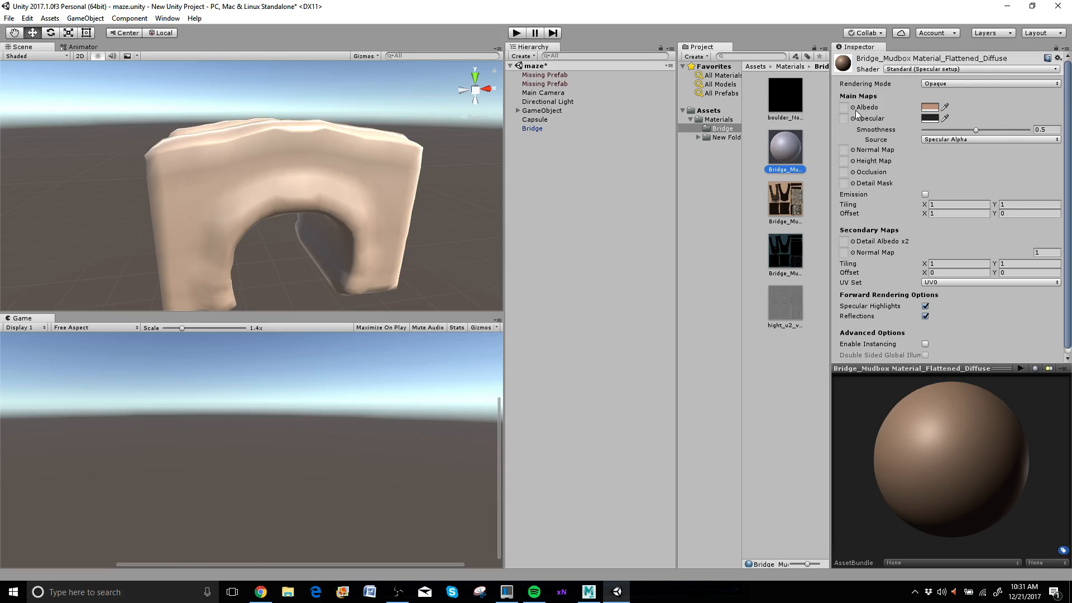
mouse_move(840, 117)
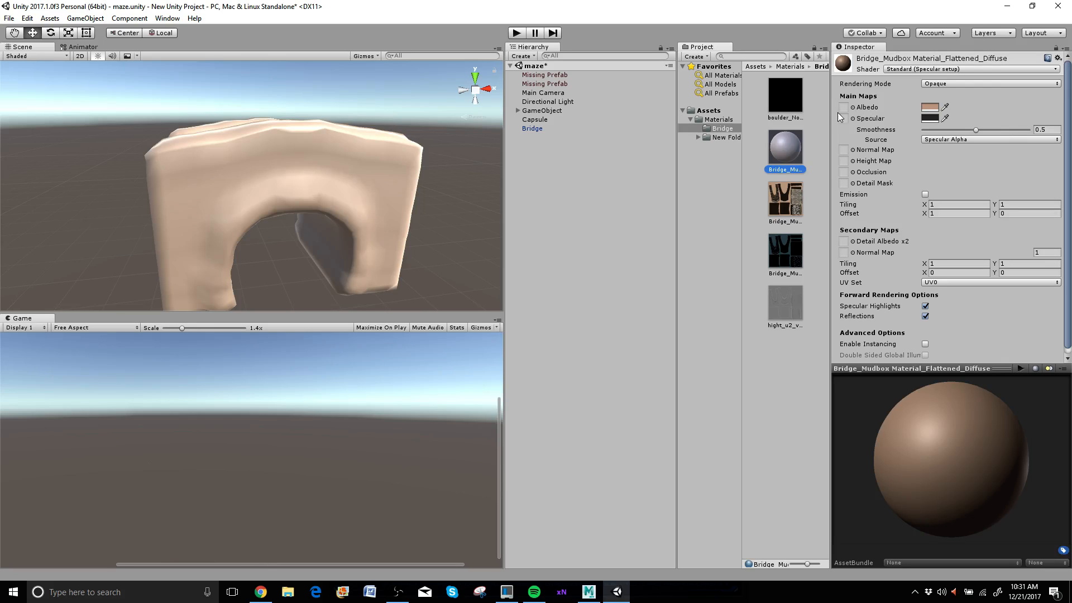
mouse_move(828, 159)
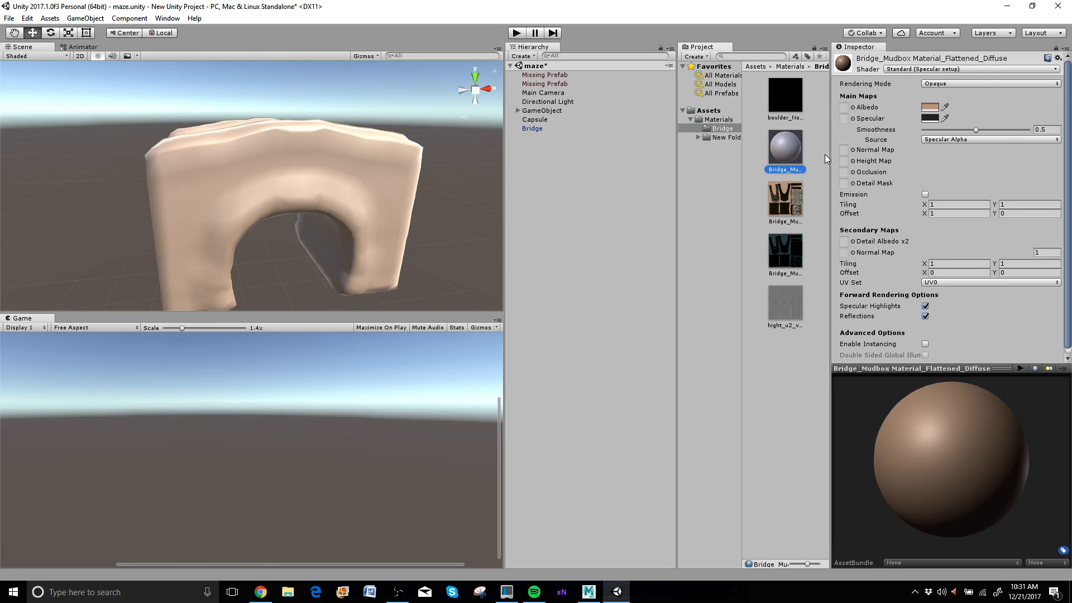
mouse_move(792, 209)
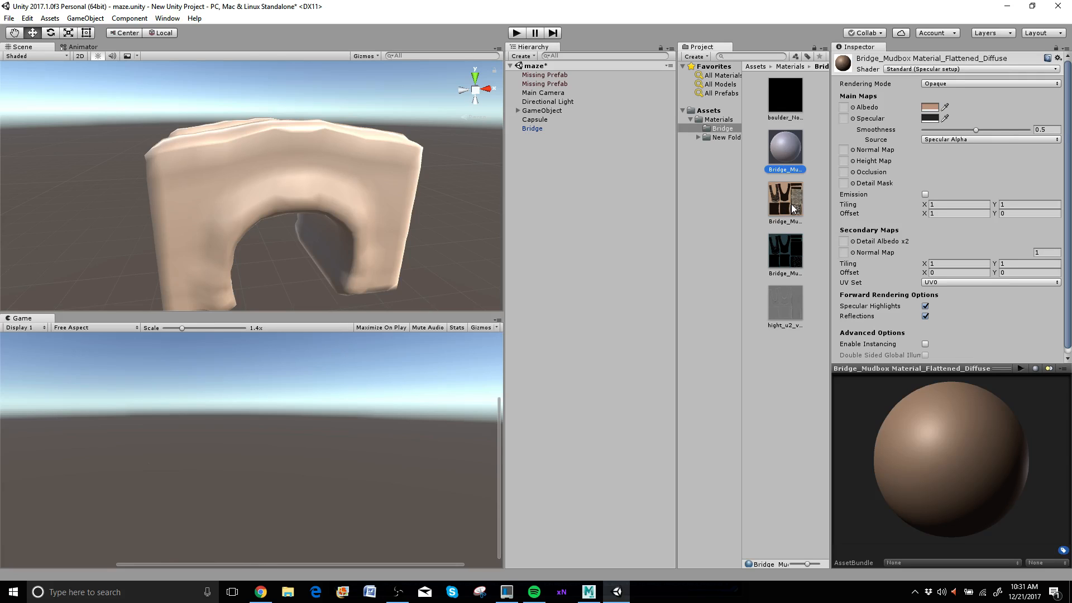
click(786, 198)
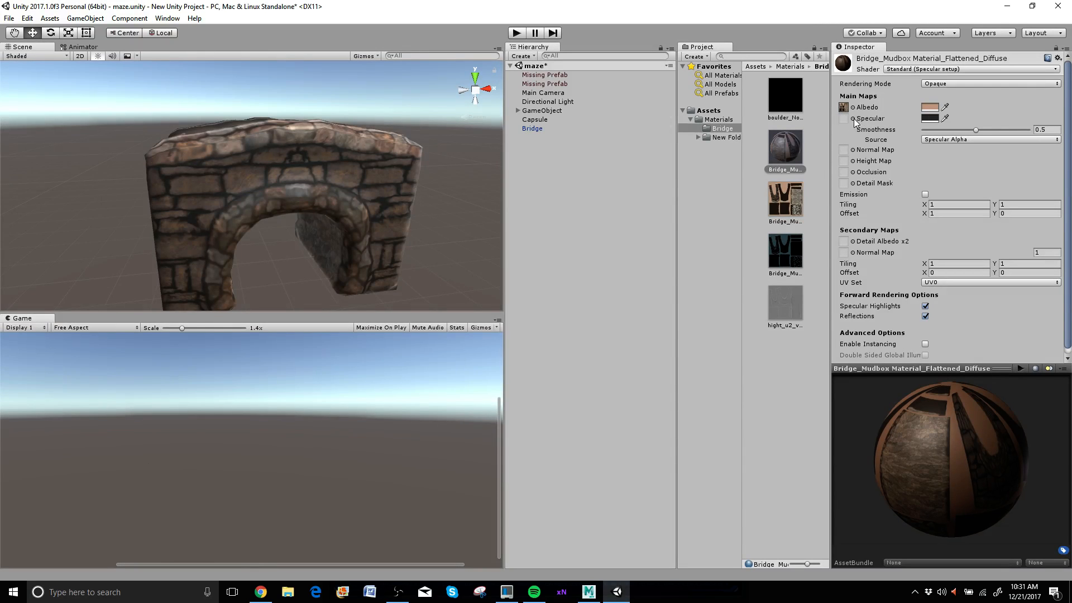
mouse_move(843, 107)
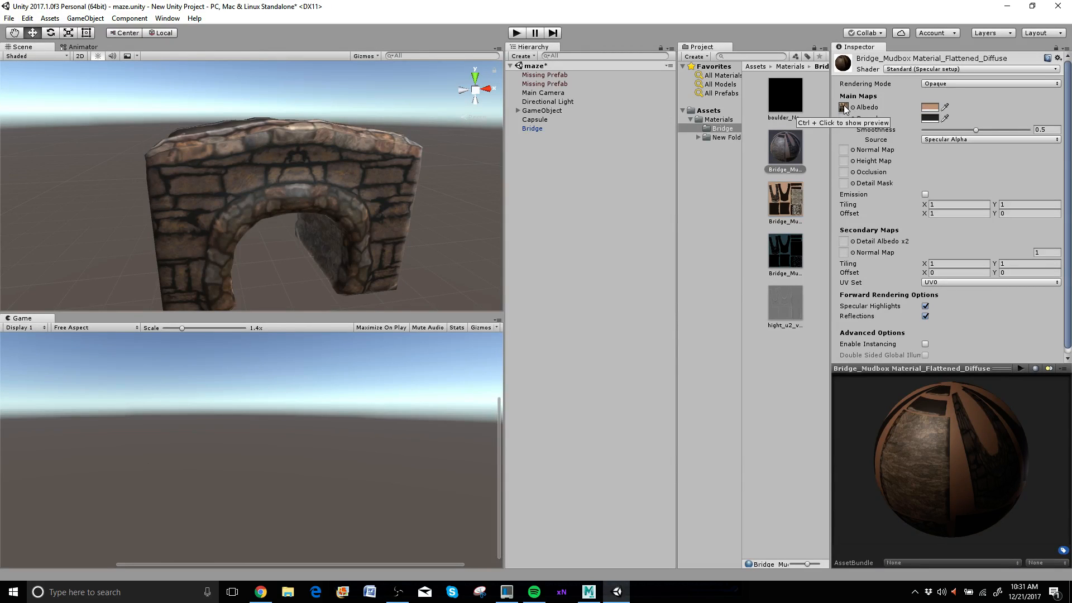
Step: Reassign the flattened diffuse texture to the material's Albedo and select the specular texture asset
click(785, 198)
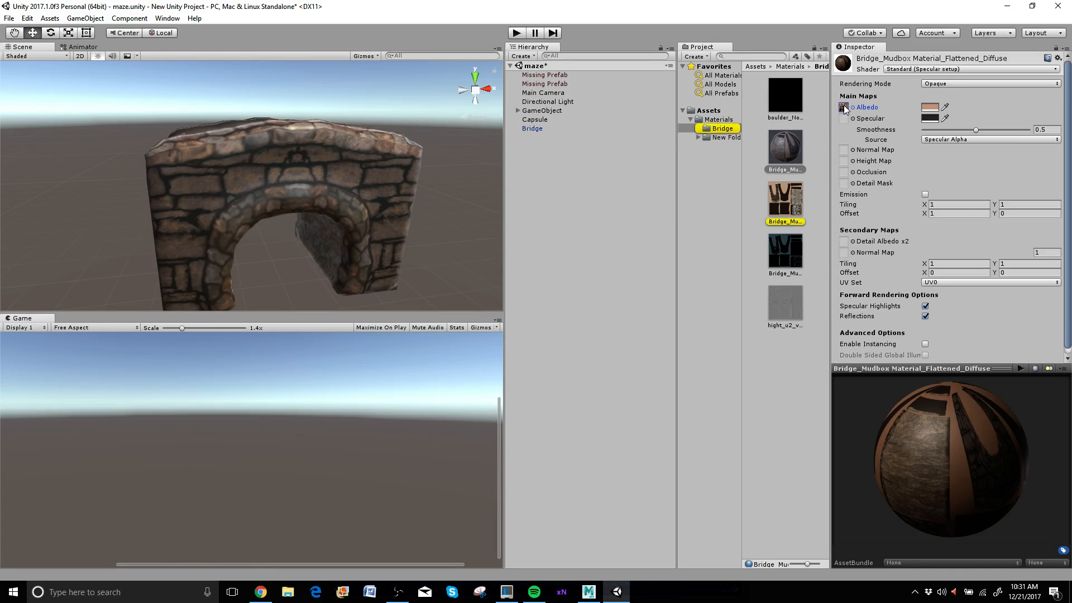
click(844, 107)
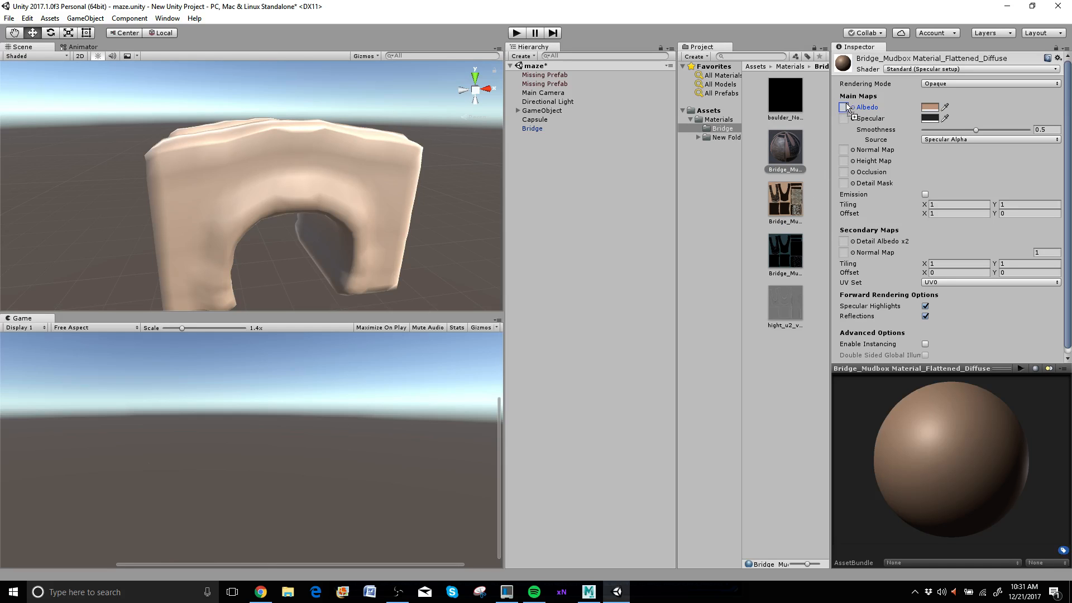
click(844, 107)
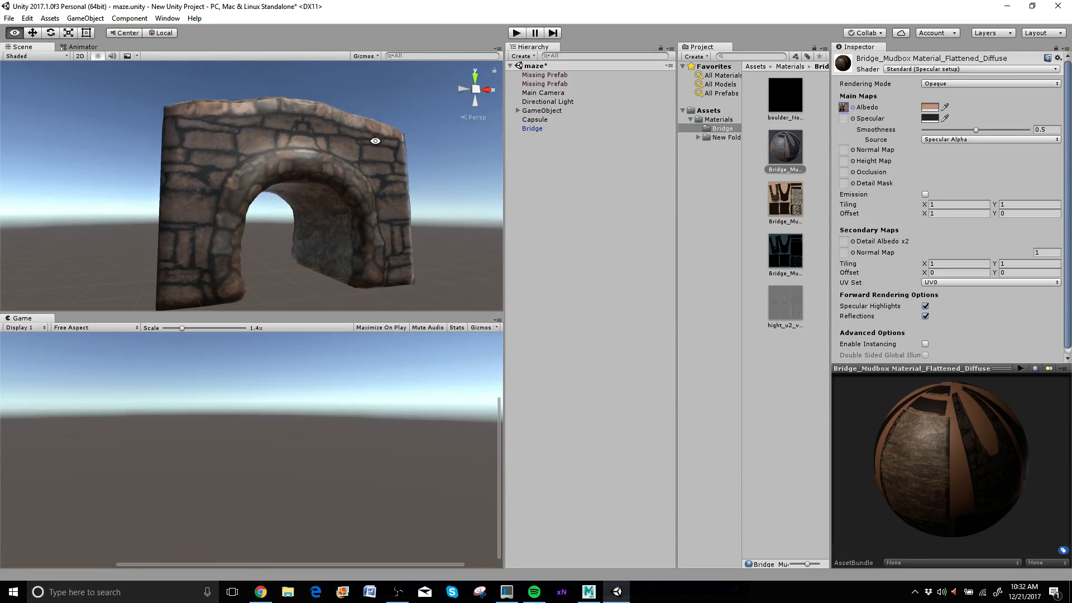
drag(375, 141, 369, 175)
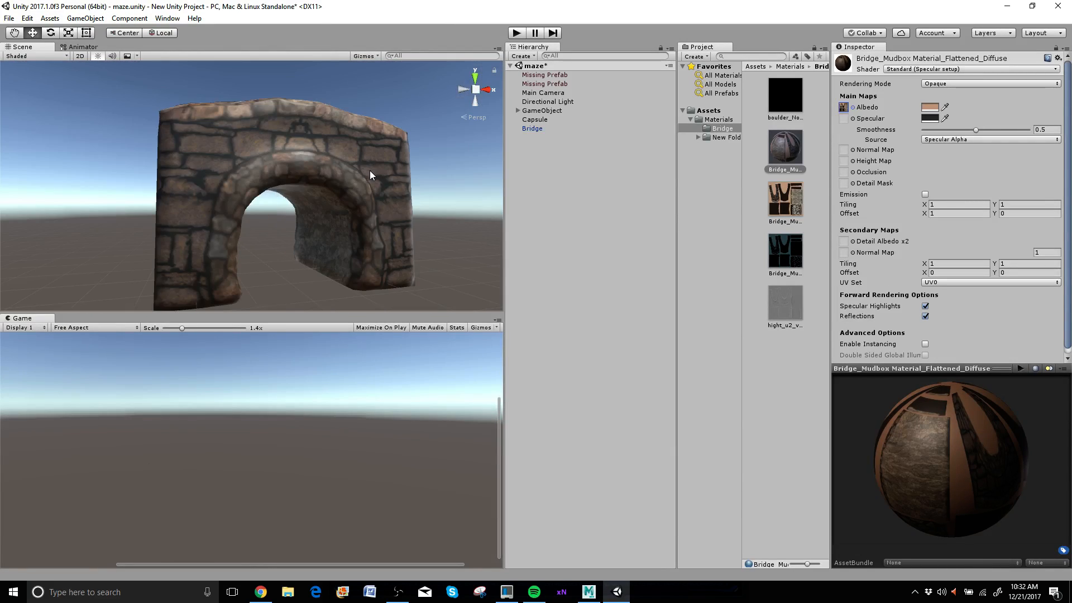
mouse_move(782, 246)
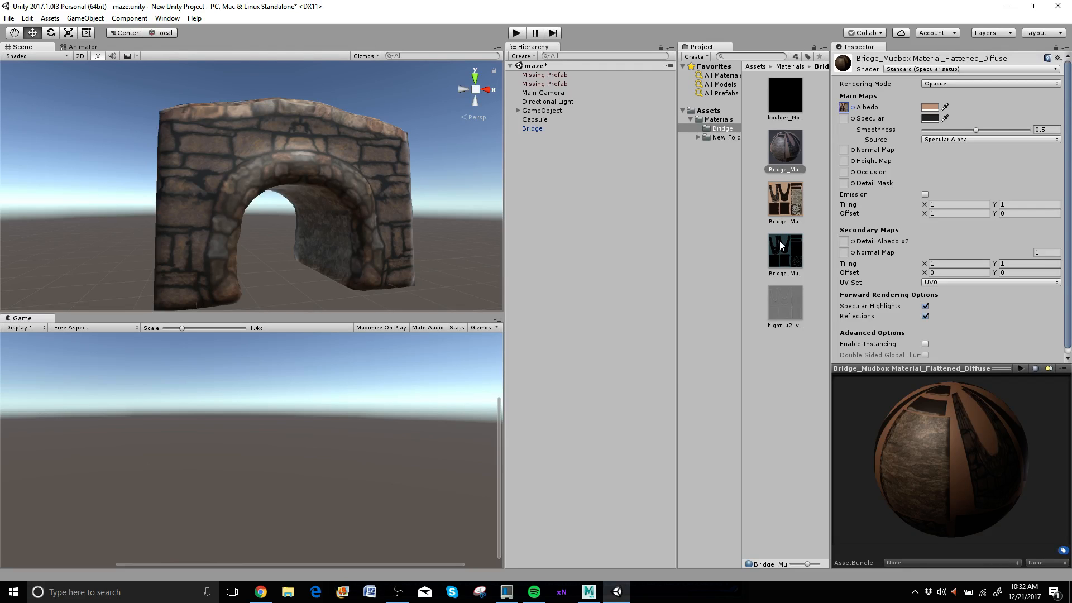
mouse_move(788, 246)
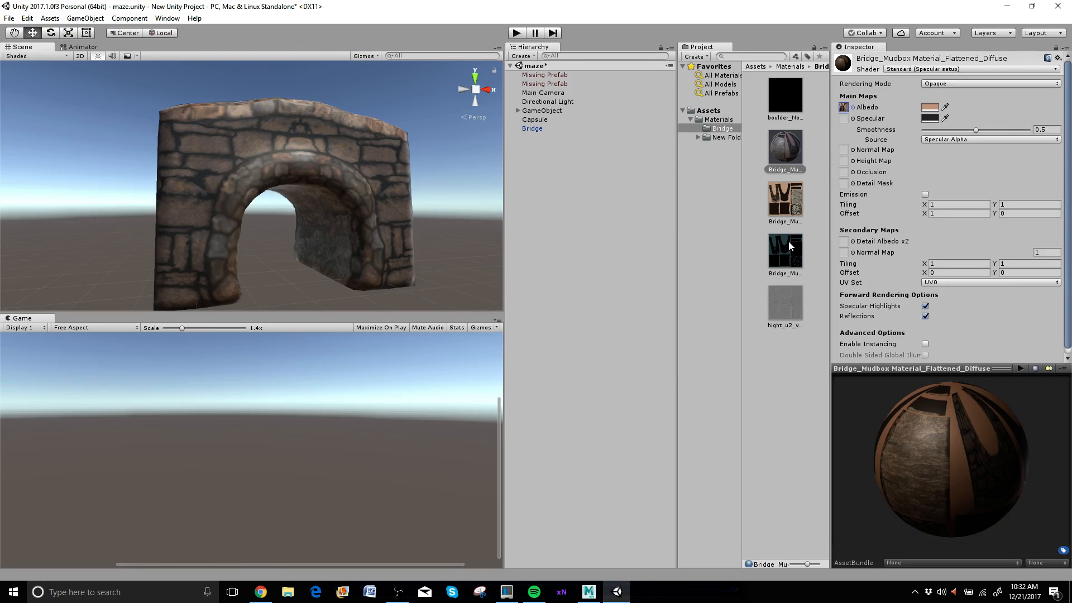
click(785, 247)
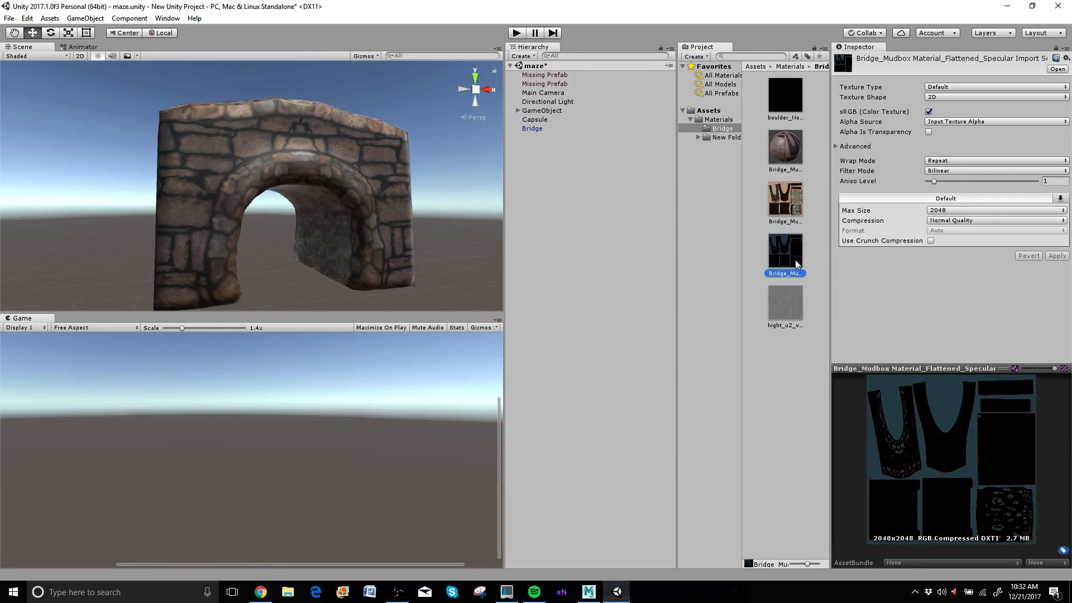
Step: Assign the flattened specular texture to the Specular slot and set Smoothness to 0.386
click(784, 147)
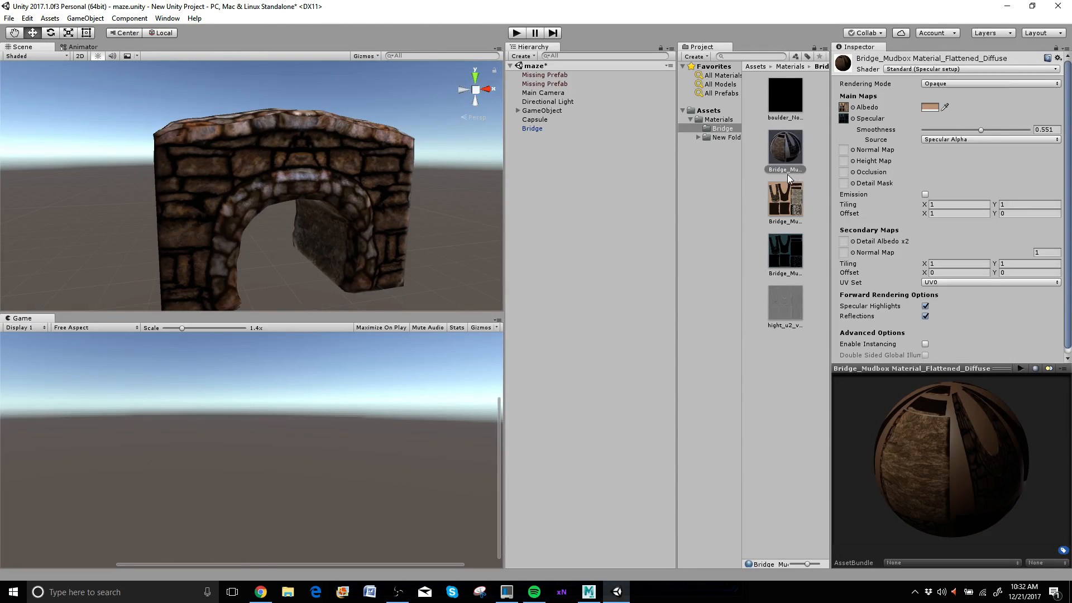
mouse_move(777, 260)
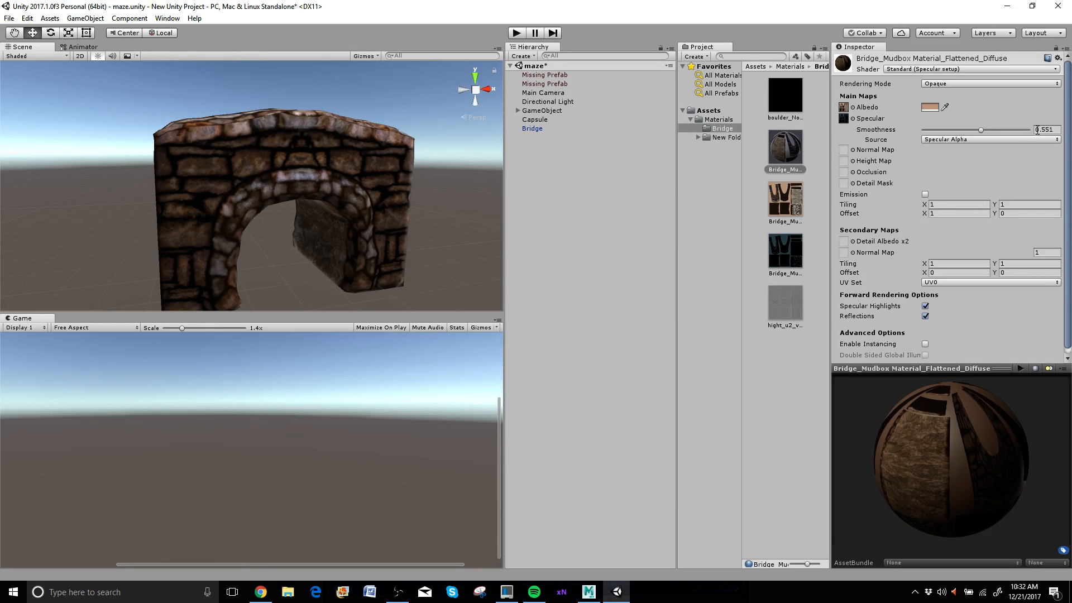
triple_click(1045, 131)
text(0.386)
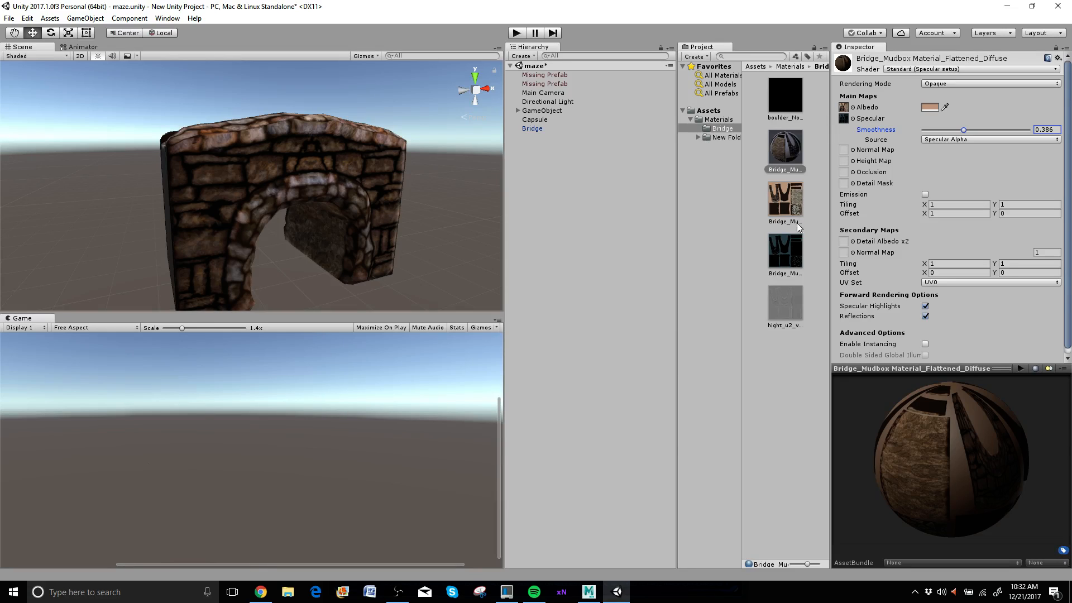
mouse_move(797, 188)
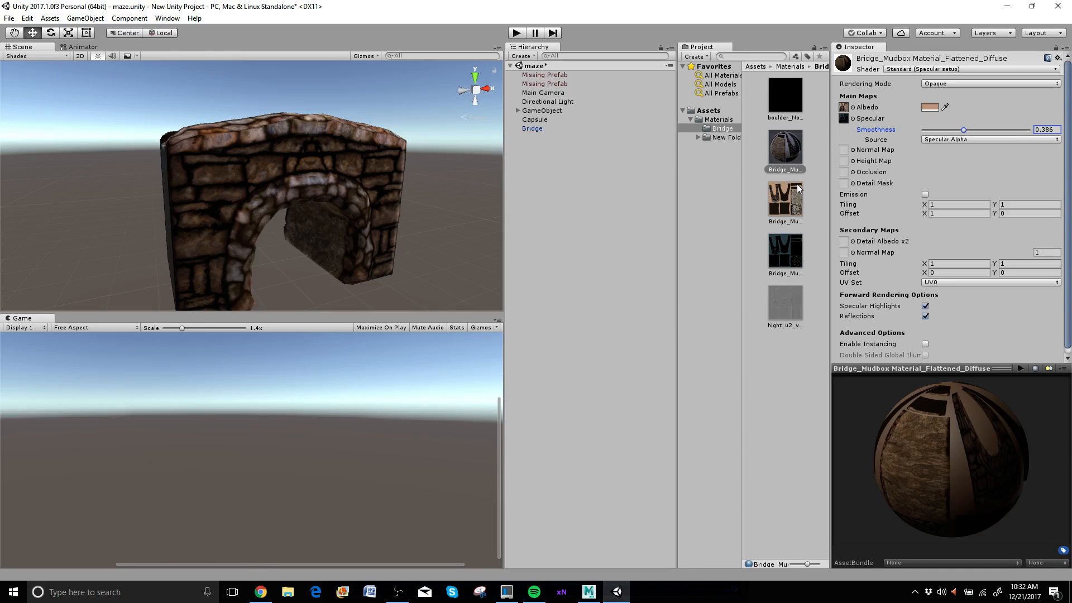
mouse_move(788, 98)
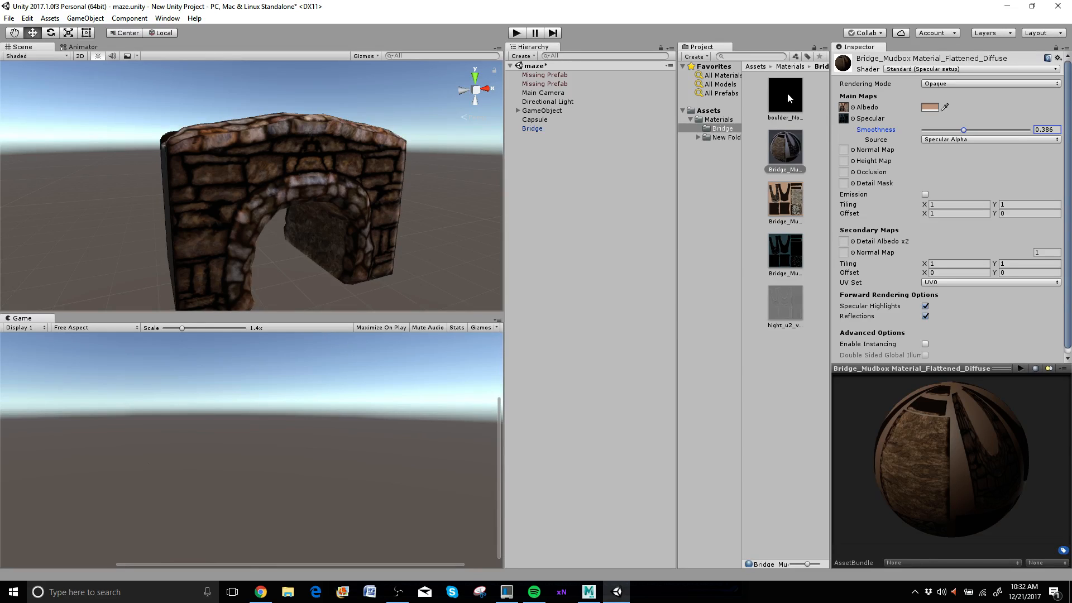
mouse_move(806, 85)
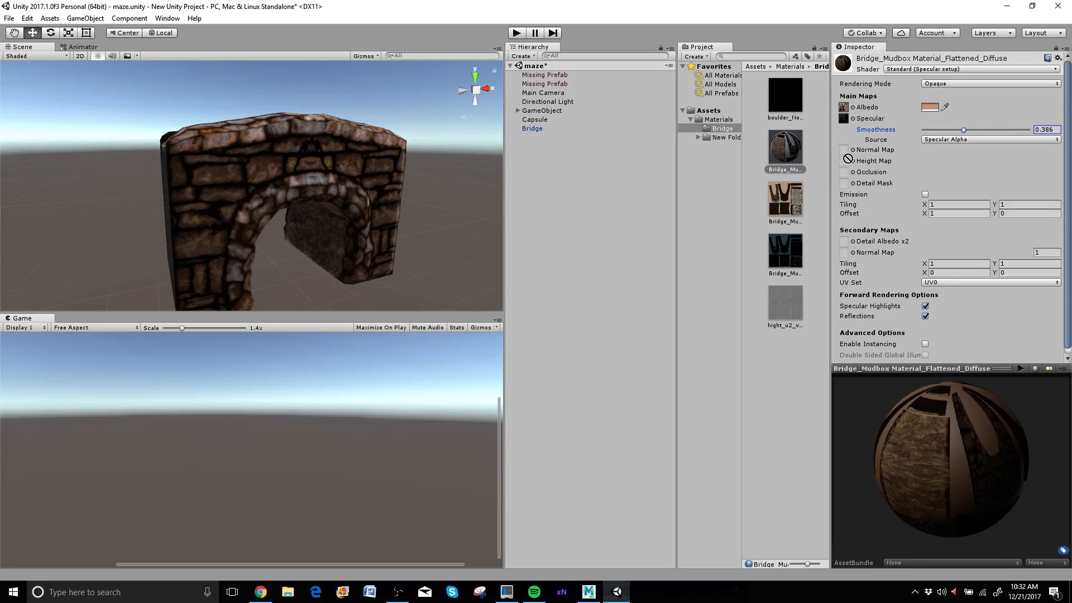
Step: Assign the normal texture to Normal Map and the grey height texture to Height Map at 0.08
click(843, 150)
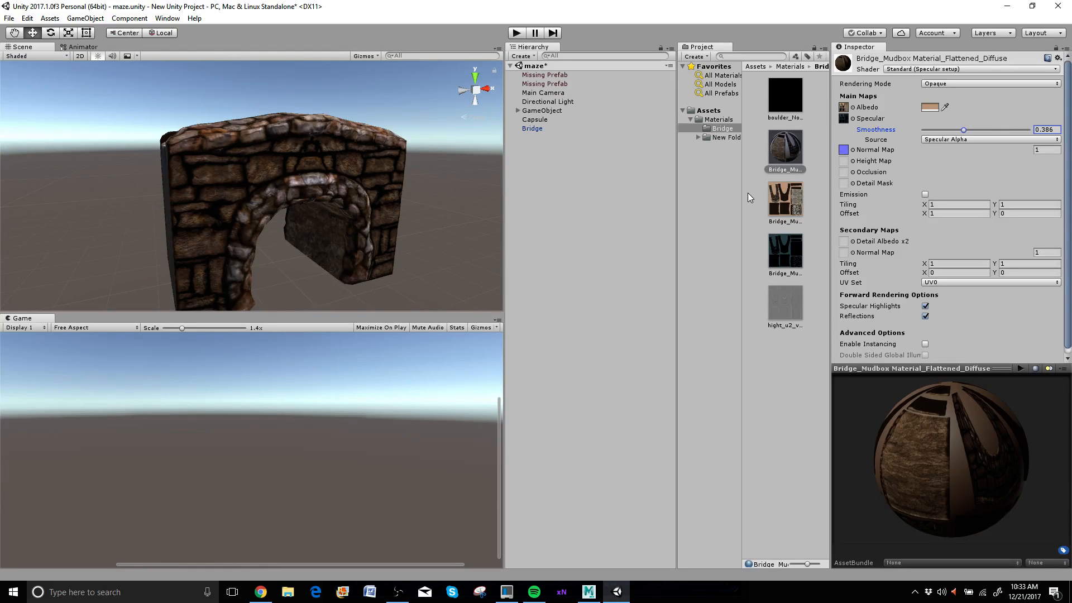
mouse_move(828, 78)
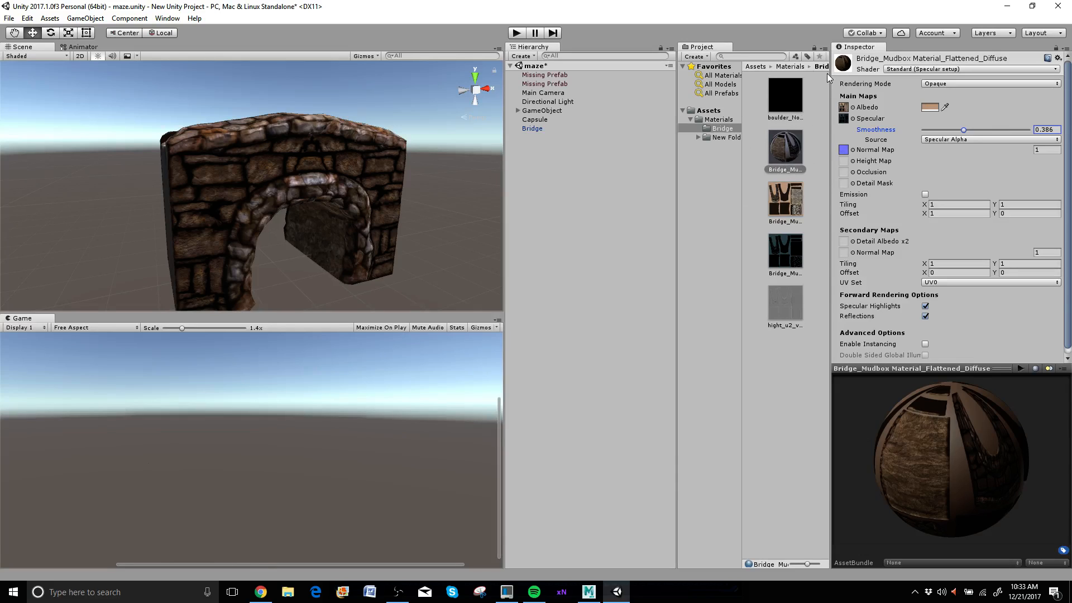
mouse_move(811, 117)
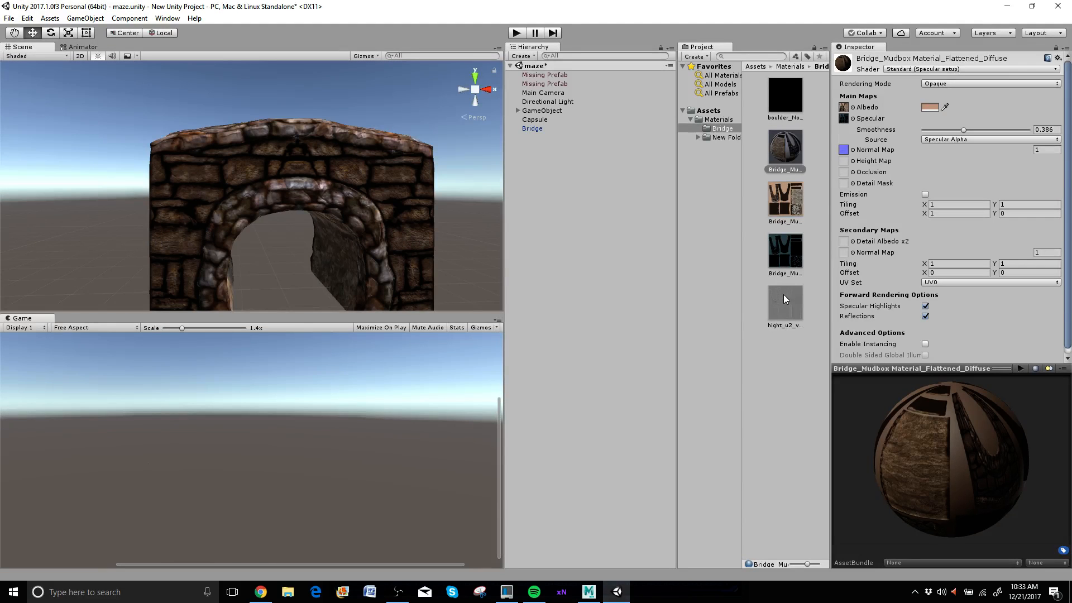
click(785, 308)
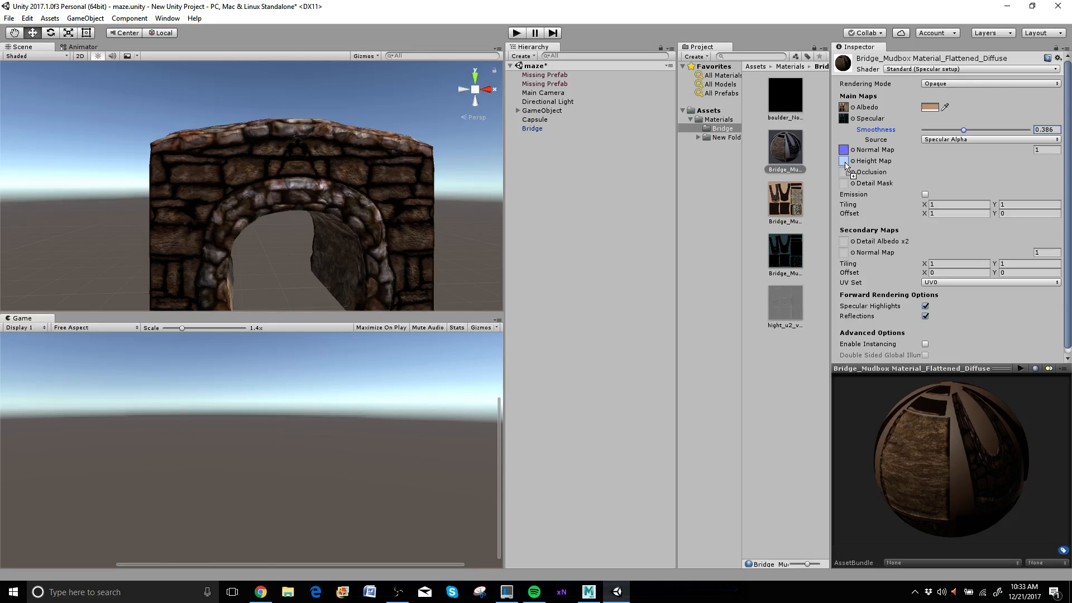
click(844, 161)
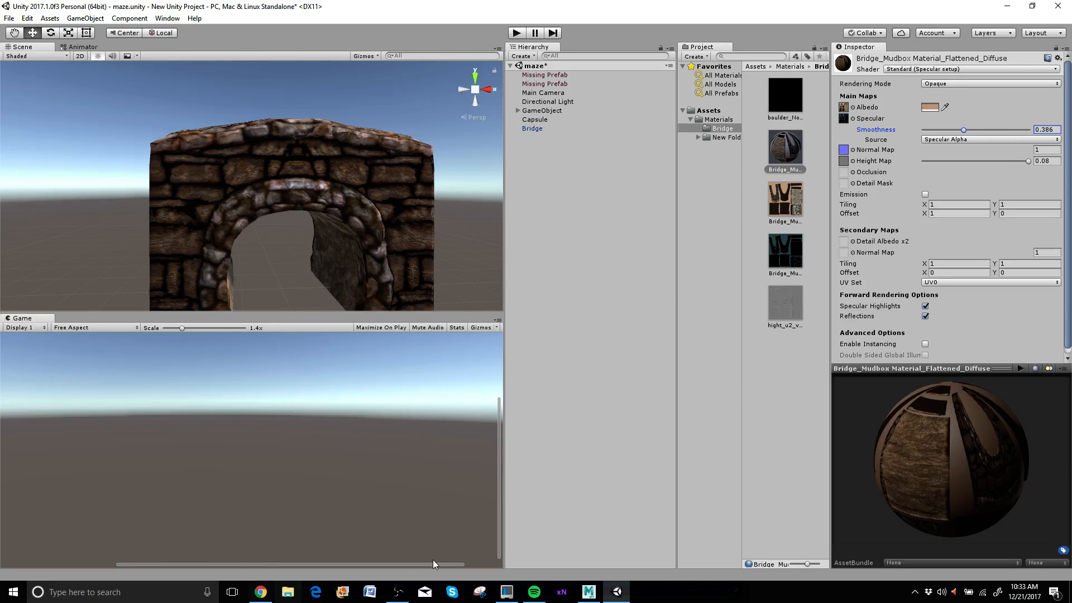
mouse_move(587, 591)
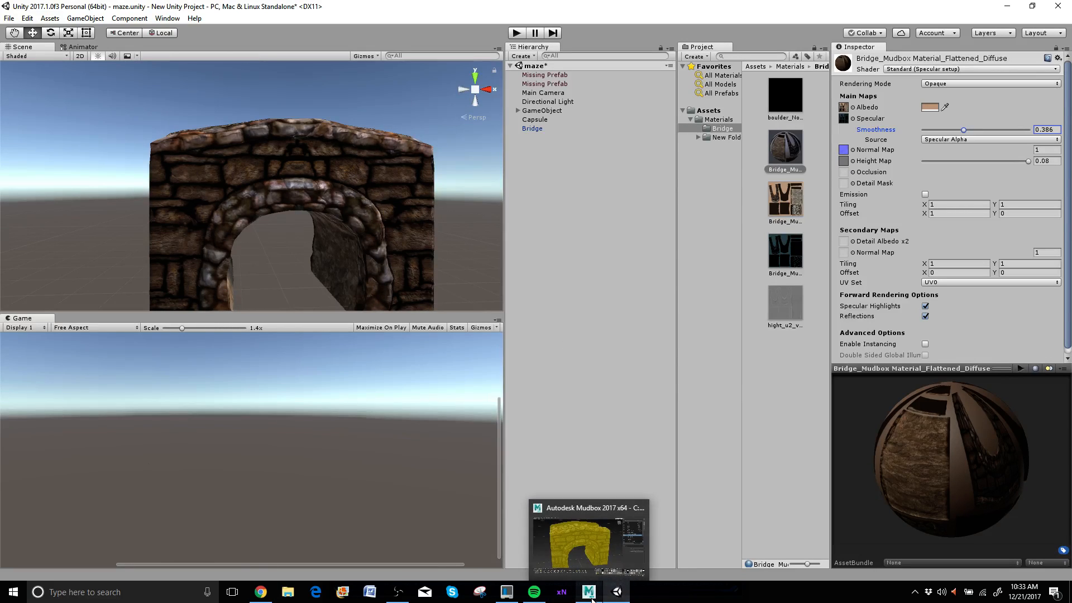
Step: Switch to Mudbox and create a new Sculpt using Map operation for the bridge
click(587, 537)
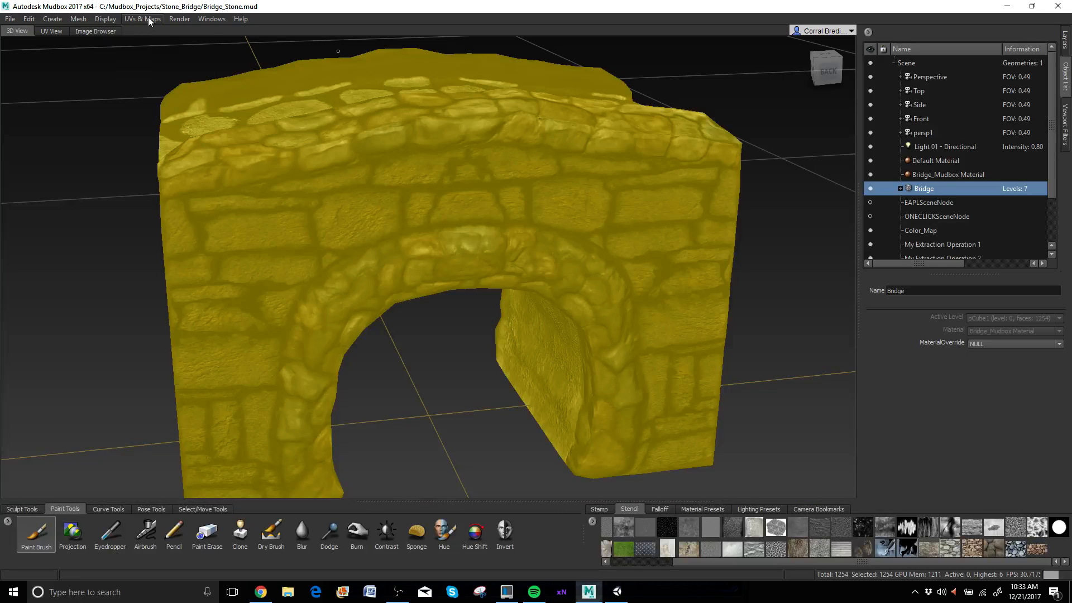
click(141, 19)
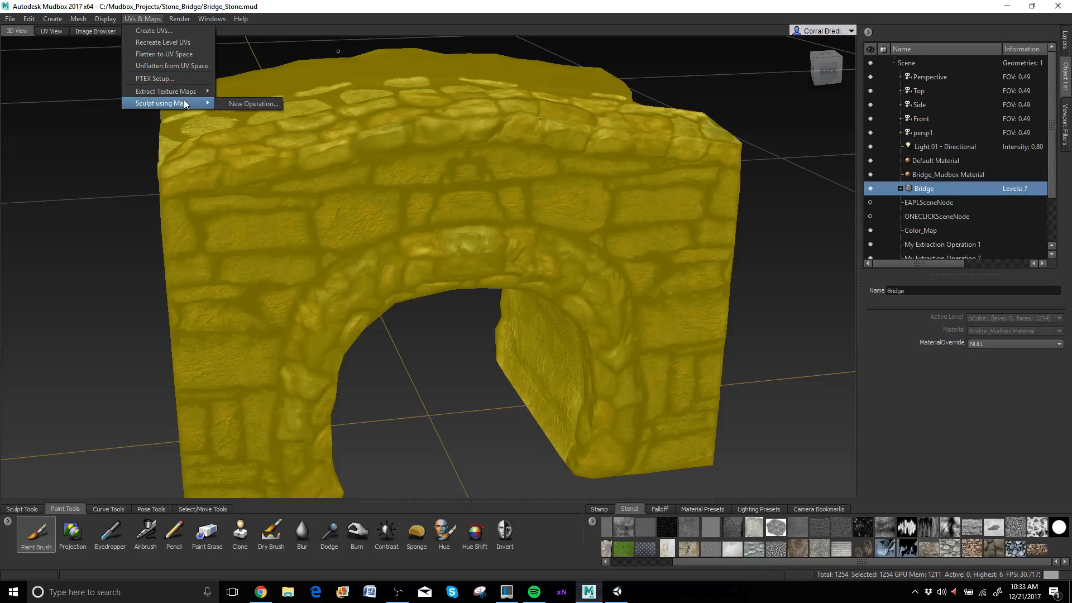
mouse_move(251, 104)
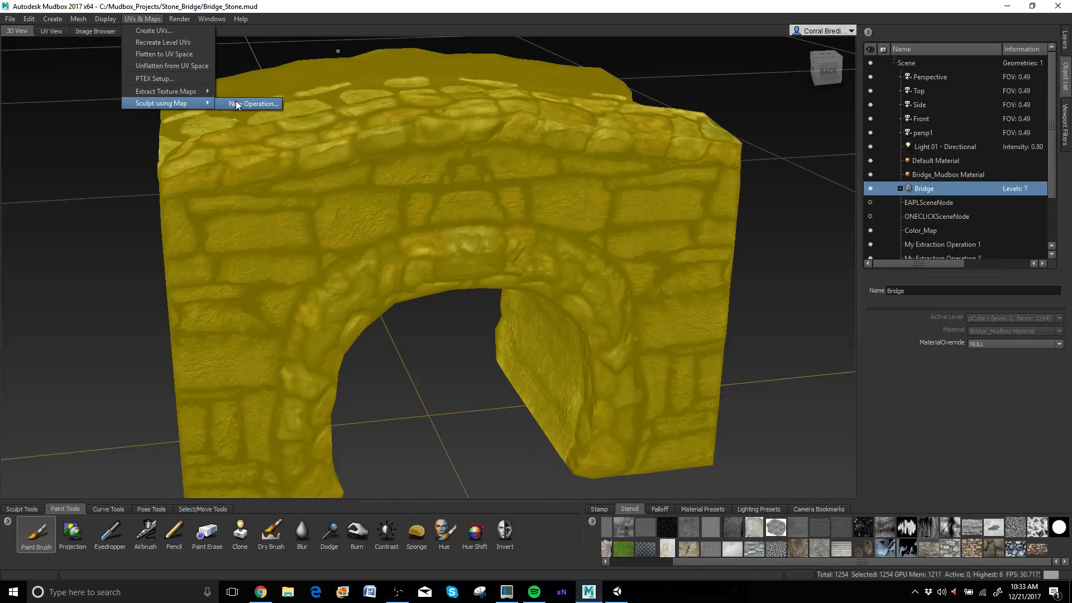
click(253, 103)
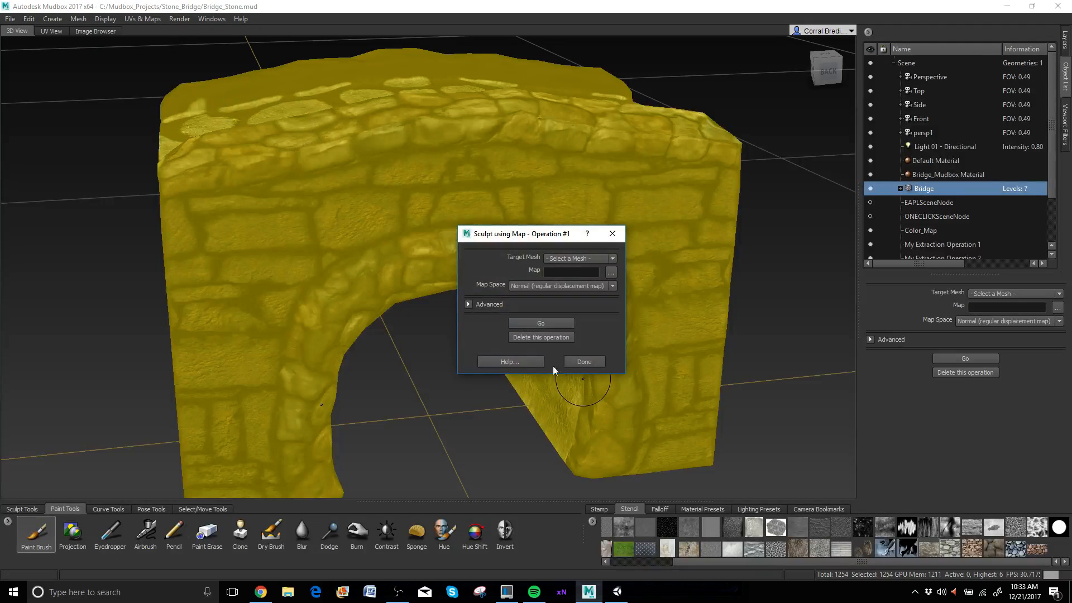
click(583, 362)
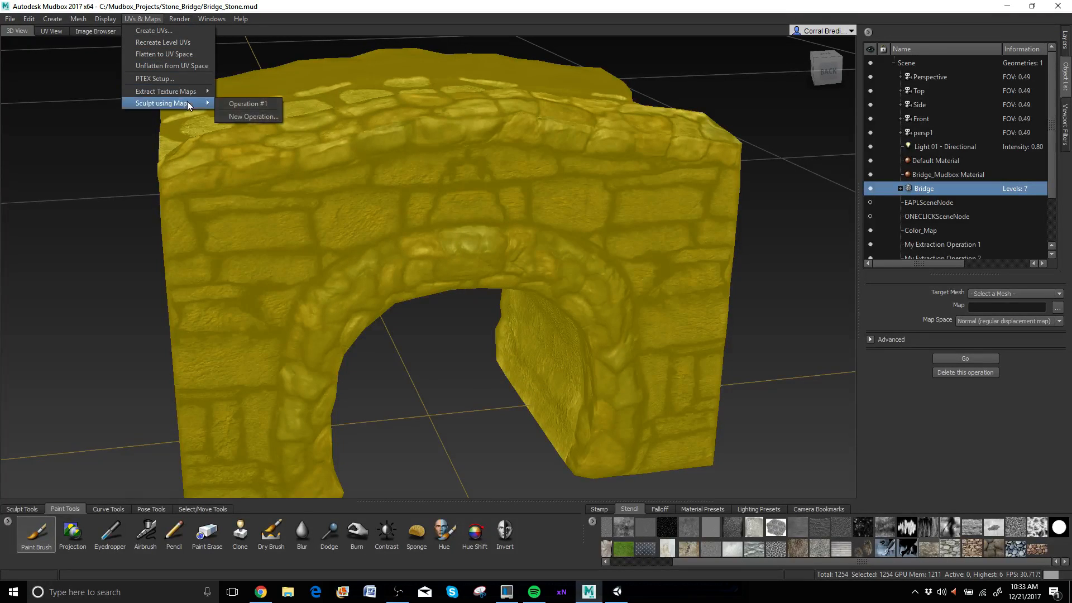
Step: Review the Extract Texture Maps options and close the window
click(253, 179)
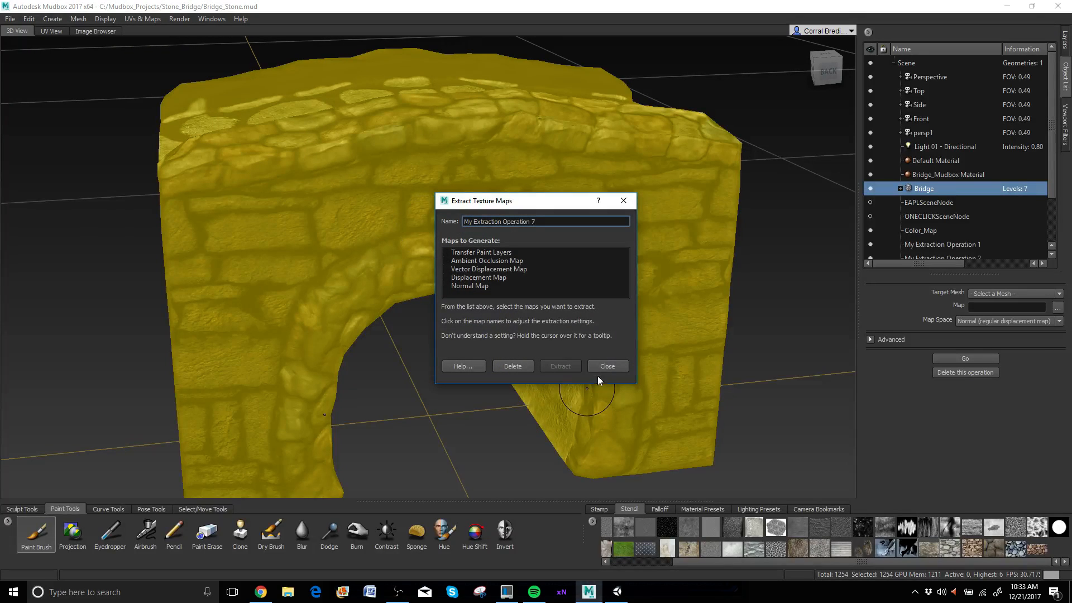
click(606, 366)
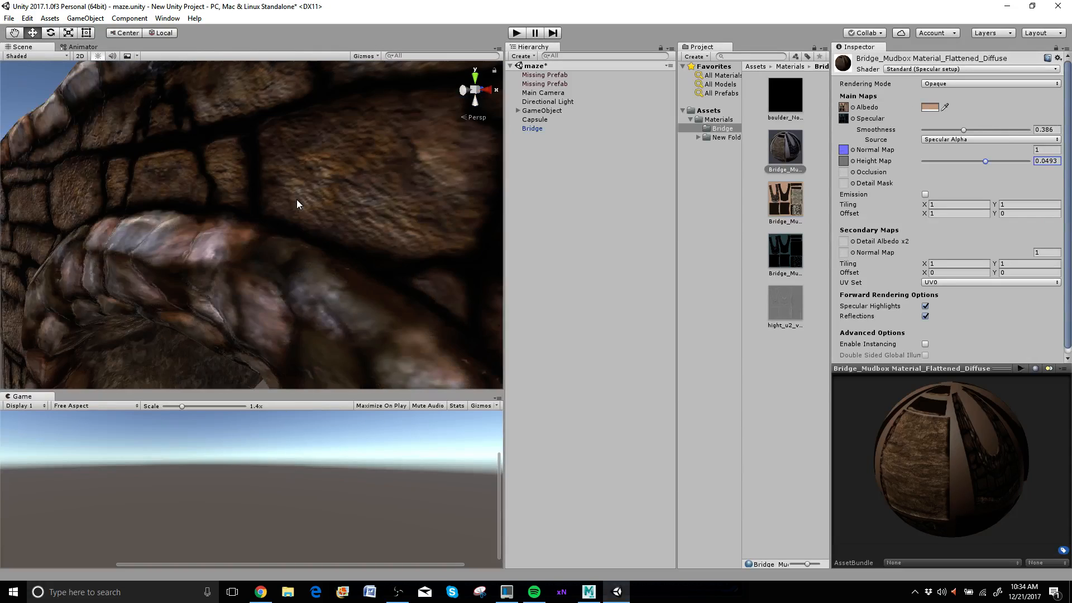
Step: Move in close to inspect the stone surface detail on the bridge
drag(298, 204, 439, 170)
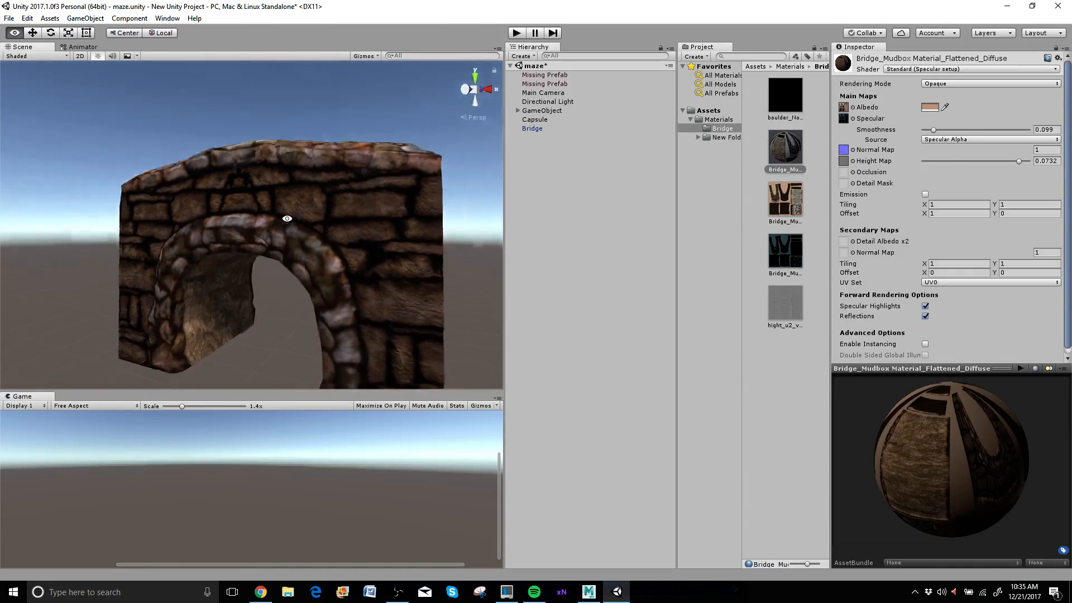
drag(287, 219, 390, 239)
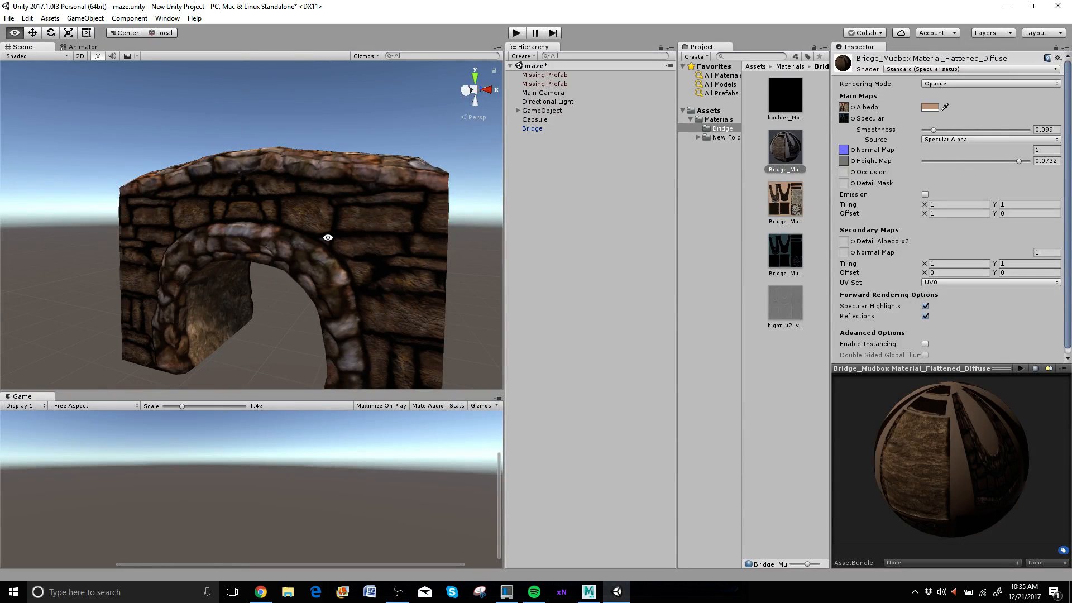
drag(329, 238, 282, 229)
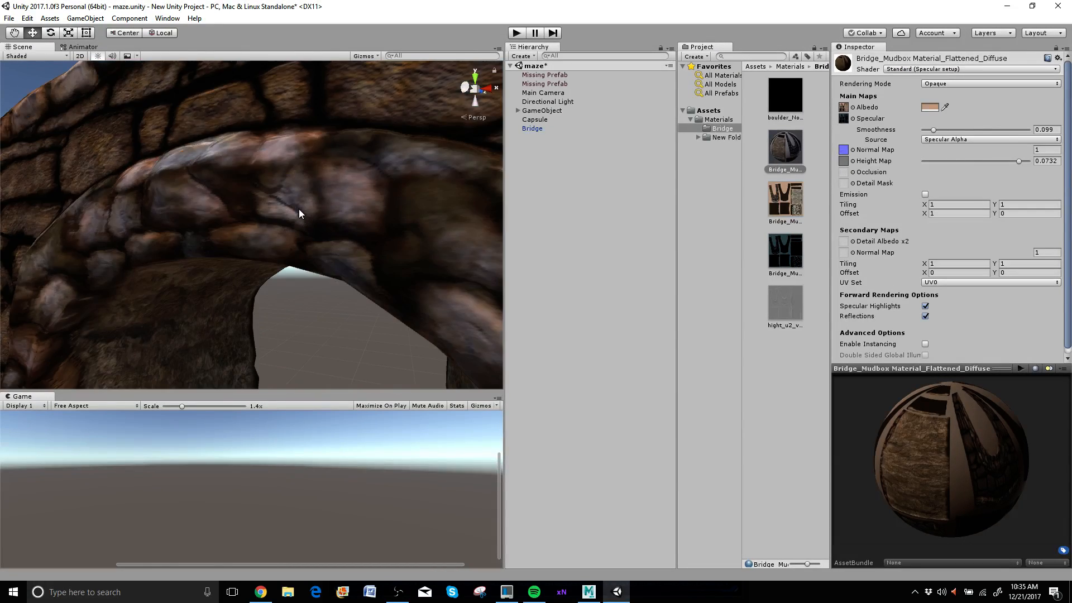
drag(298, 214, 292, 223)
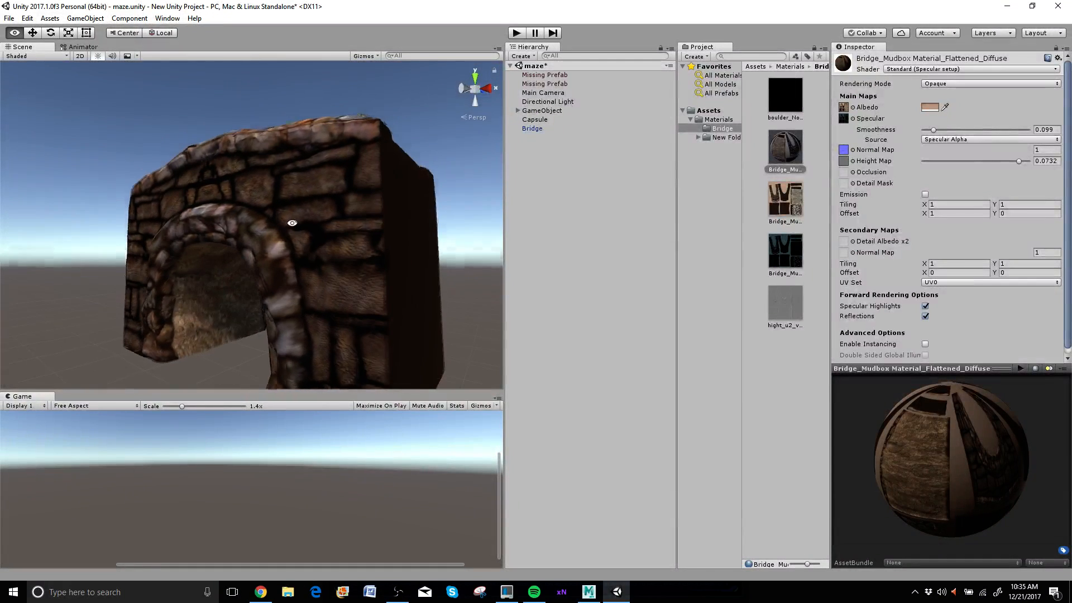
drag(292, 223, 288, 231)
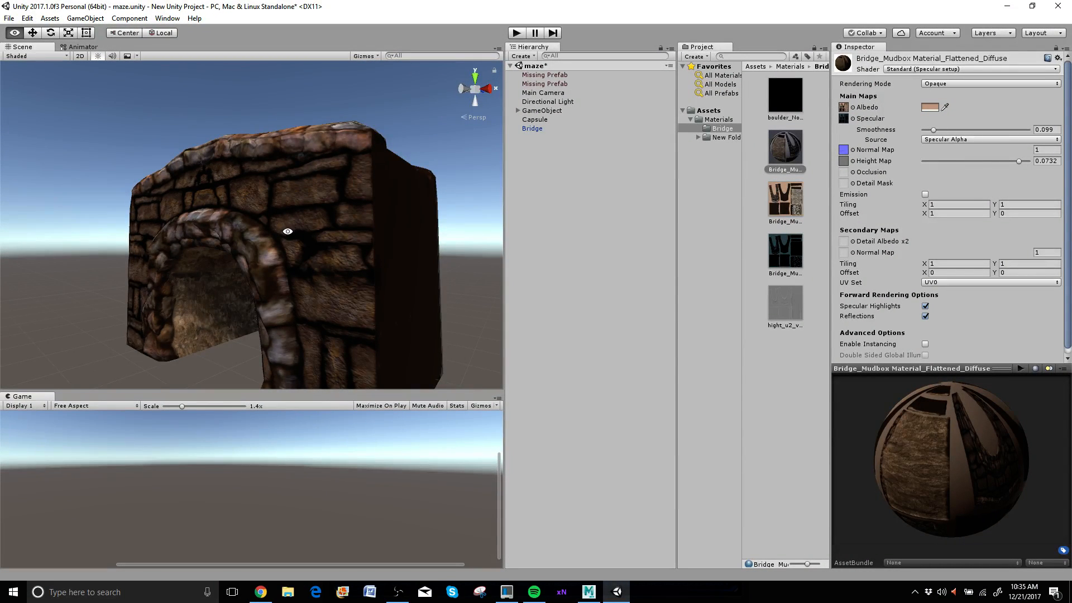
Step: In Mudbox, step the Bridge mesh up to subdivision level 5 (~1.28 million polygons) and reselect it
click(587, 592)
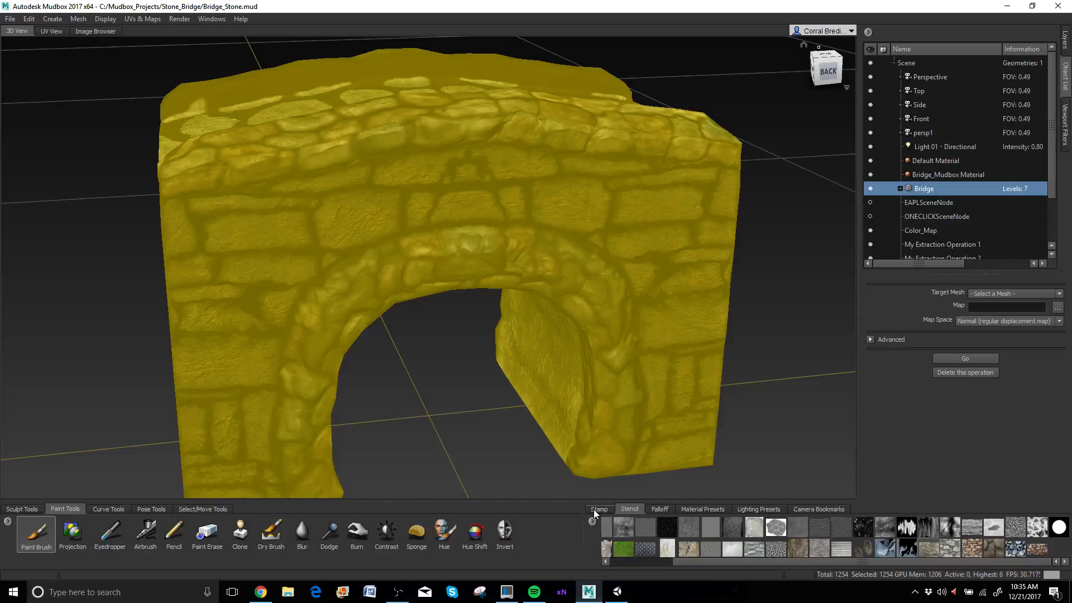
mouse_move(693, 280)
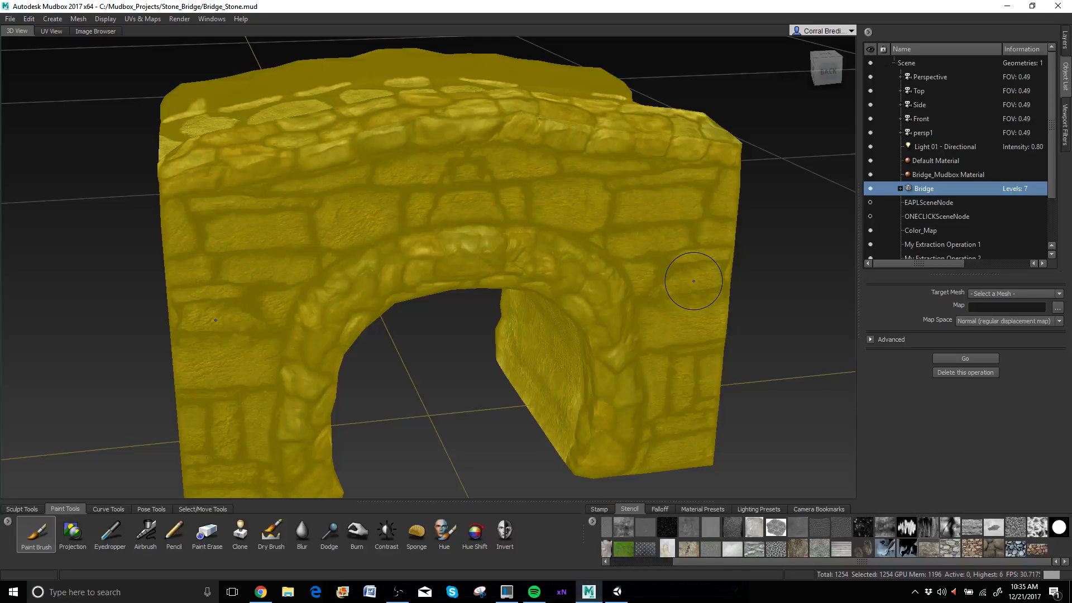
click(924, 188)
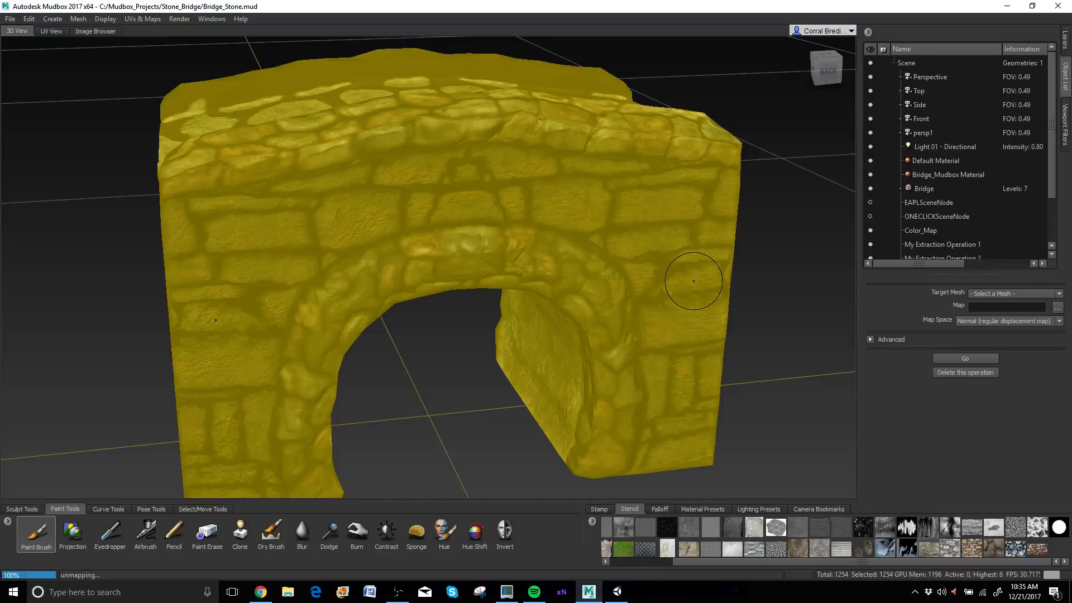
click(923, 188)
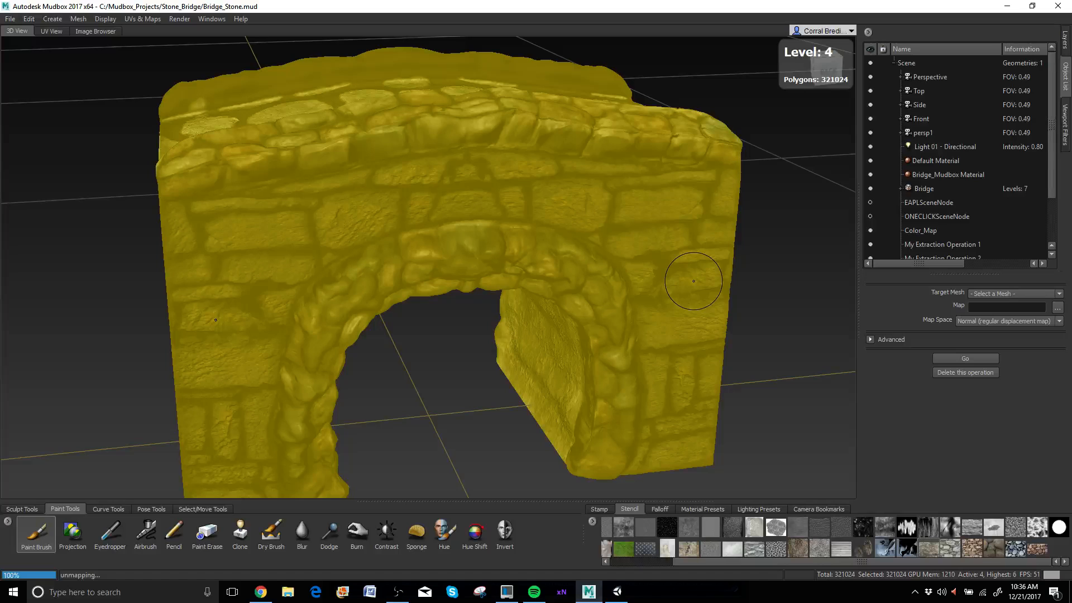
click(924, 188)
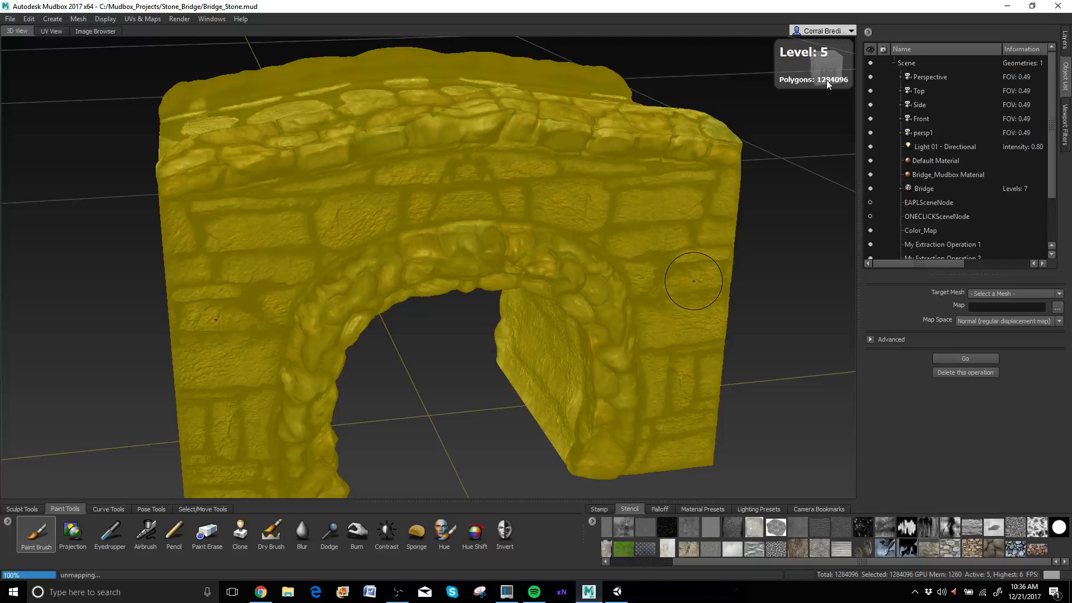
click(924, 188)
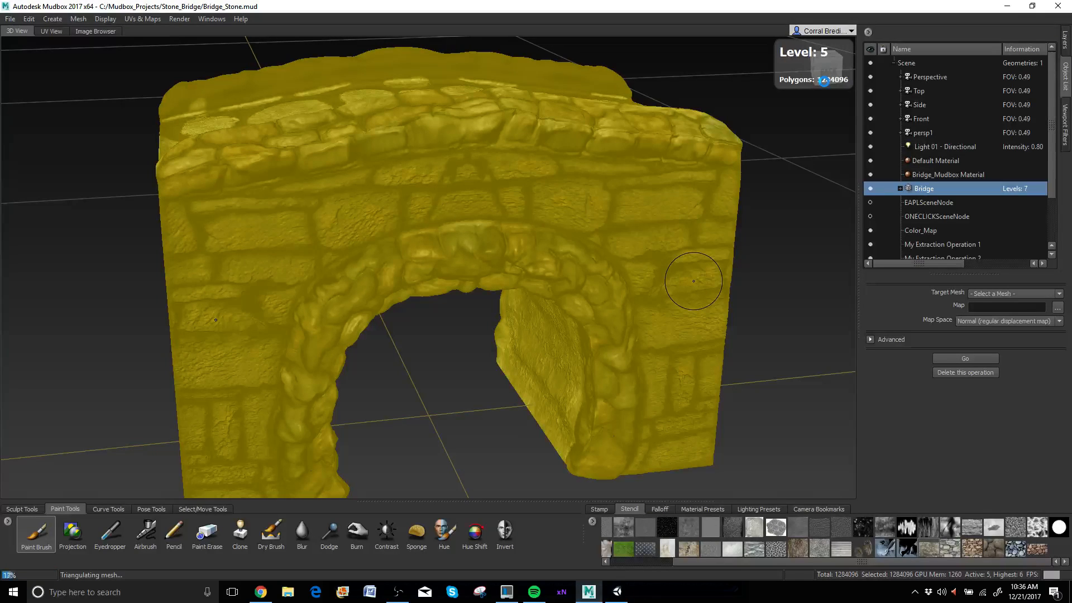